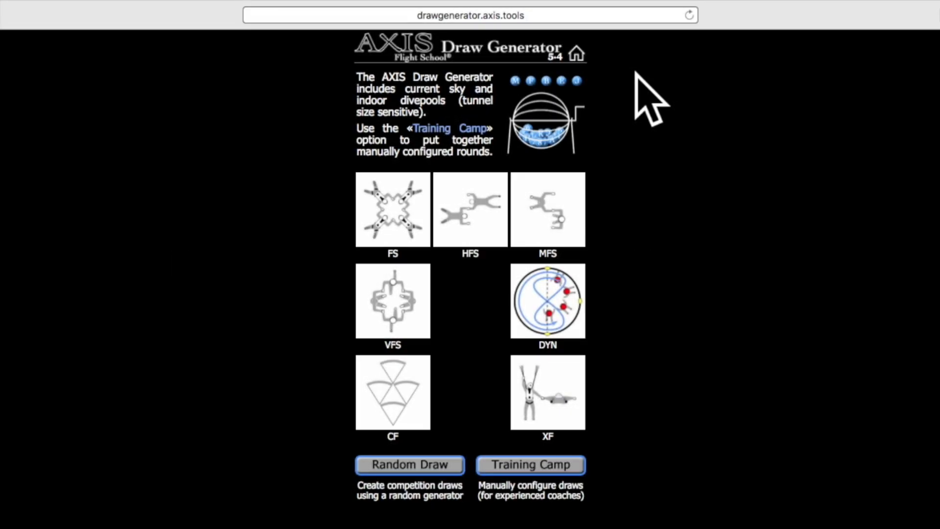
mouse_move(528, 384)
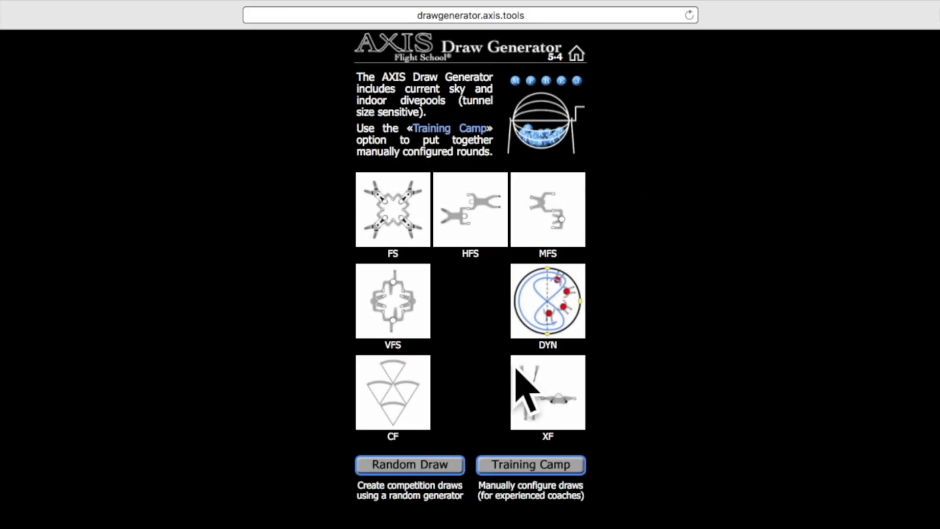
mouse_move(273, 263)
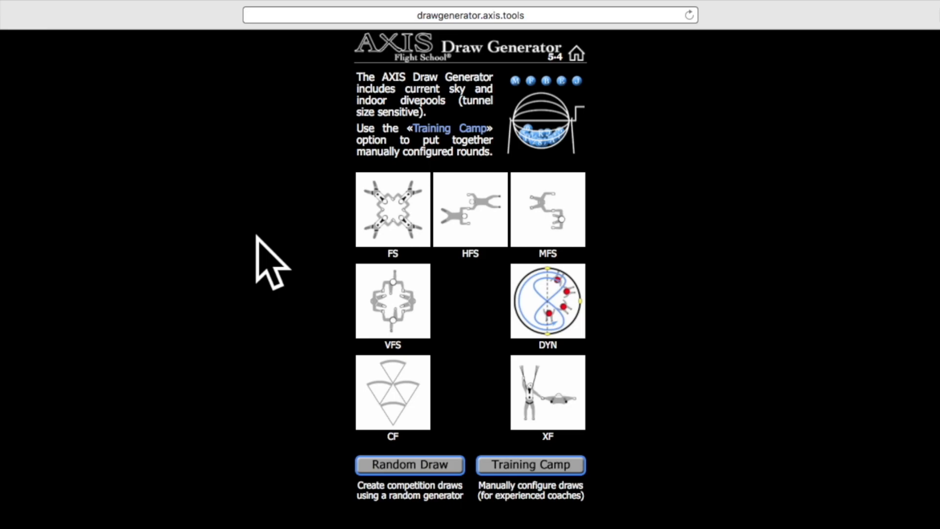
mouse_move(500, 231)
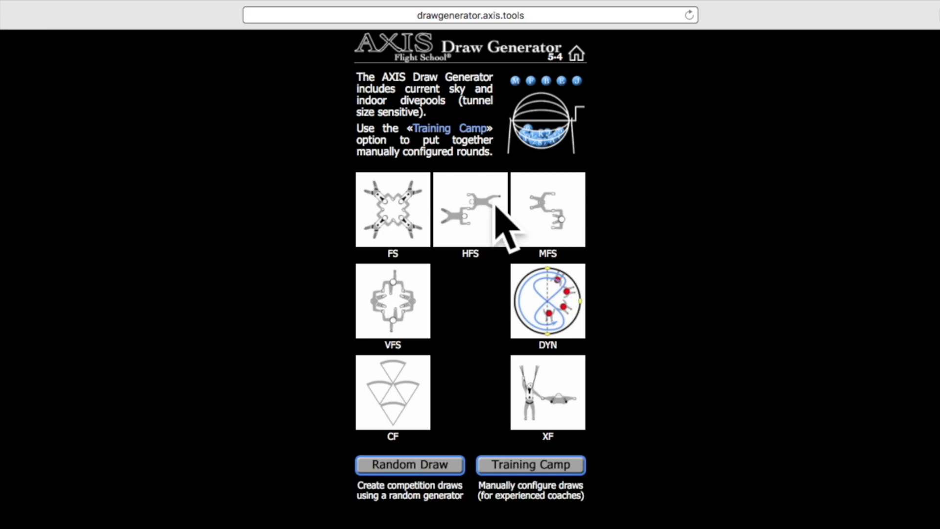
mouse_move(599, 225)
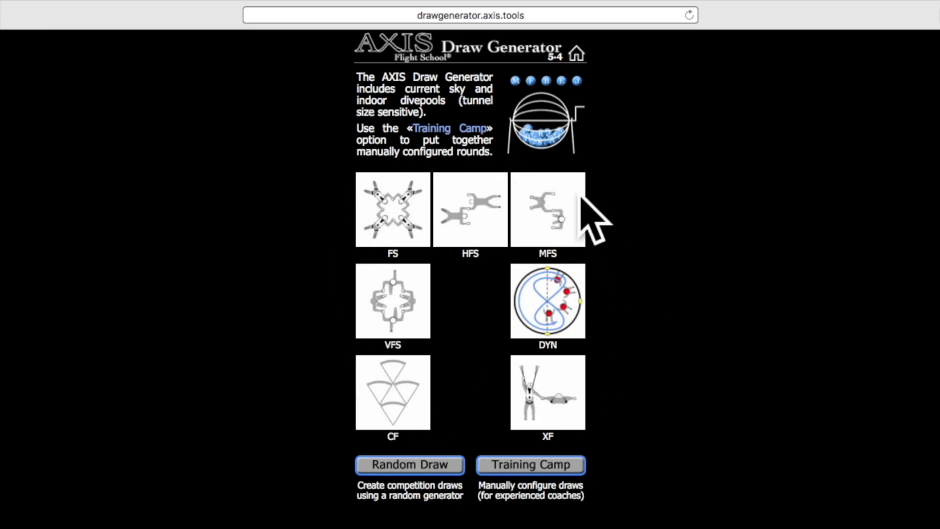
mouse_move(330, 240)
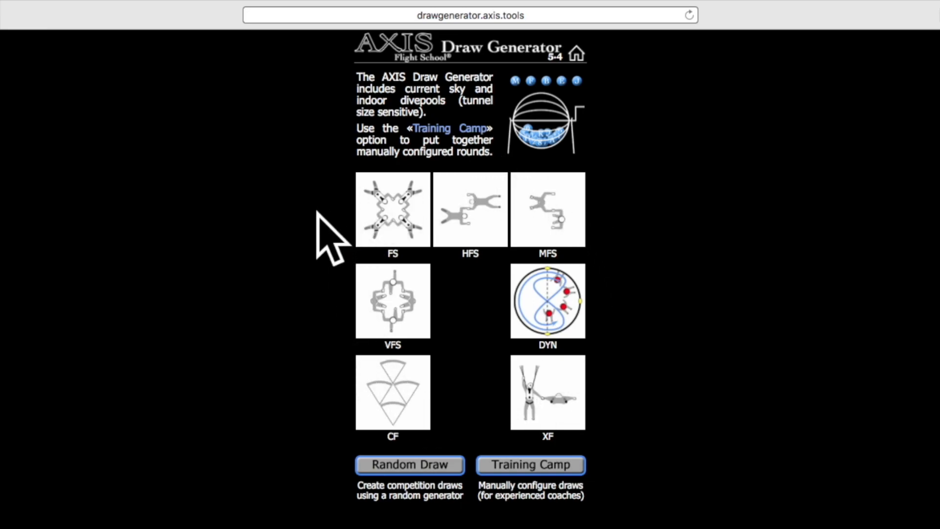
mouse_move(342, 318)
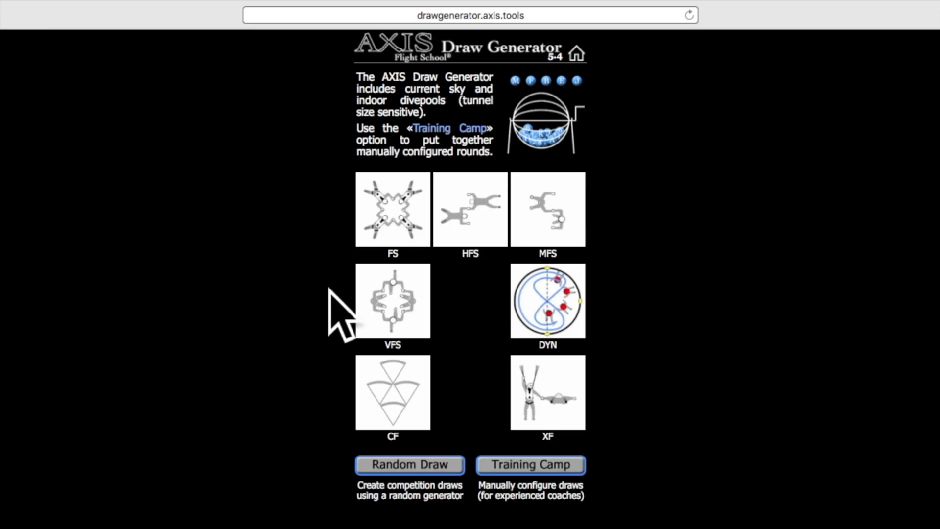
mouse_move(410, 464)
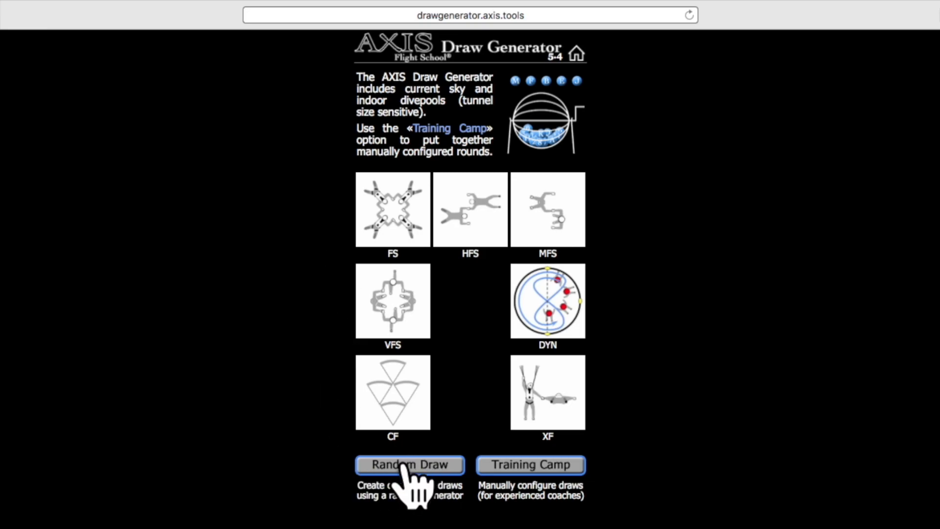
mouse_move(530, 474)
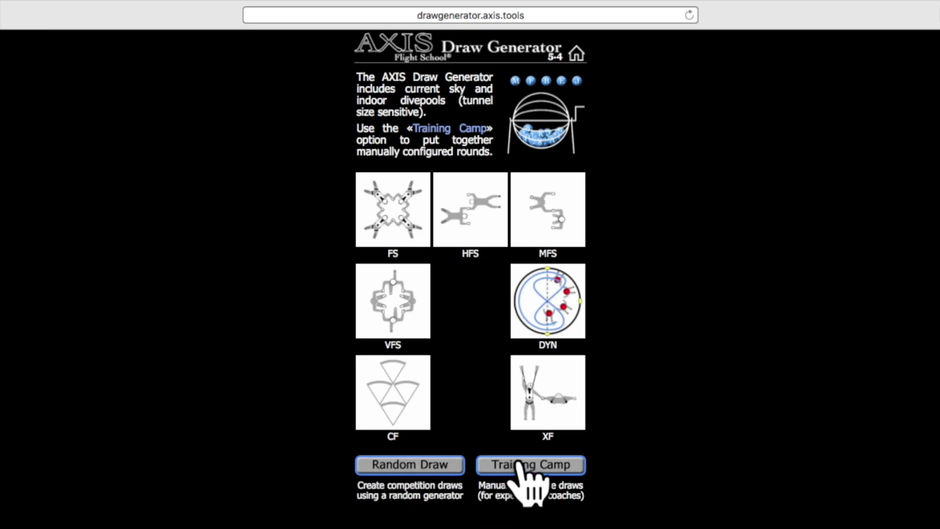
mouse_move(513, 486)
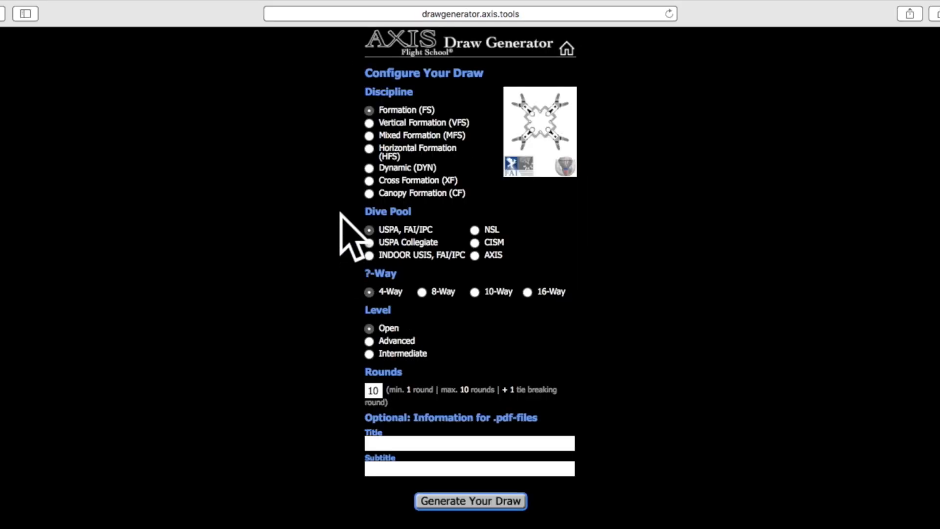
mouse_move(345, 192)
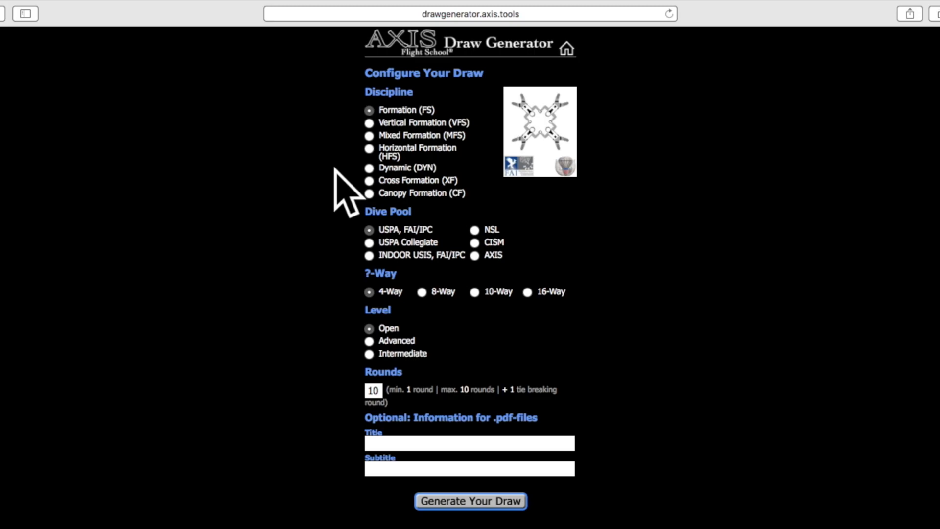
mouse_move(366, 150)
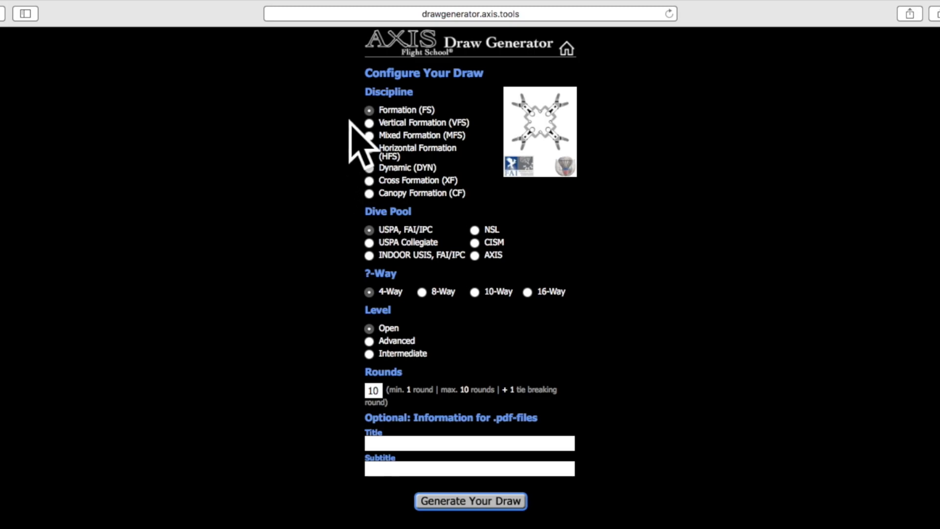
mouse_move(530, 126)
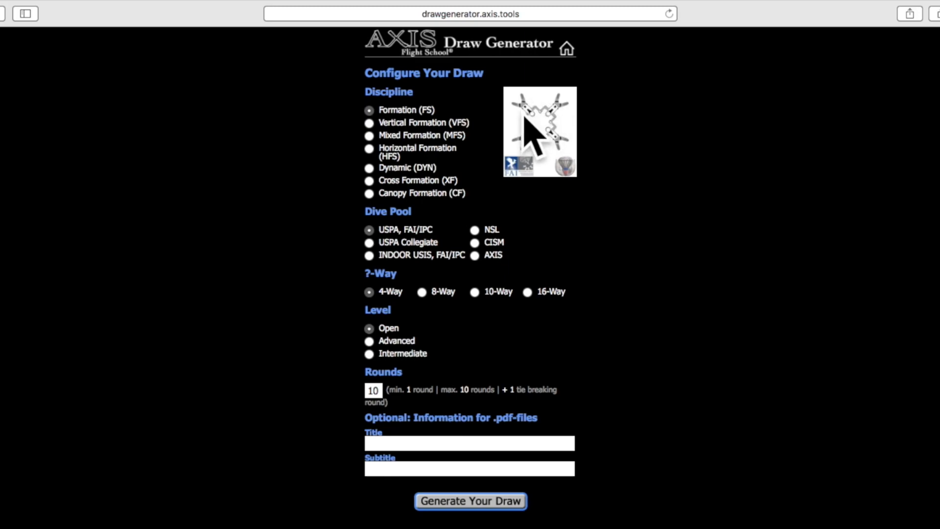
mouse_move(376, 153)
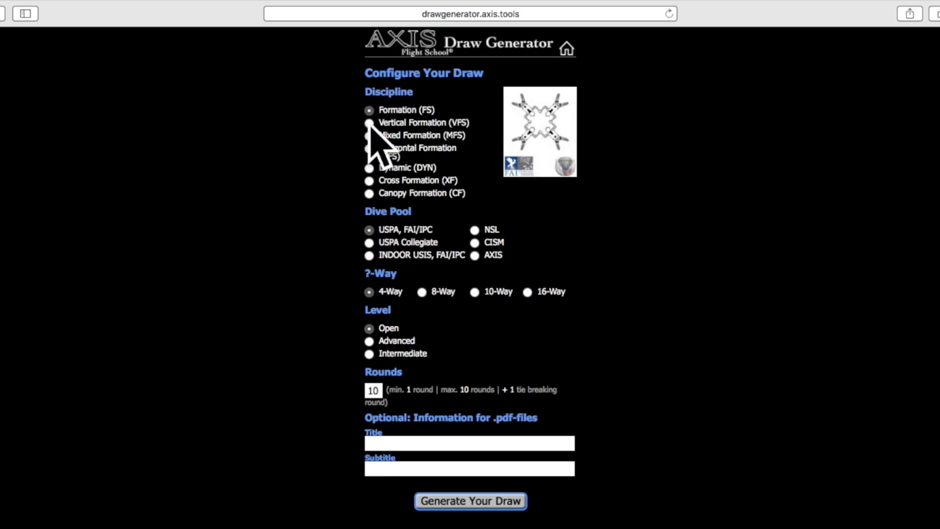
Cycle the discipline through VFS, MFS, HFS, DYN and CF to compare their options.
left_click(370, 123)
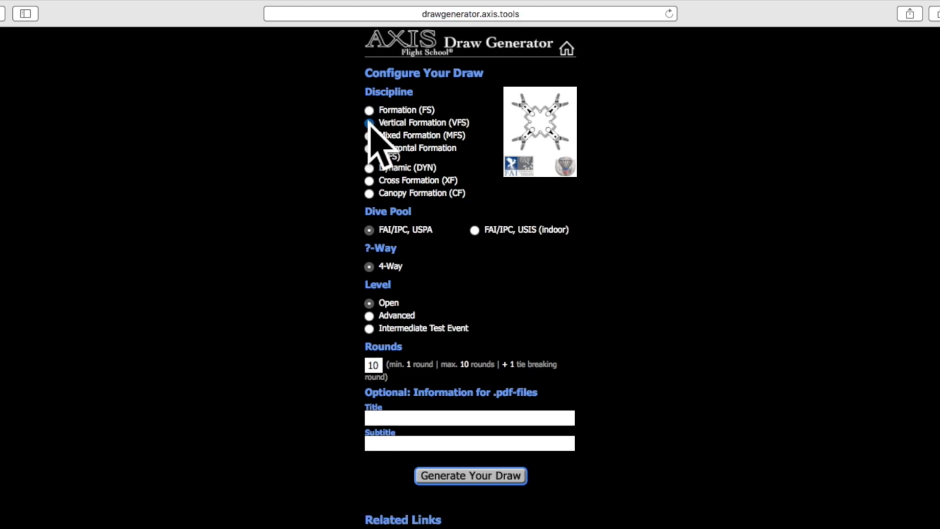
left_click(369, 123)
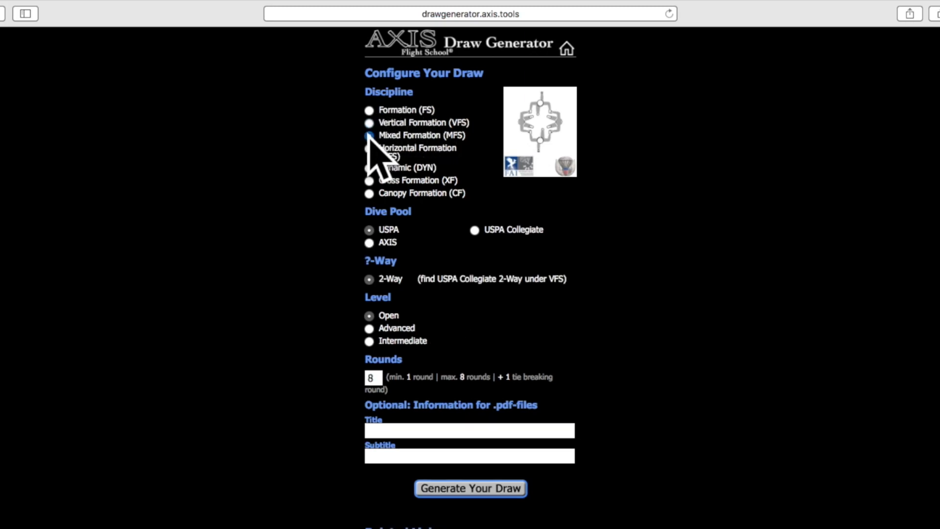
left_click(369, 136)
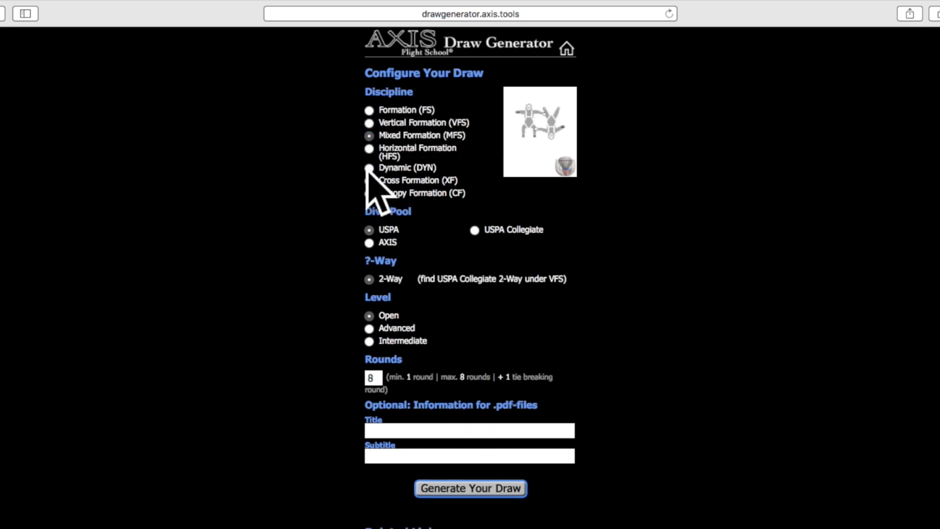
left_click(369, 169)
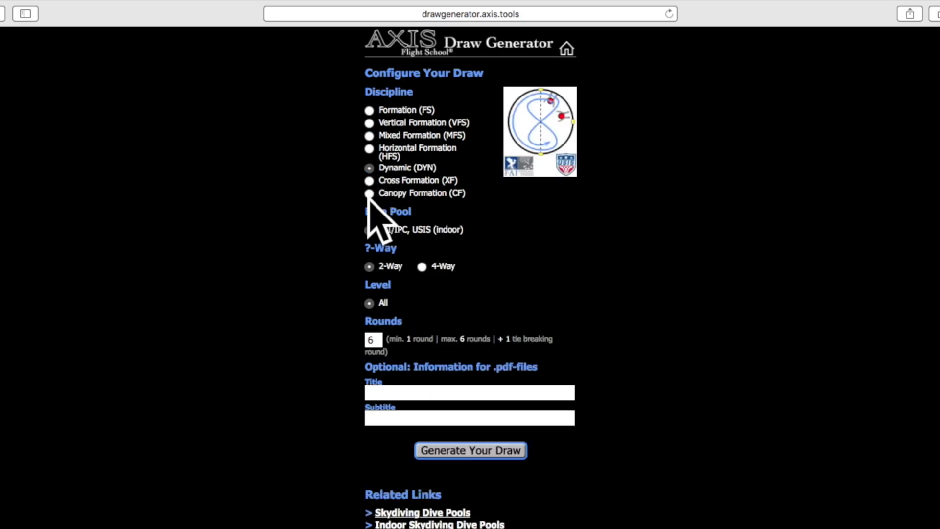
left_click(370, 193)
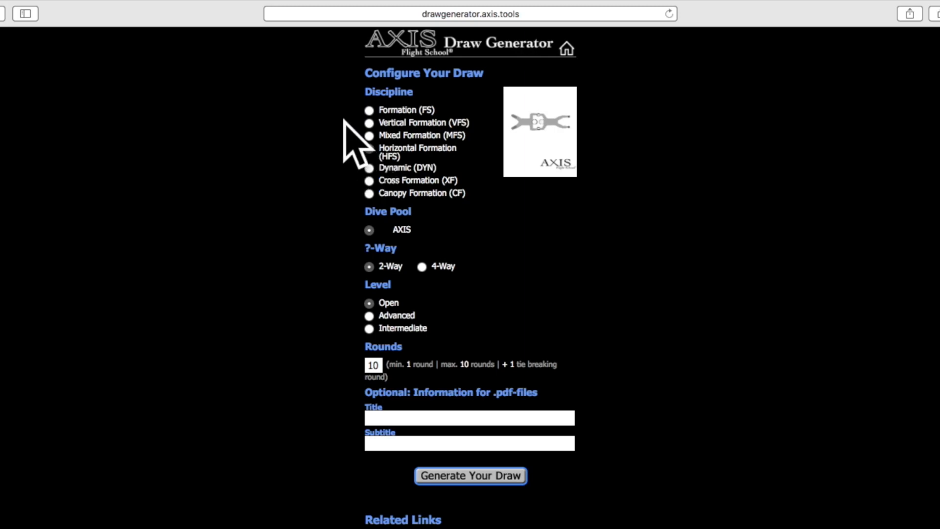
Return to Formation (FS) and settle on the USPA, FAI/IPC dive pool after trying NSL and indoor.
left_click(370, 109)
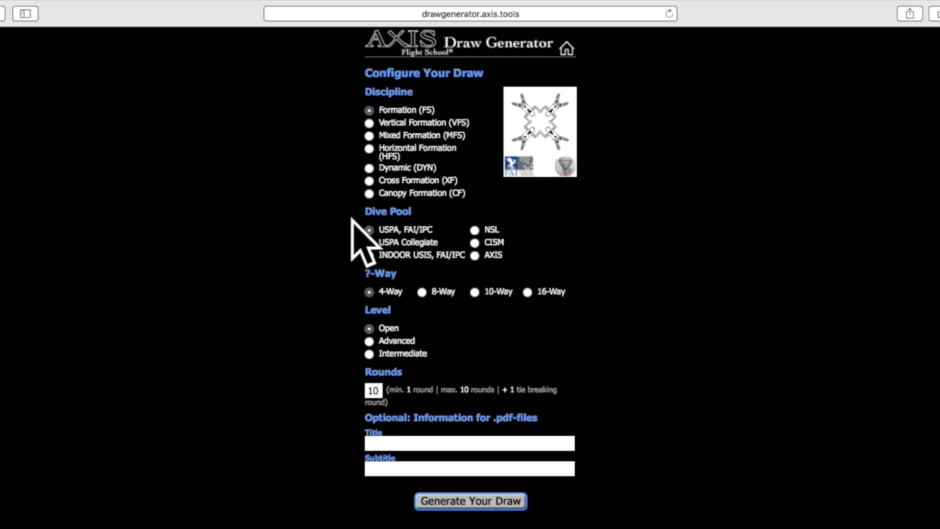
mouse_move(357, 255)
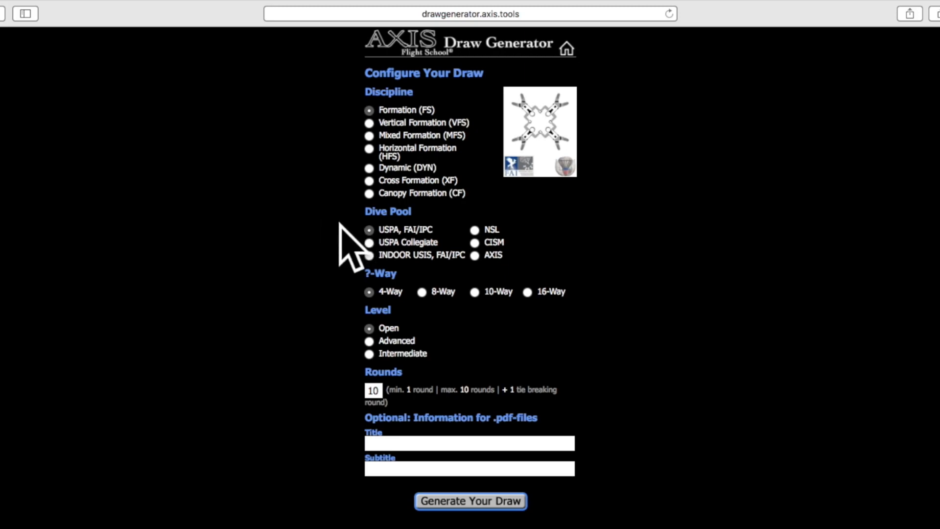
mouse_move(556, 229)
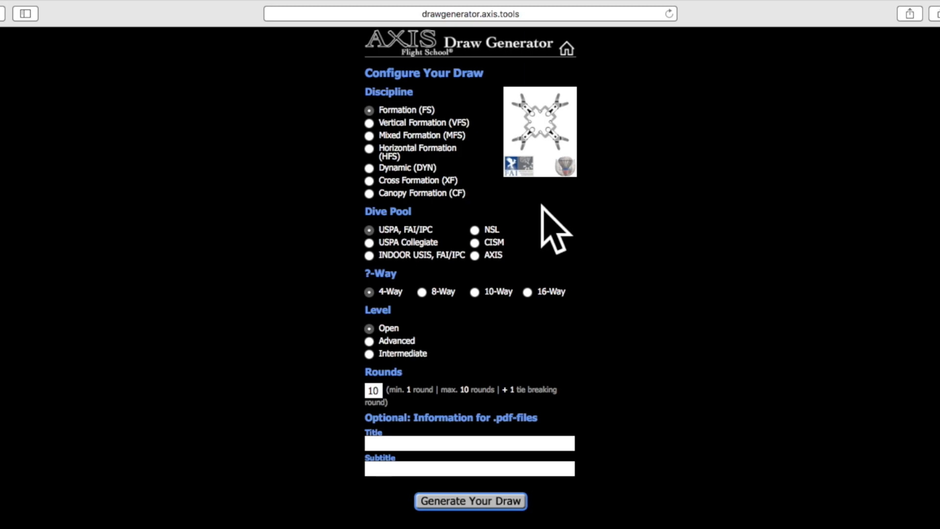
mouse_move(487, 249)
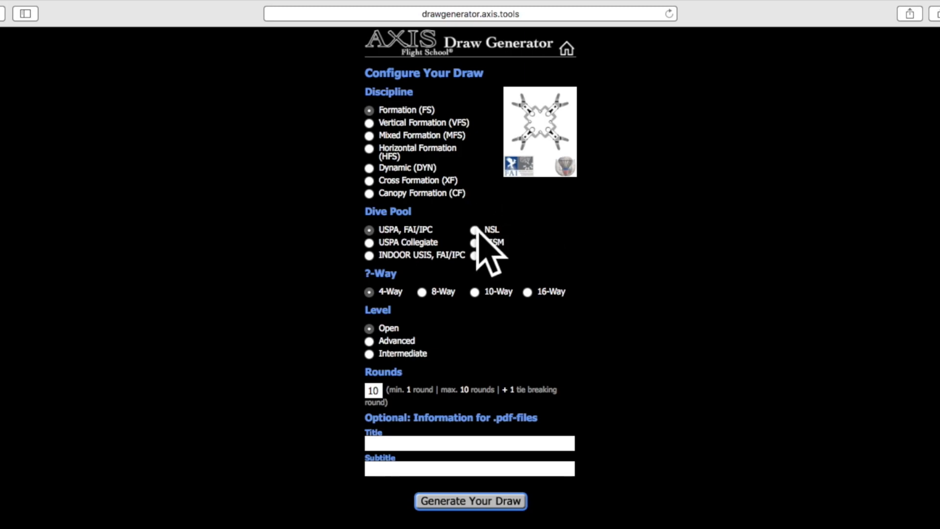
left_click(475, 229)
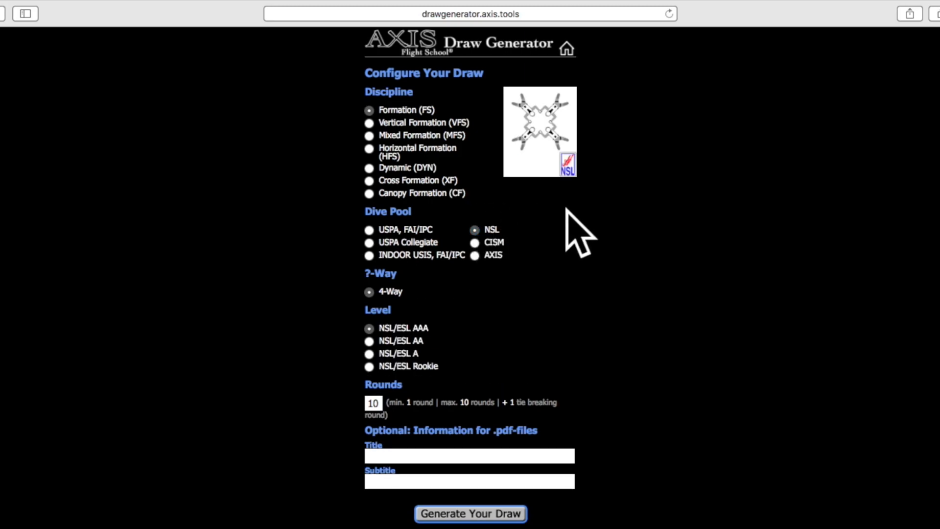
mouse_move(579, 183)
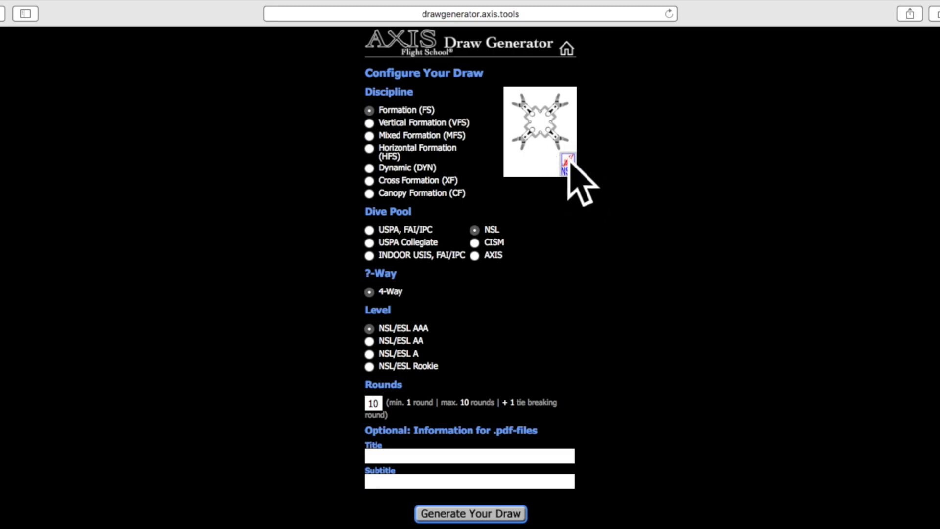
mouse_move(579, 222)
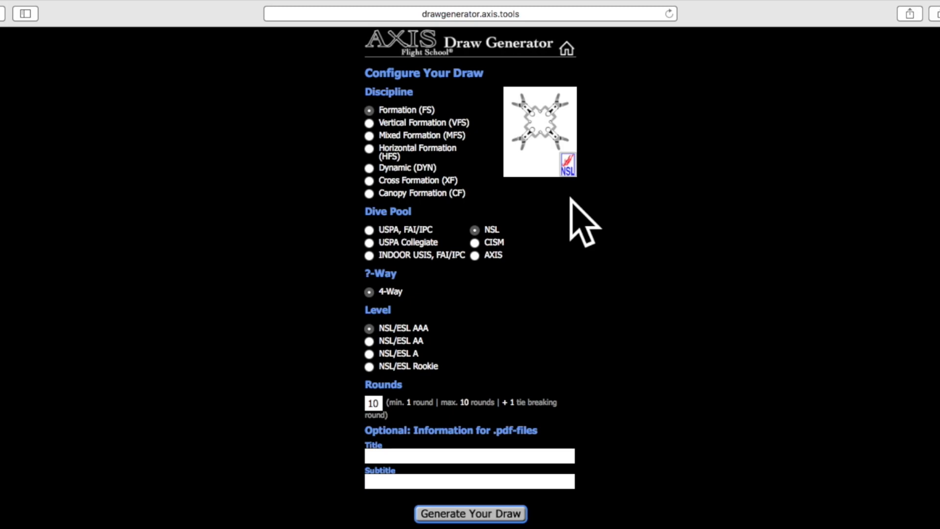
mouse_move(512, 215)
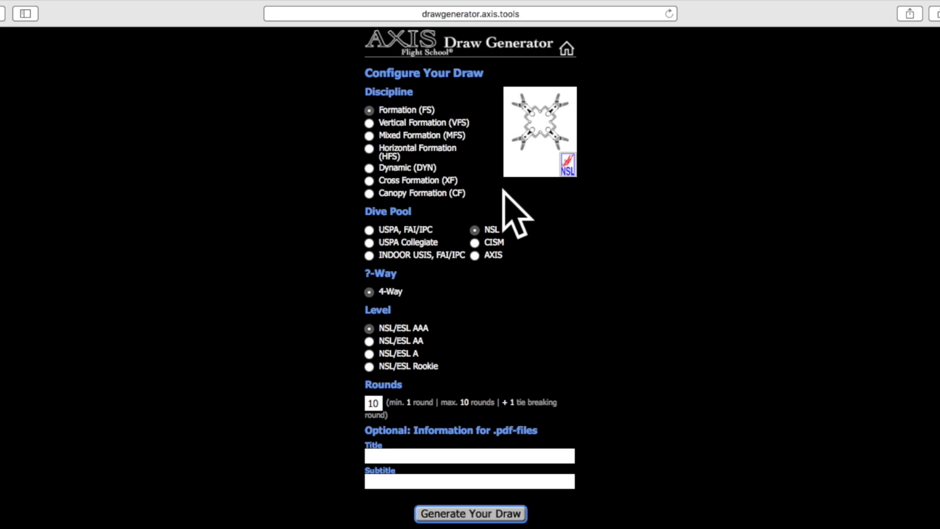
mouse_move(372, 276)
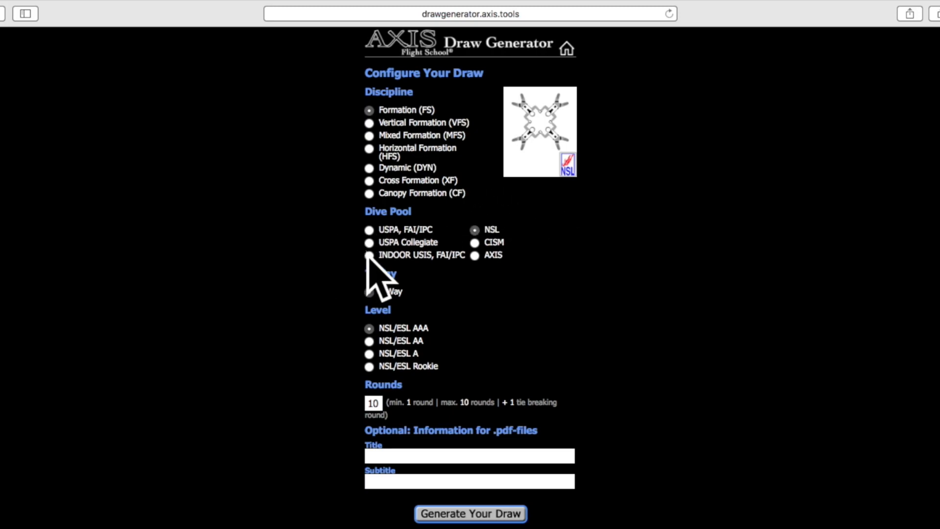
left_click(369, 255)
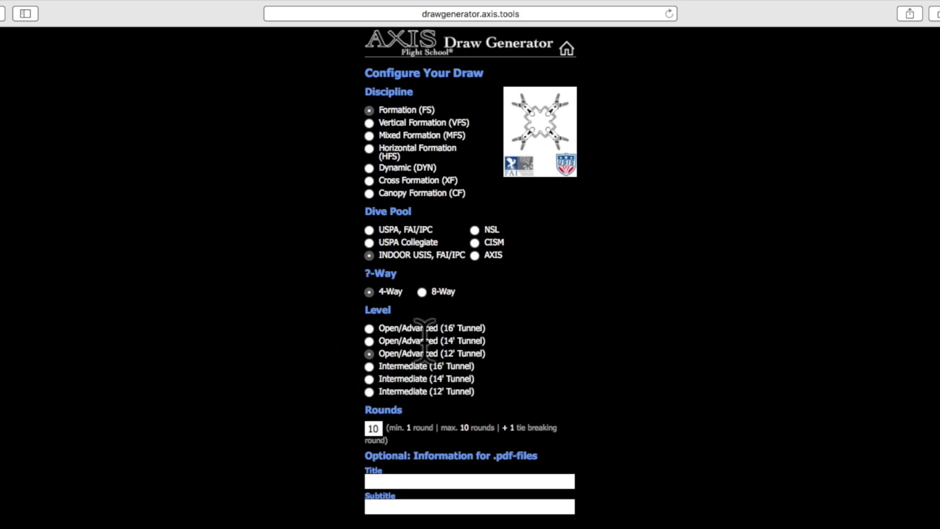
mouse_move(498, 414)
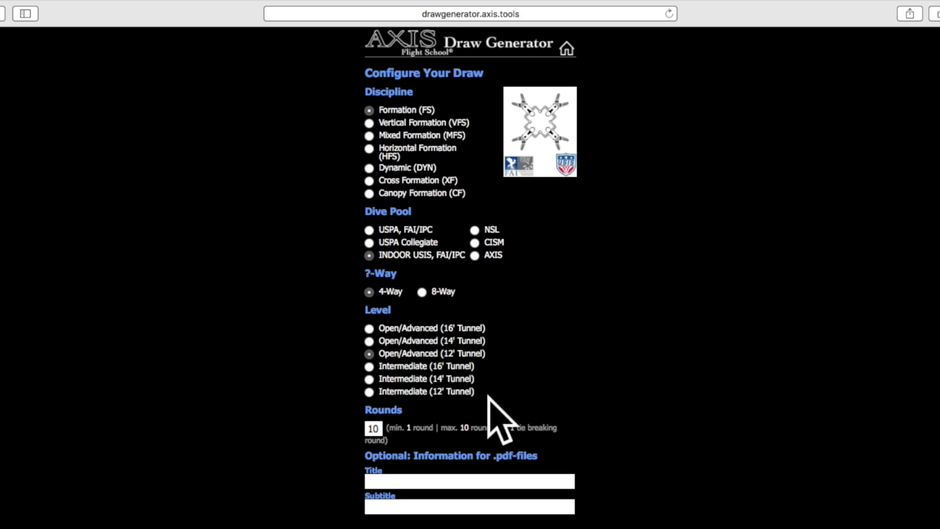
mouse_move(509, 370)
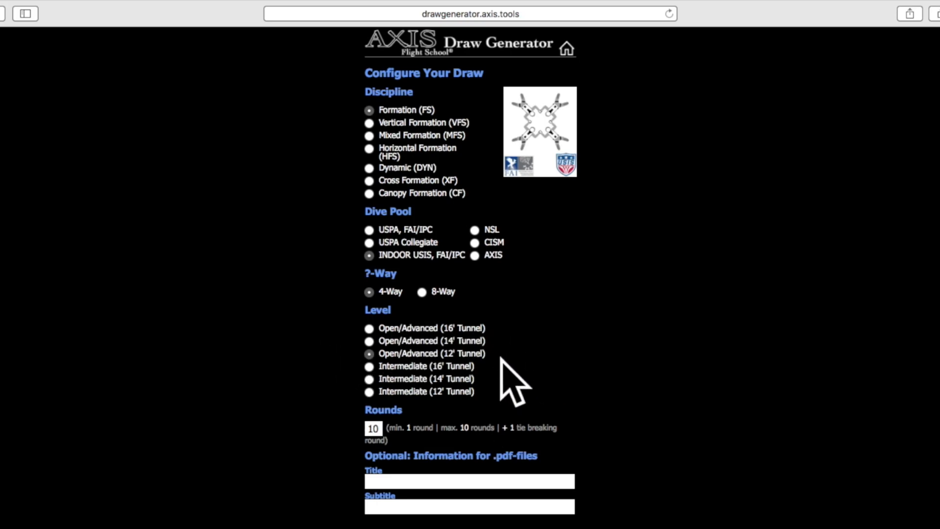
mouse_move(527, 351)
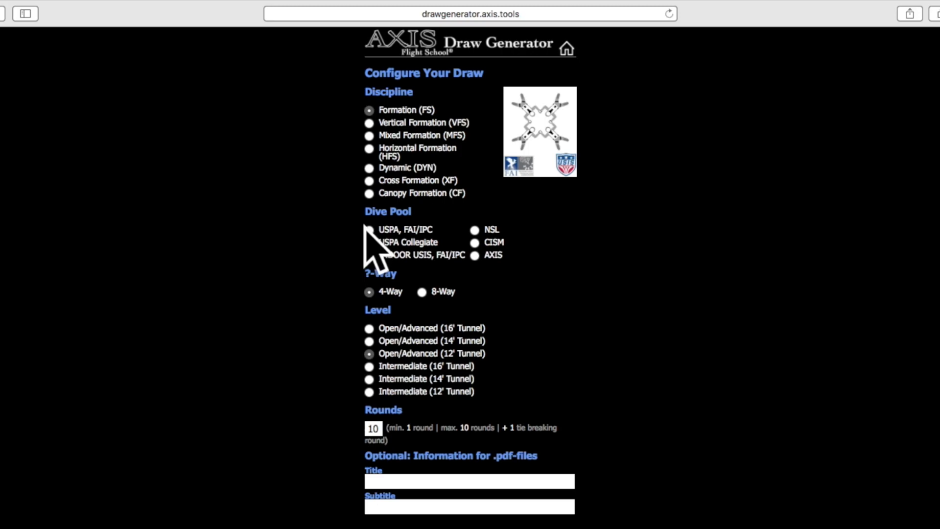
left_click(370, 229)
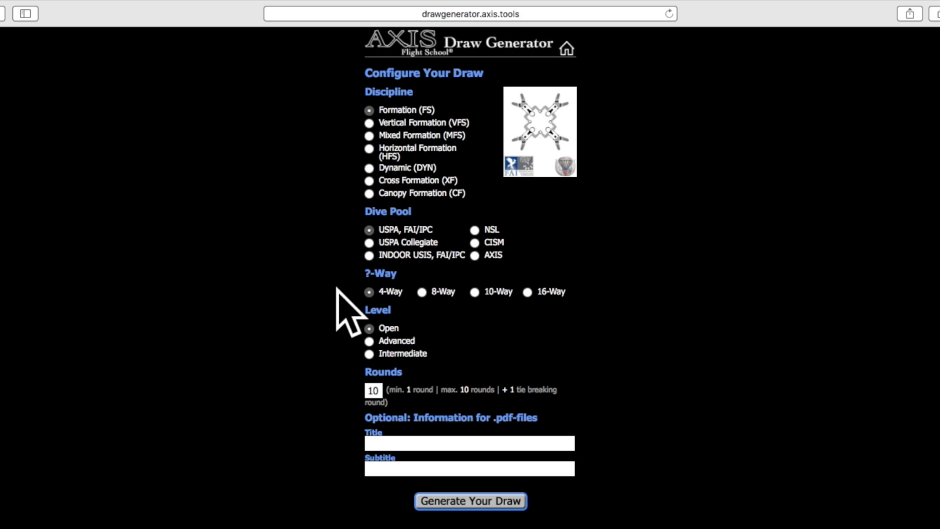
mouse_move(369, 317)
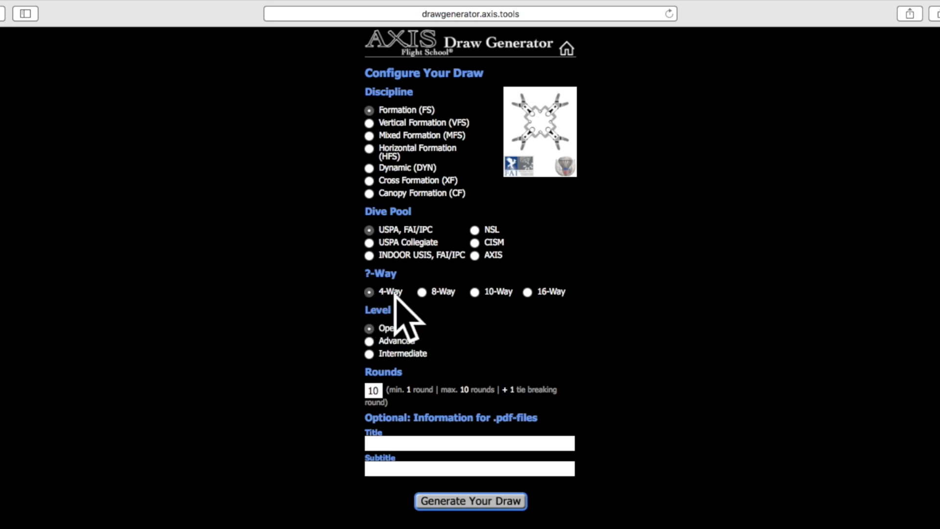
Try 8-way and 10-way team sizes, then settle on 16-way.
left_click(422, 292)
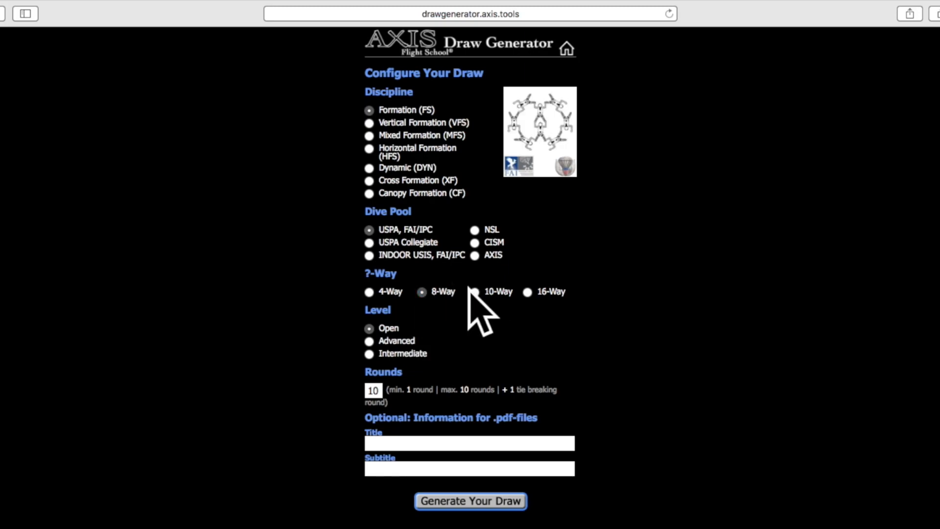
left_click(475, 292)
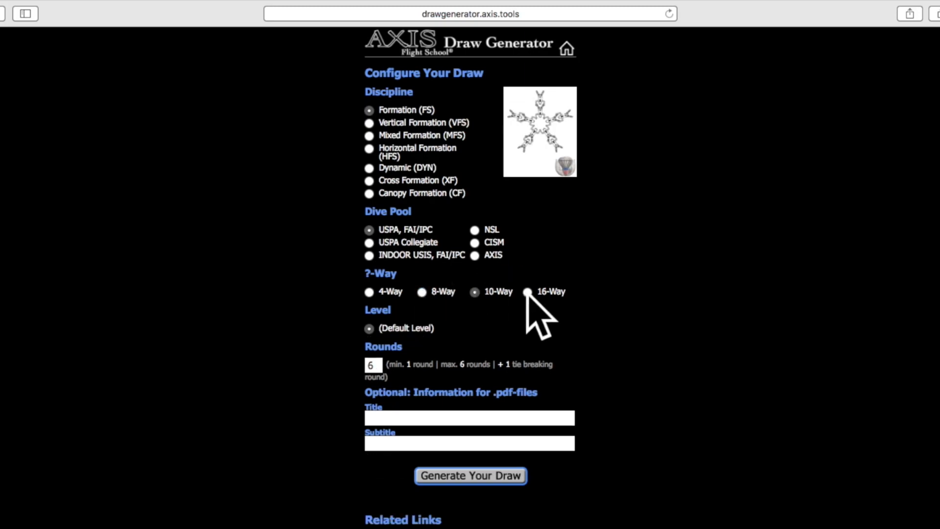
left_click(527, 291)
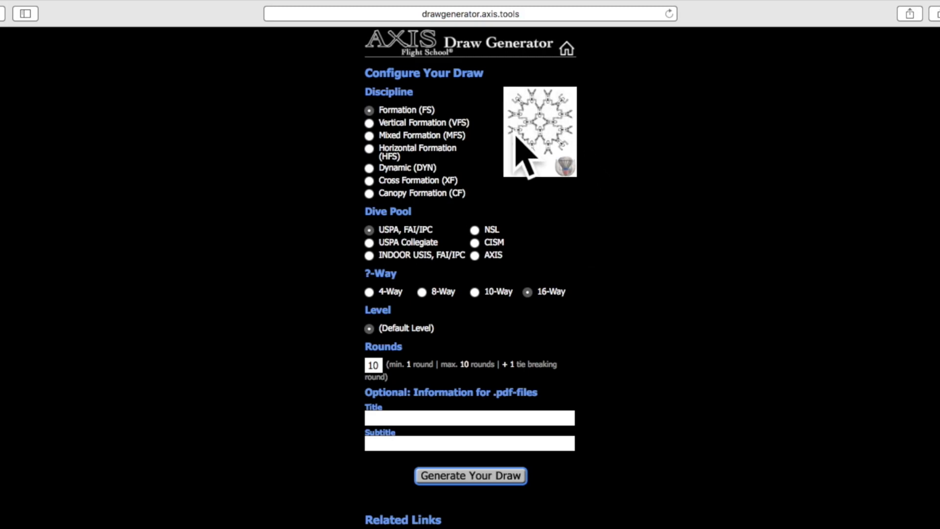
mouse_move(535, 135)
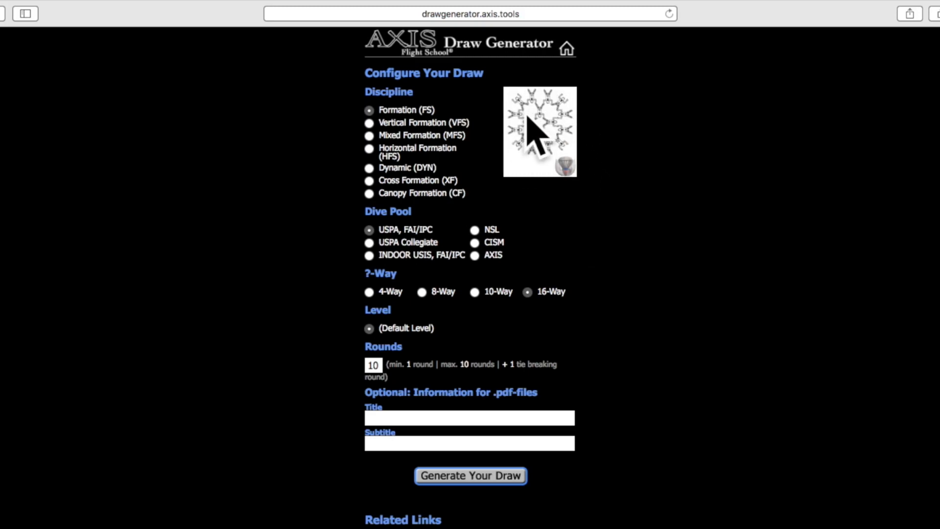
mouse_move(600, 216)
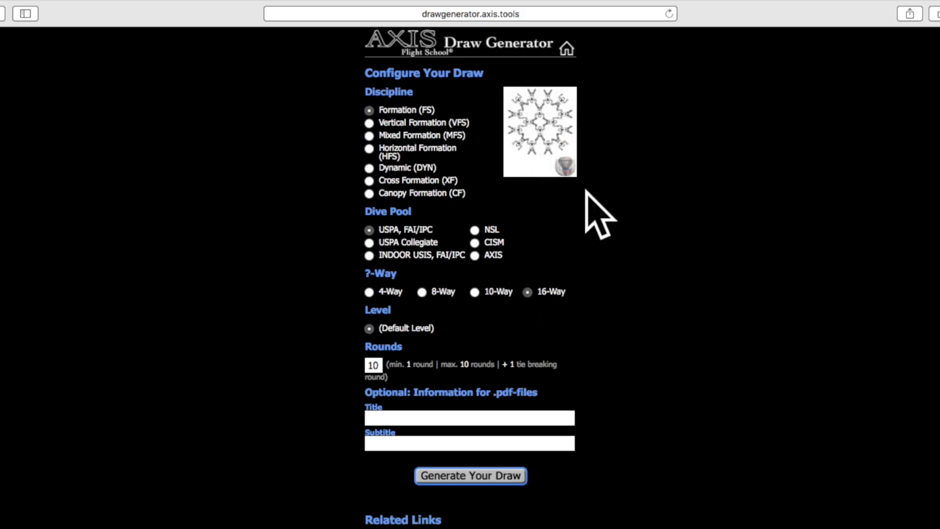
mouse_move(570, 192)
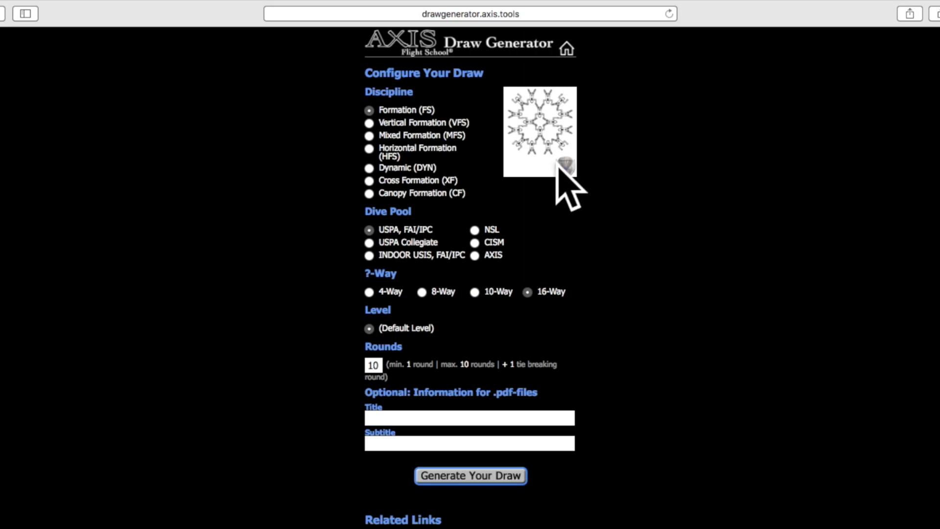
mouse_move(576, 192)
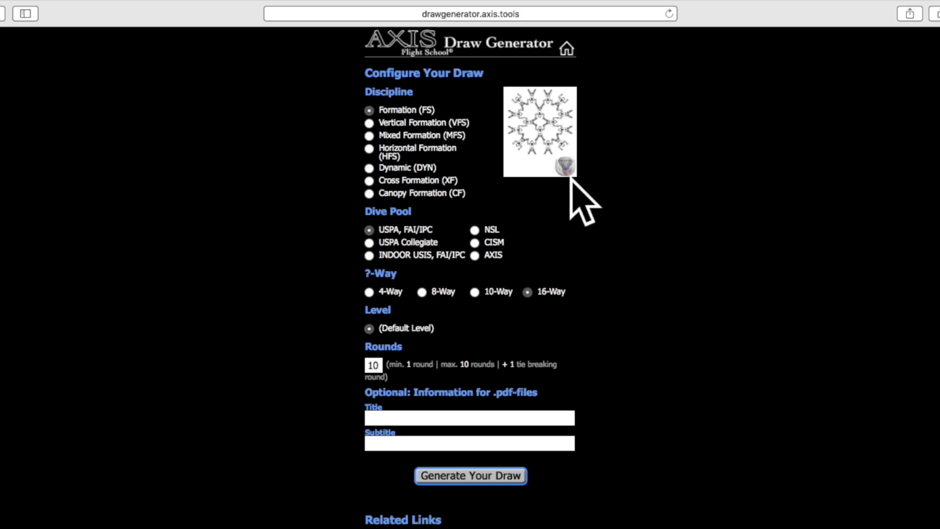
Return the team size to 4-way and keep the Open level selected.
left_click(370, 292)
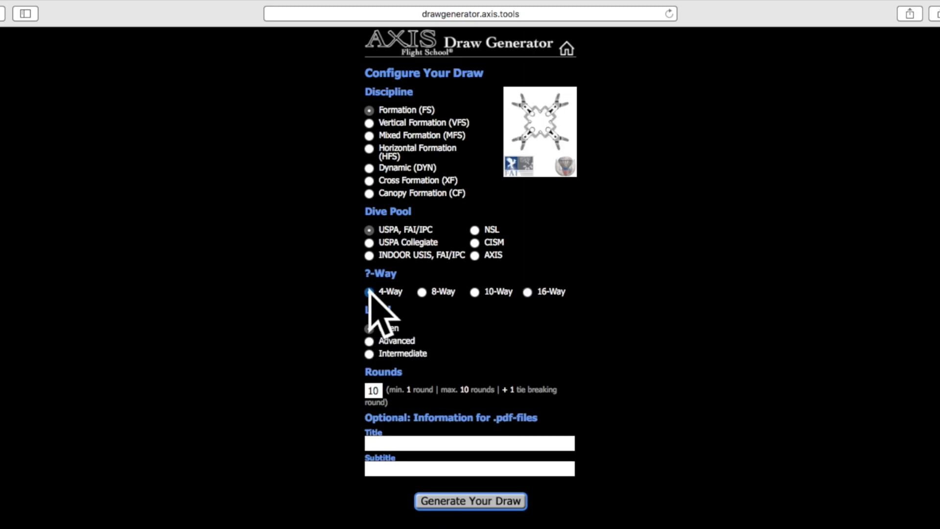
mouse_move(291, 333)
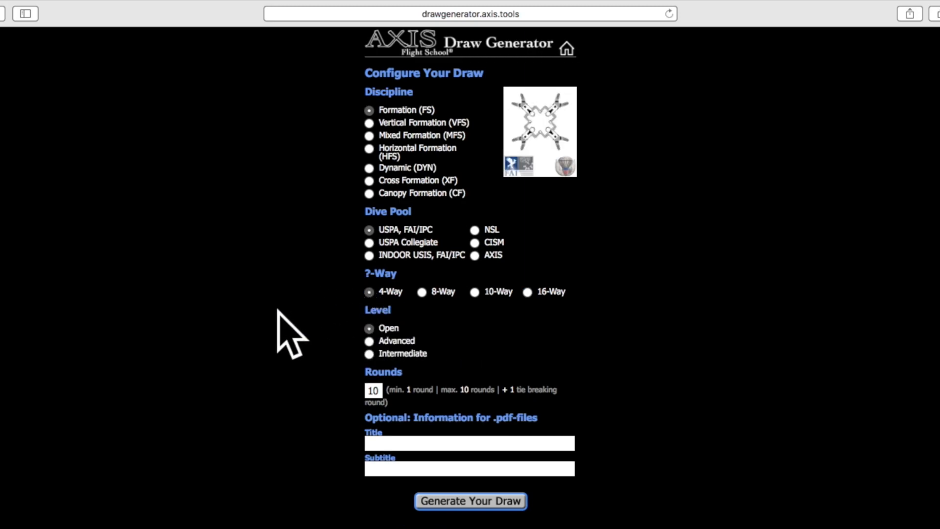
mouse_move(423, 360)
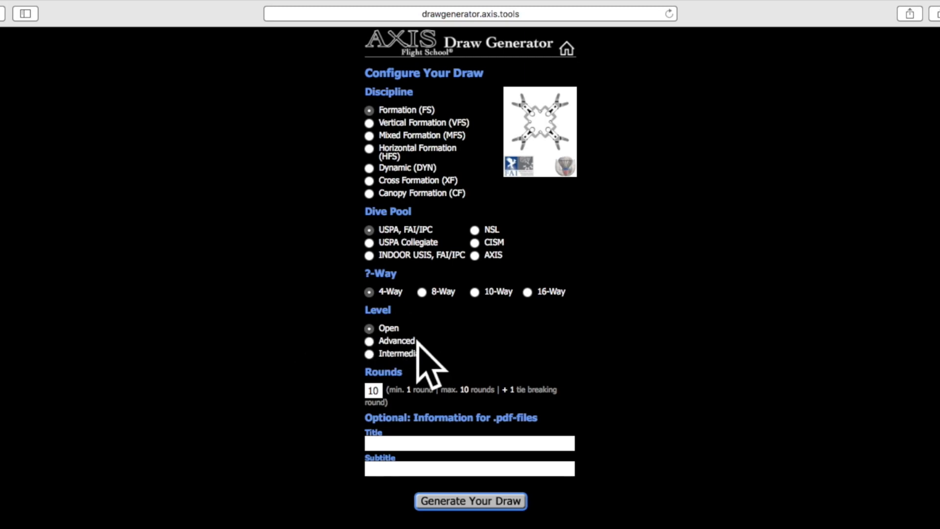
mouse_move(348, 366)
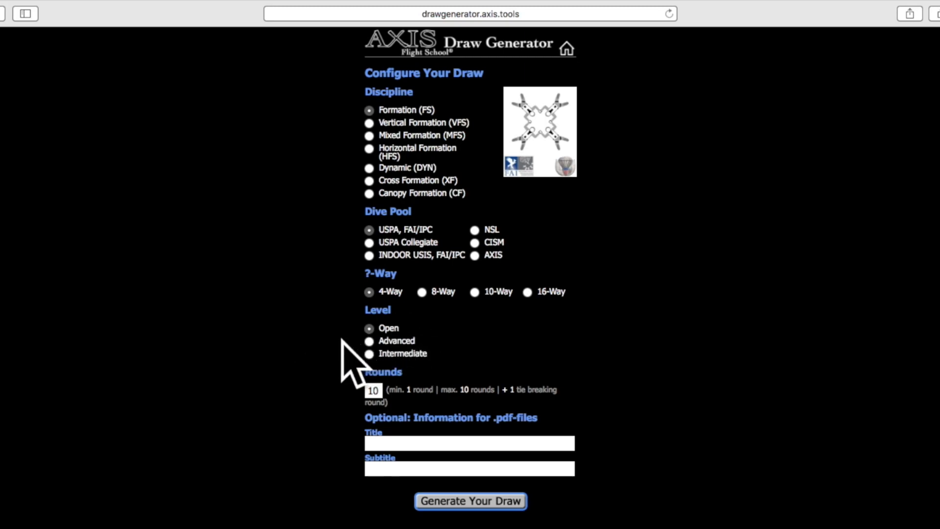
left_click(369, 353)
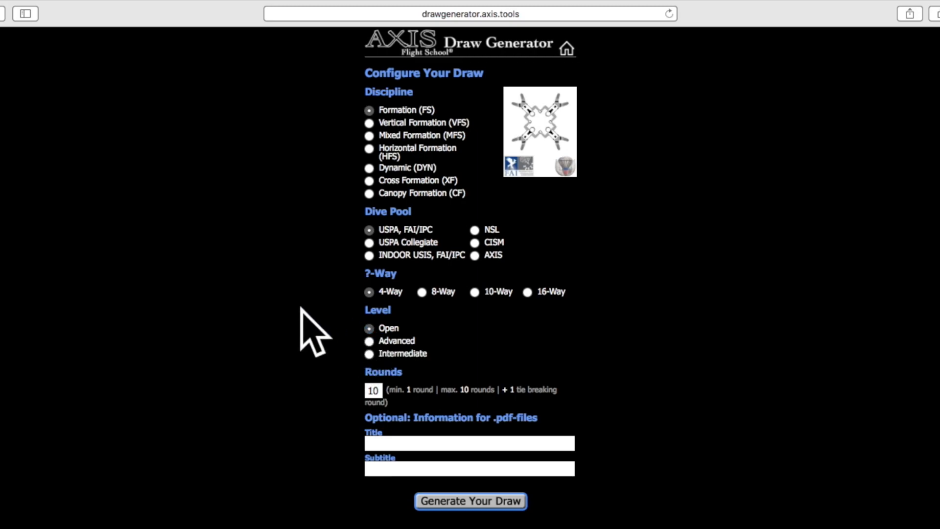
Enter title 'Draw Generator Demonstration' and subtitle 'Thanks for watching' for the PDFs.
scroll("down", 3)
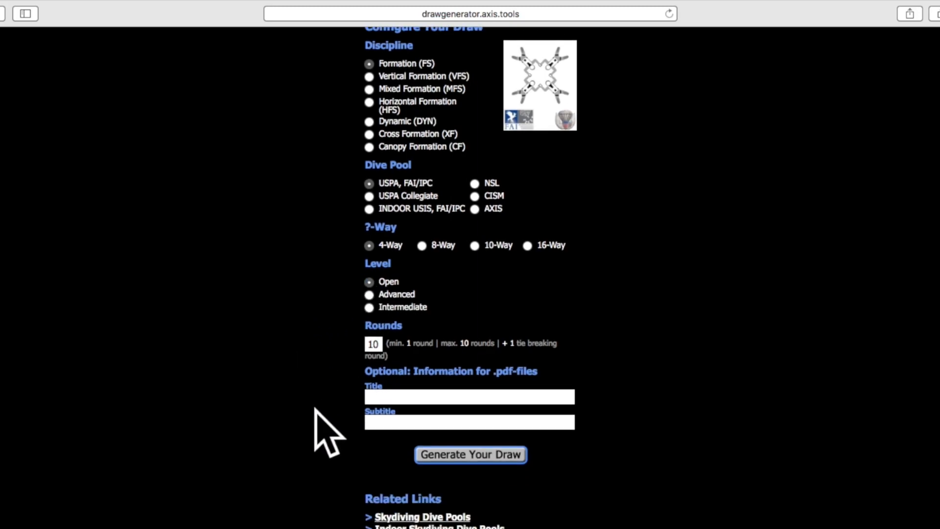
mouse_move(358, 372)
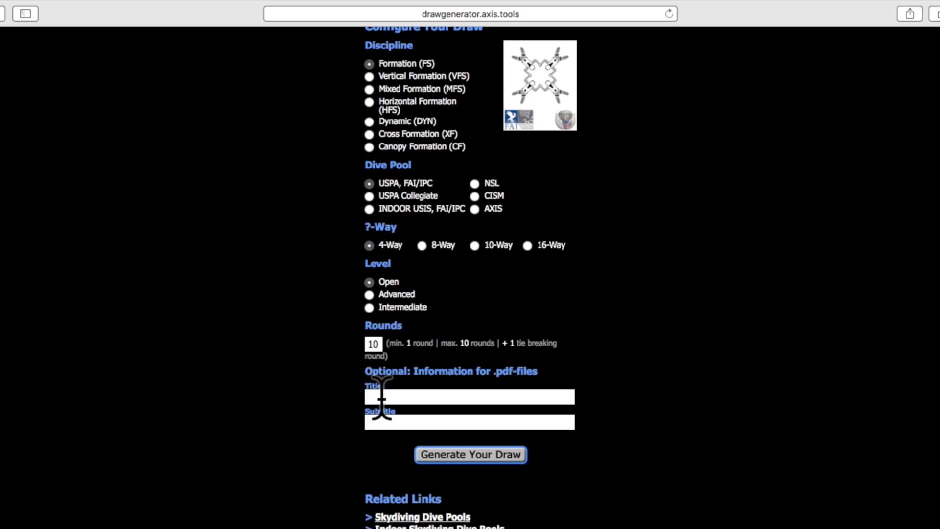
mouse_move(409, 393)
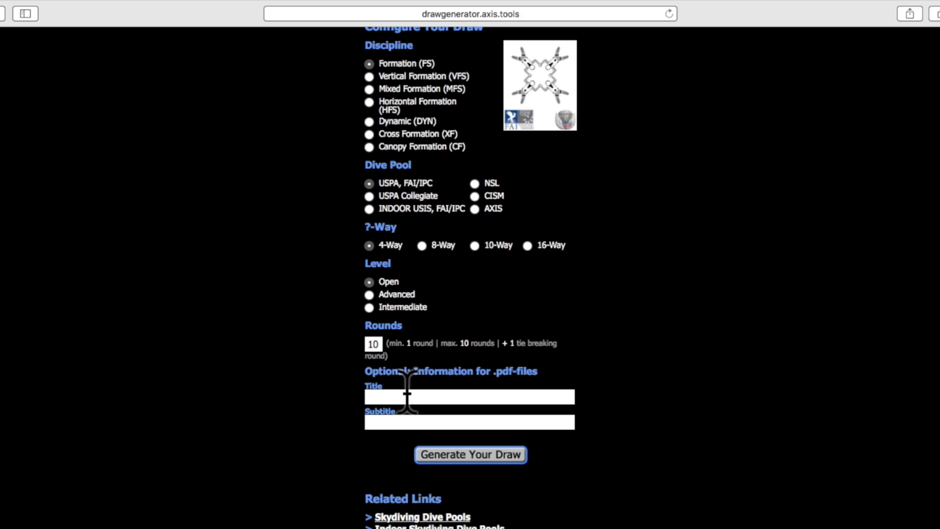
mouse_move(339, 402)
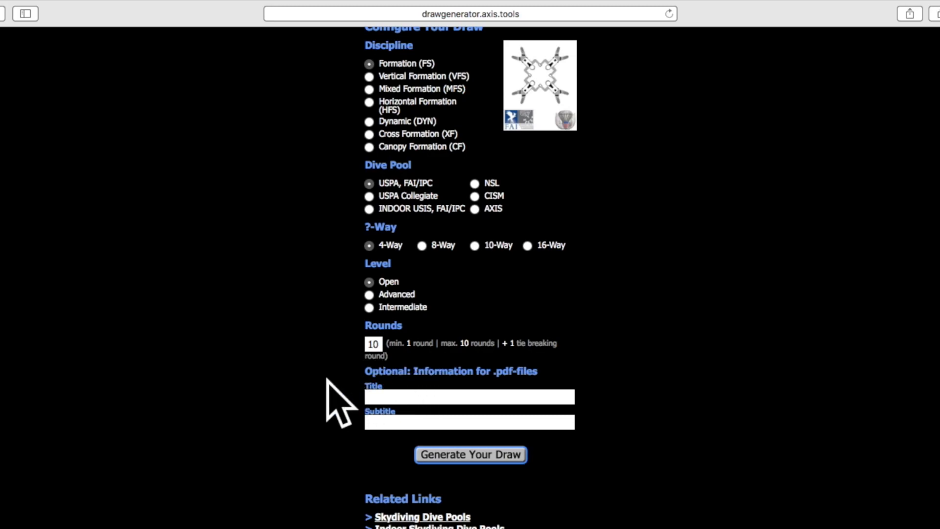
left_click(469, 397)
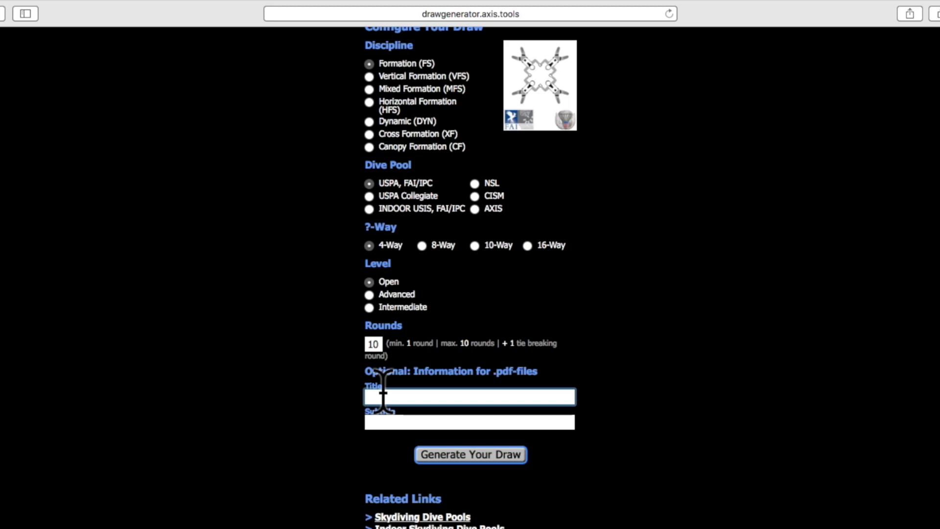
type("Draw Generator Demonstration")
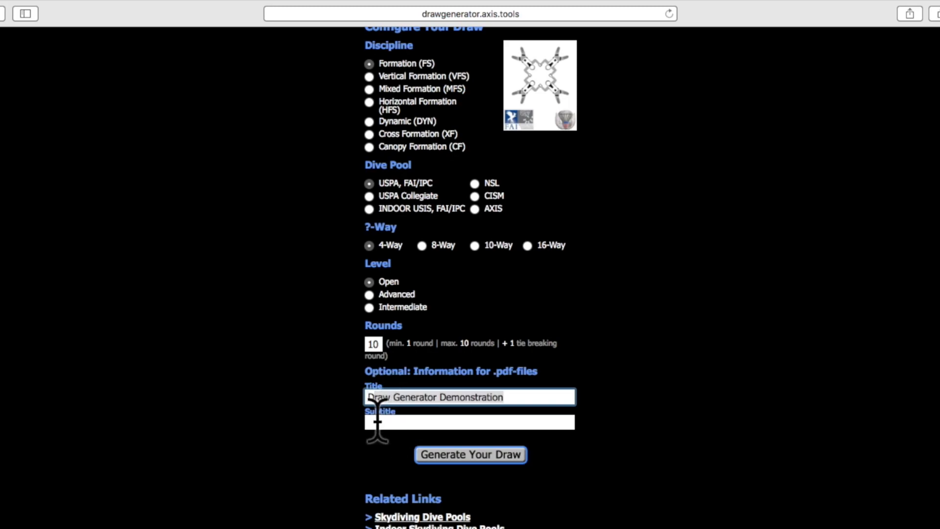
type("T")
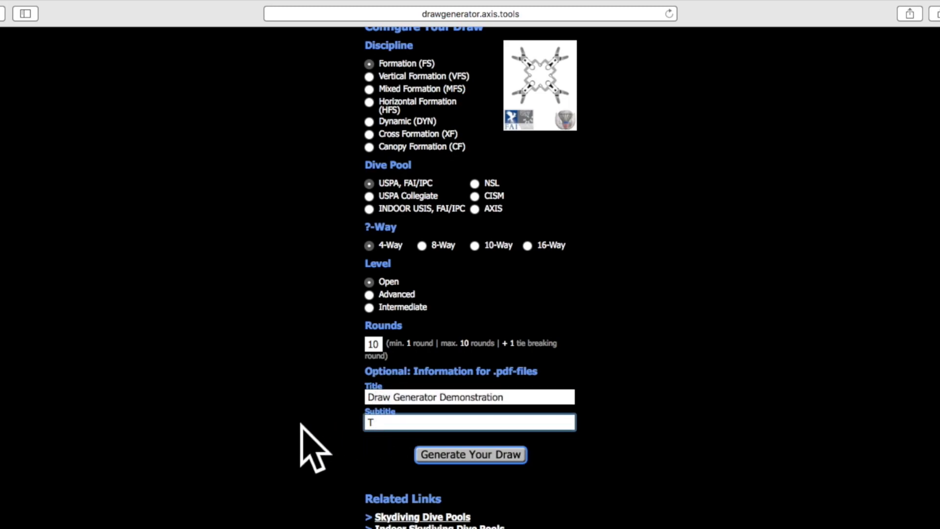
type("hanks for watching")
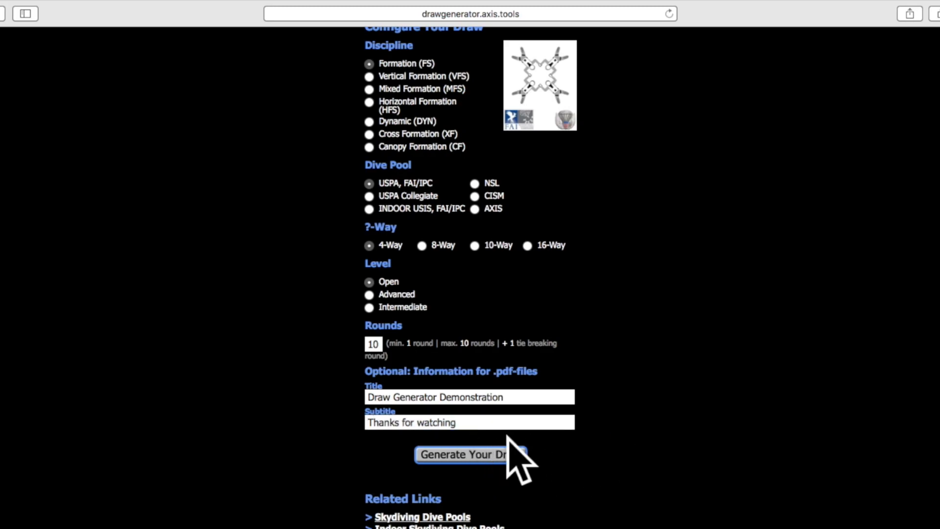
left_click(470, 454)
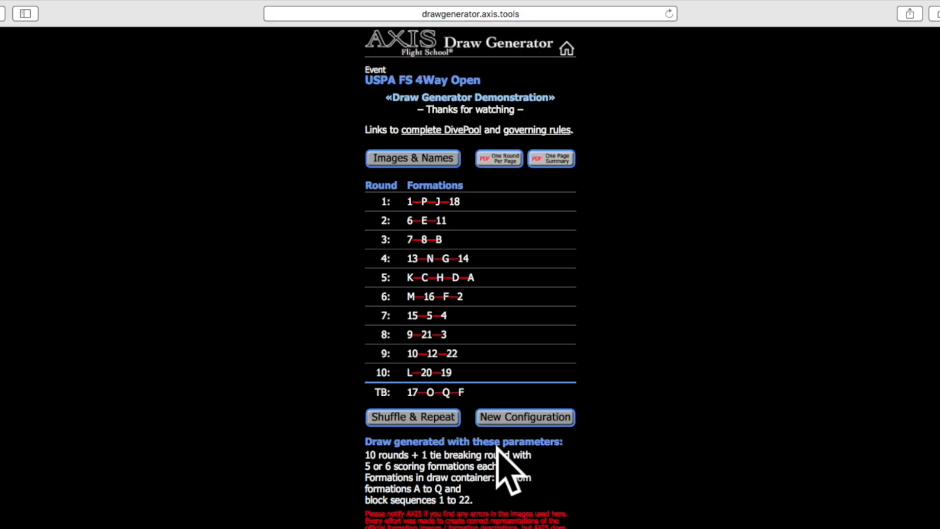
mouse_move(372, 312)
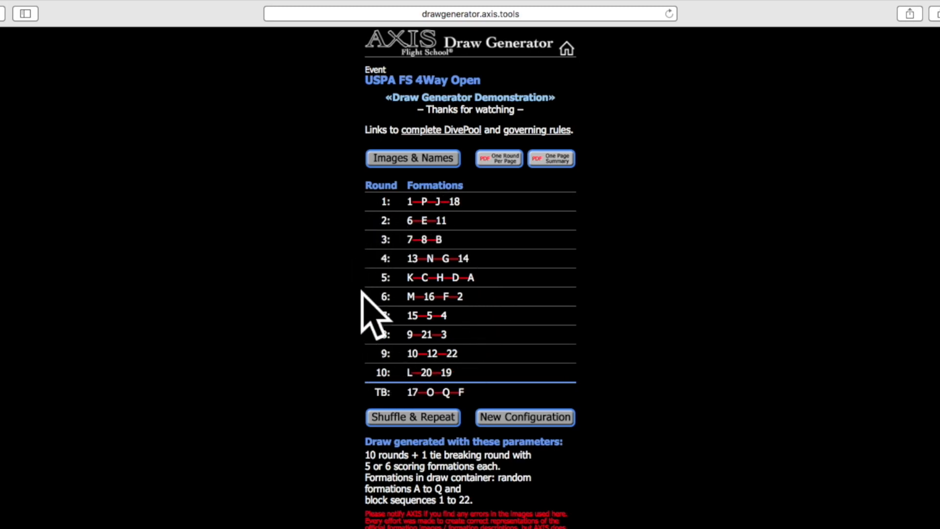
mouse_move(456, 329)
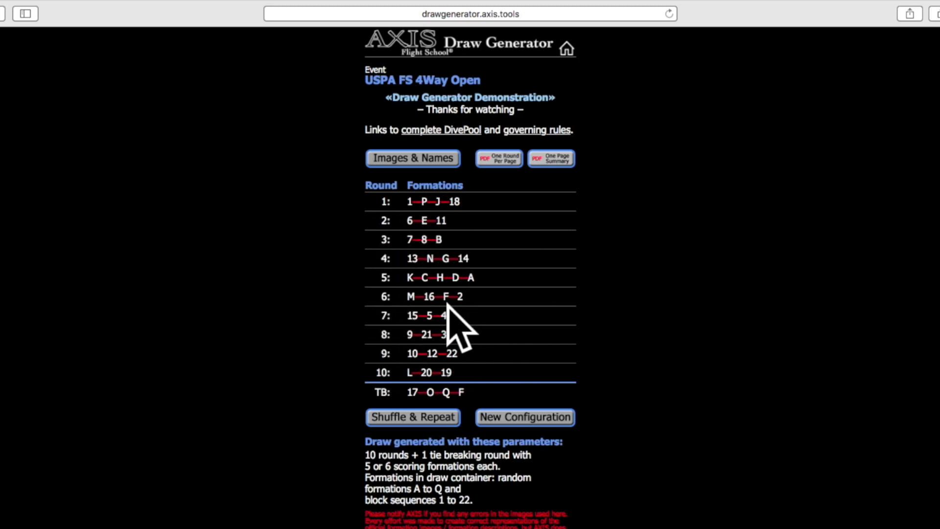
mouse_move(329, 149)
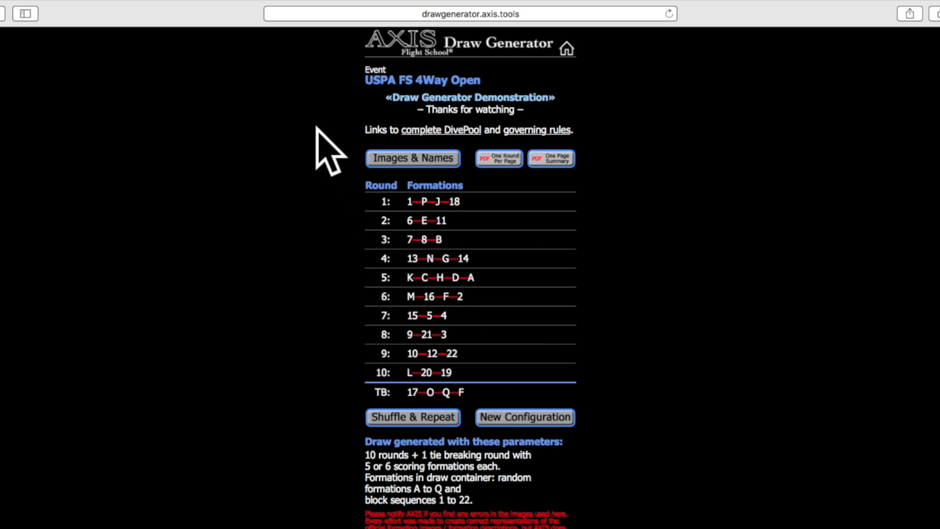
mouse_move(351, 133)
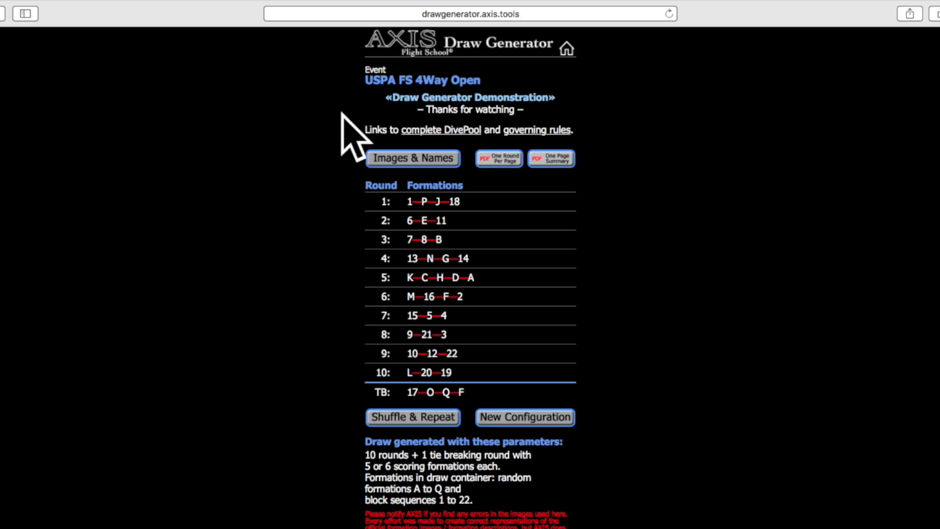
mouse_move(485, 114)
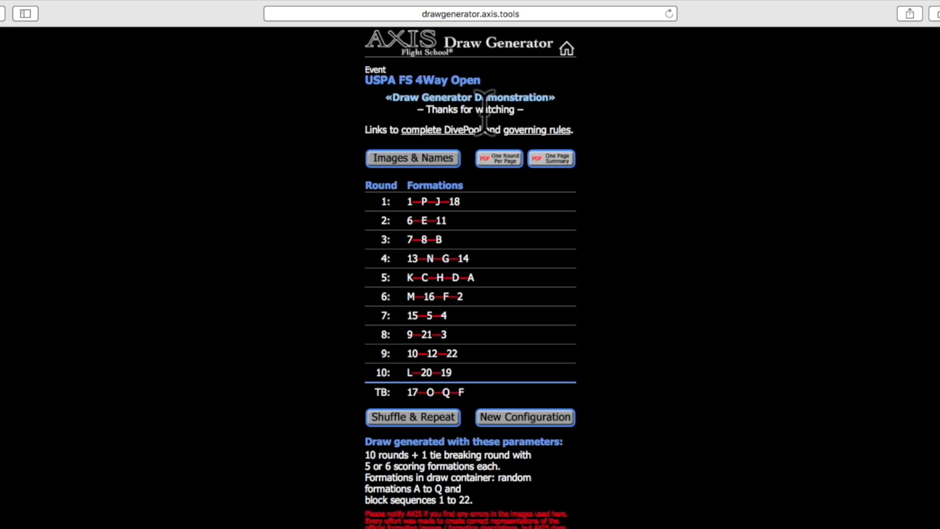
mouse_move(347, 150)
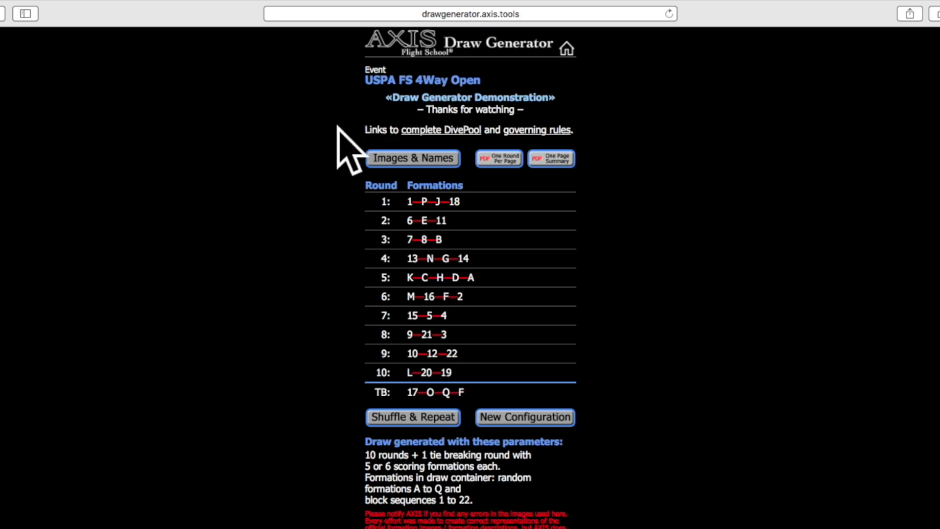
mouse_move(579, 167)
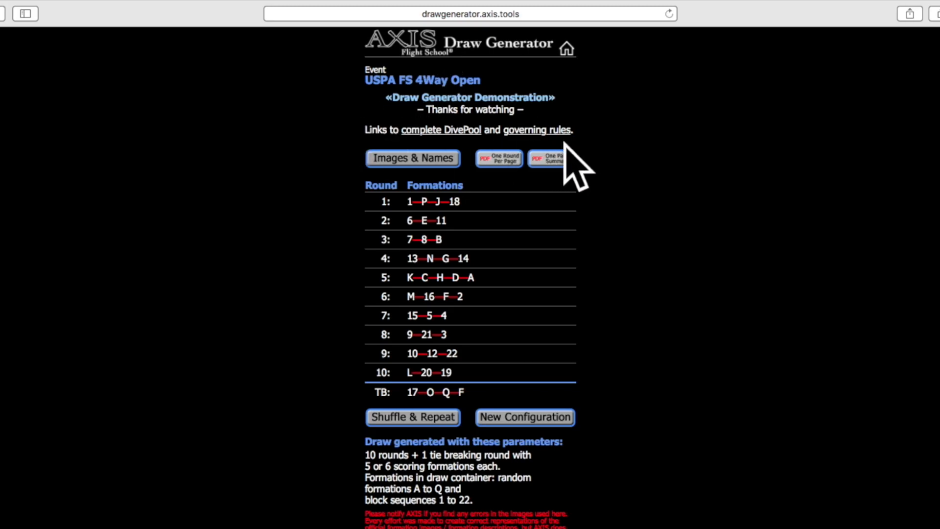
mouse_move(624, 167)
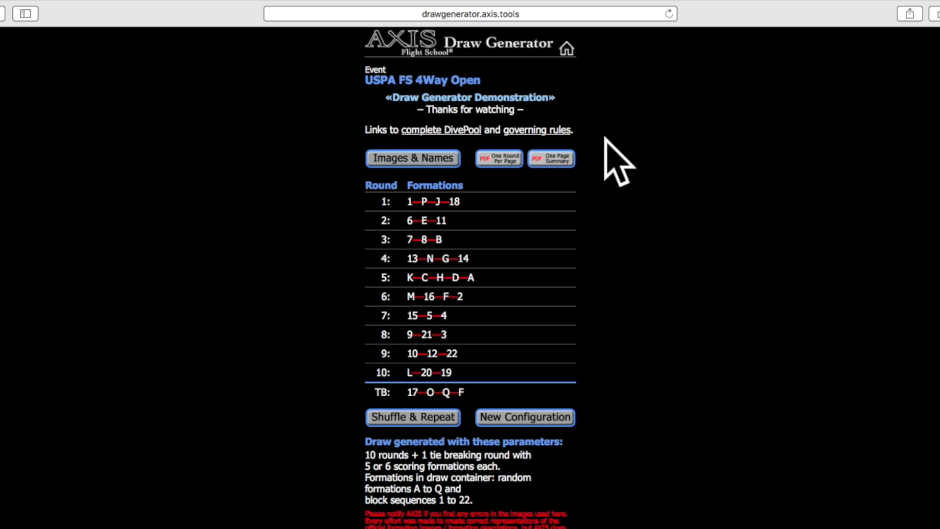
mouse_move(441, 129)
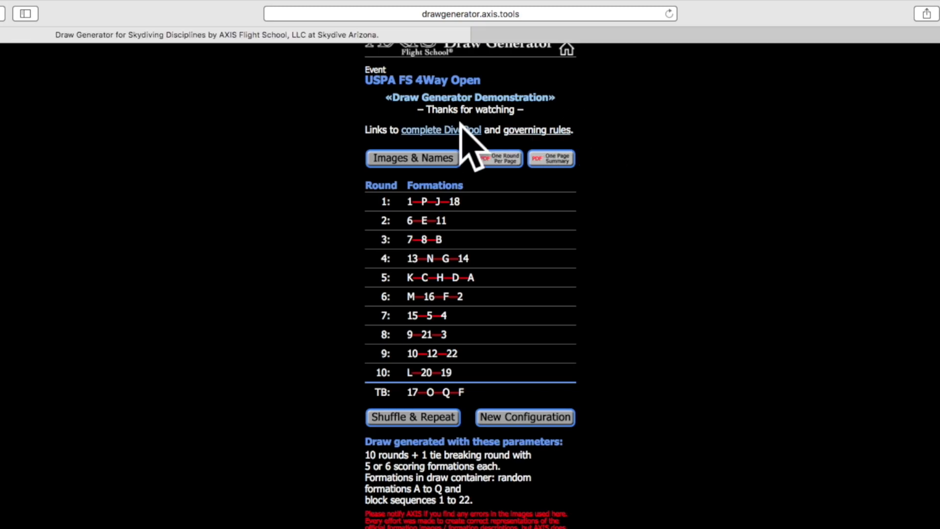
left_click(441, 130)
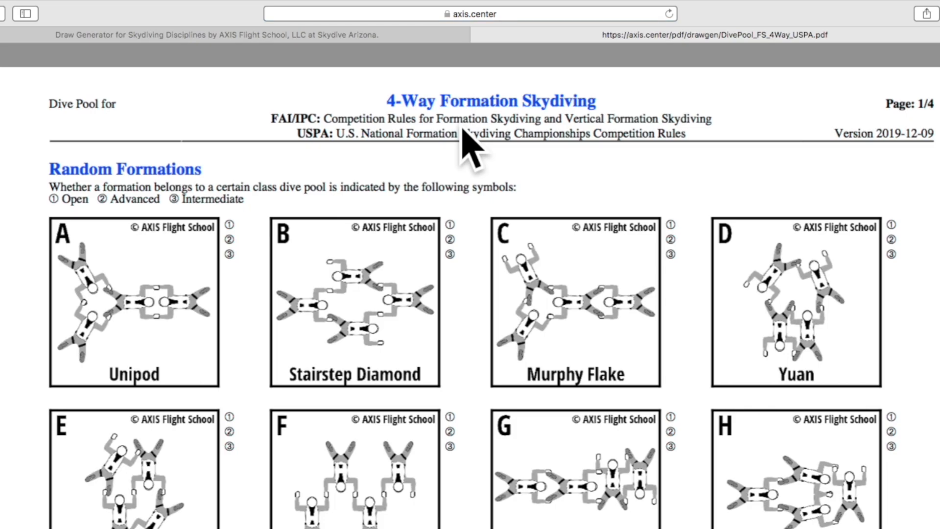
mouse_move(493, 287)
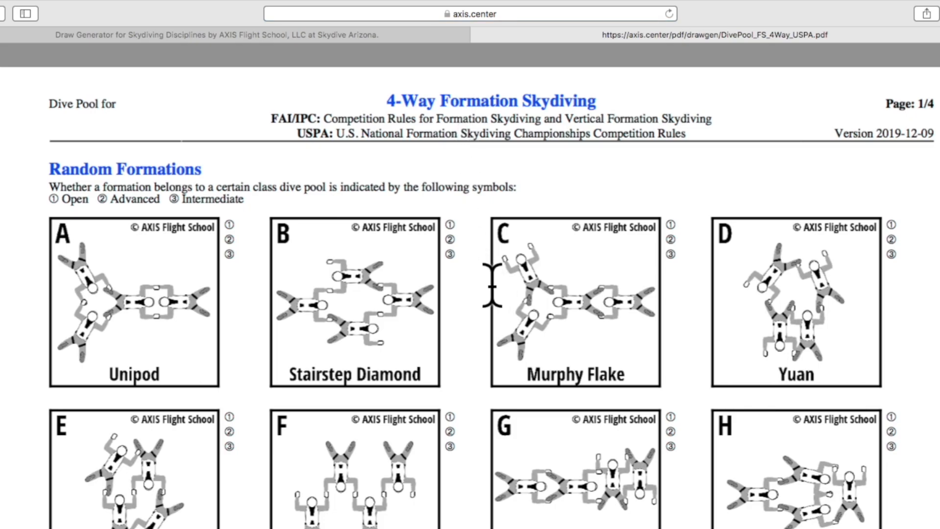
scroll("down", 3)
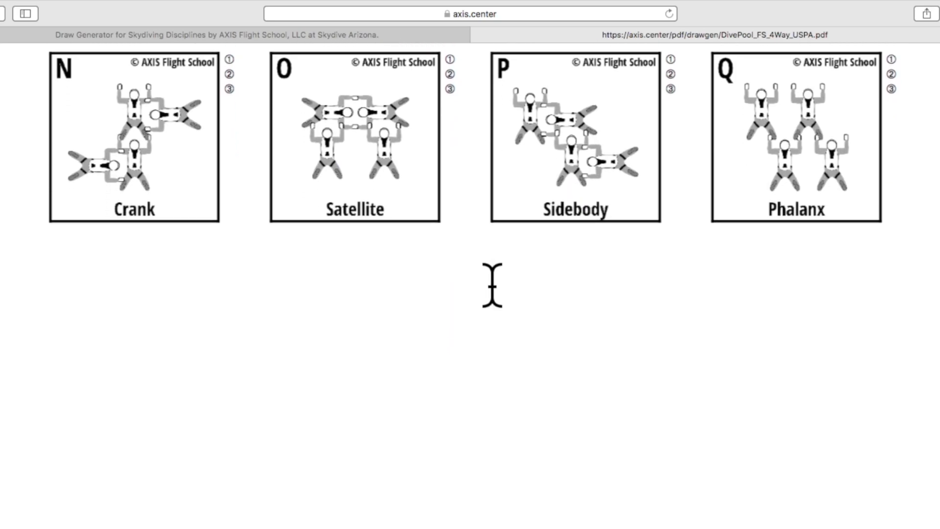
scroll("up", 3)
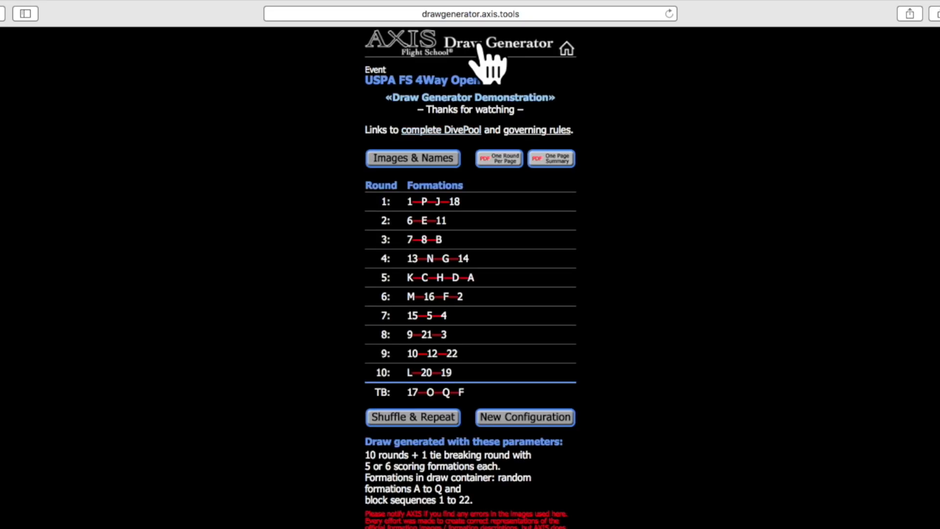
mouse_move(611, 130)
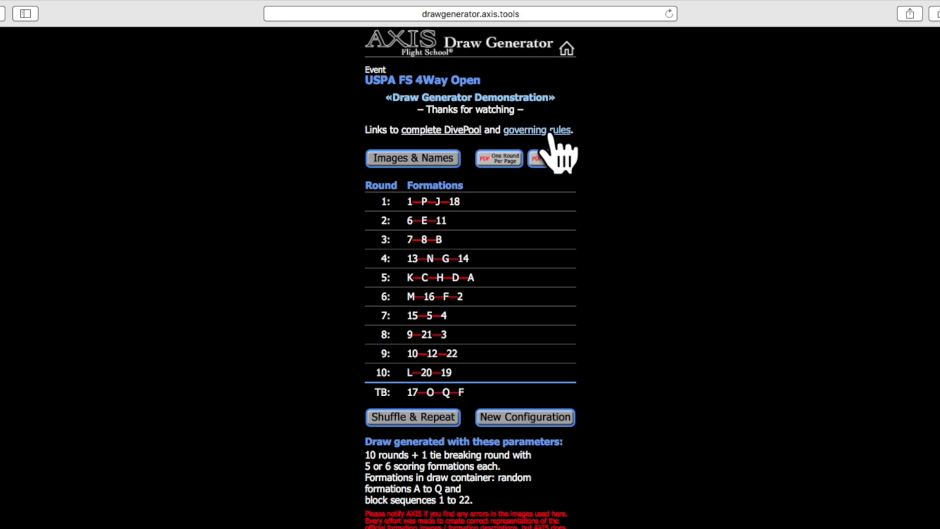
View the governing USPA rules PDF down to the Chapter 9 table of contents.
left_click(537, 129)
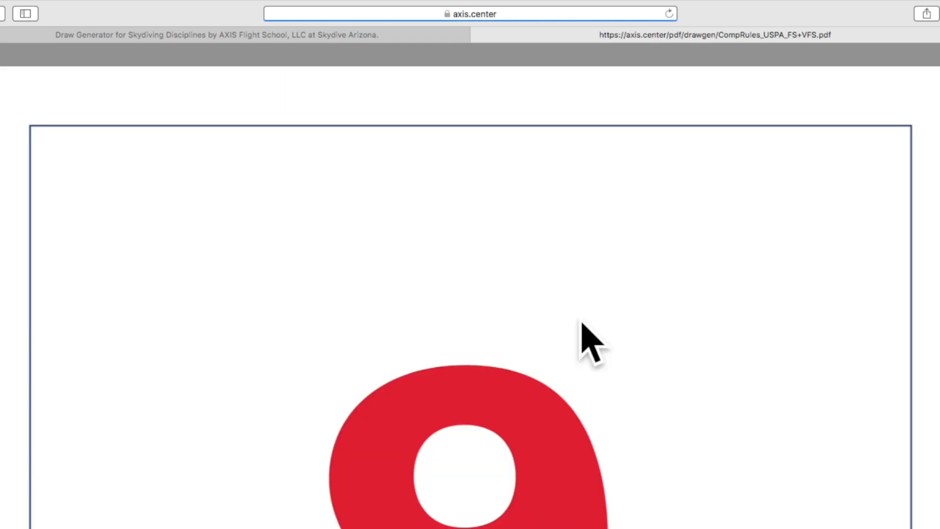
scroll("down", 3)
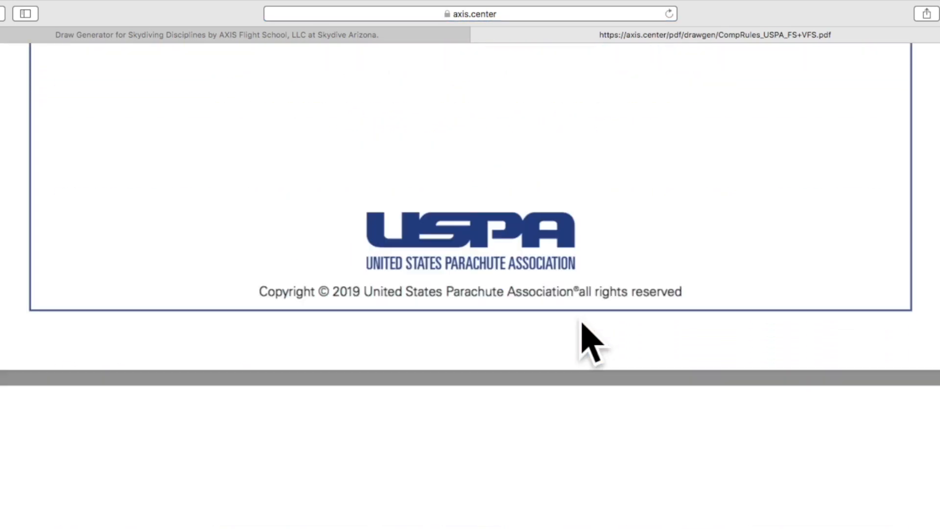
scroll("down", 3)
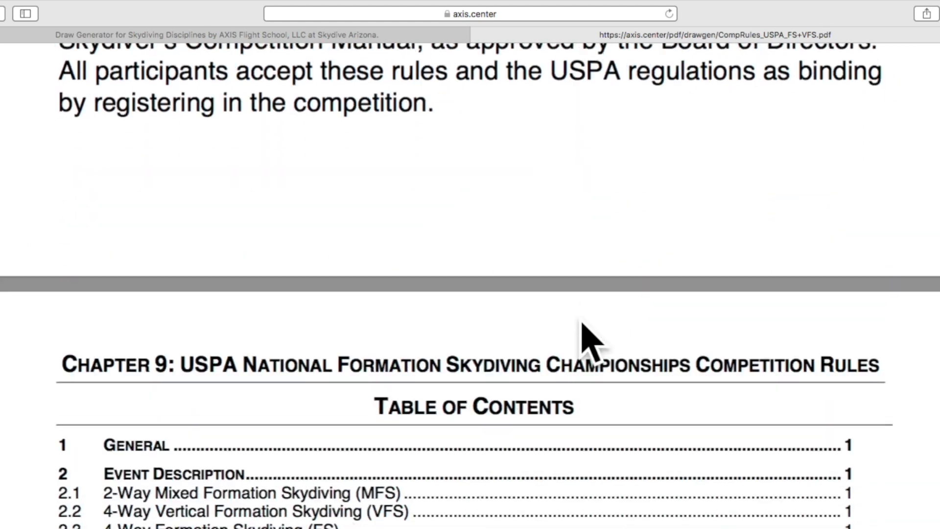
scroll("down", 3)
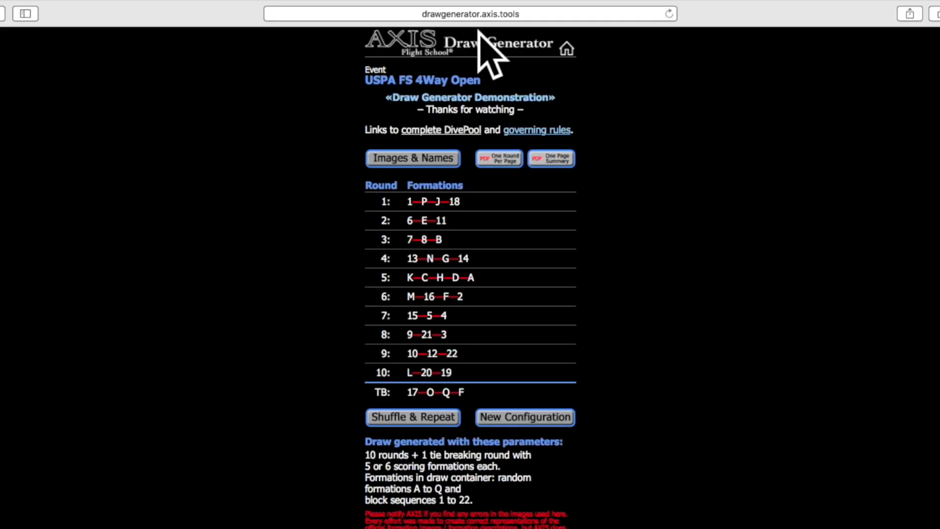
mouse_move(347, 282)
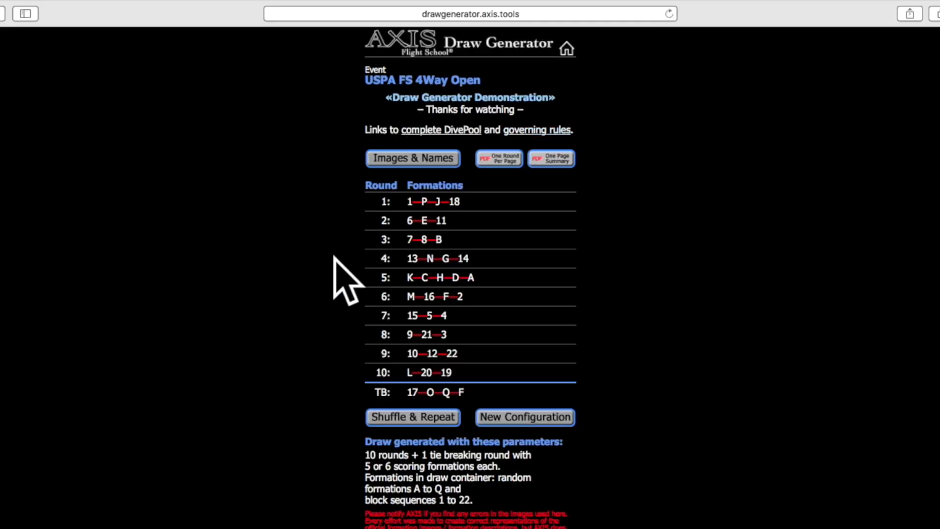
mouse_move(464, 384)
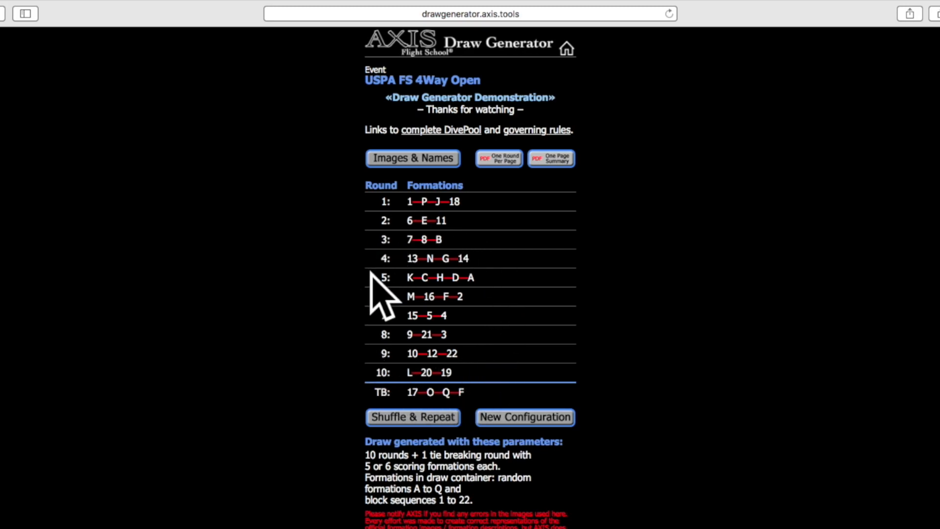
mouse_move(624, 270)
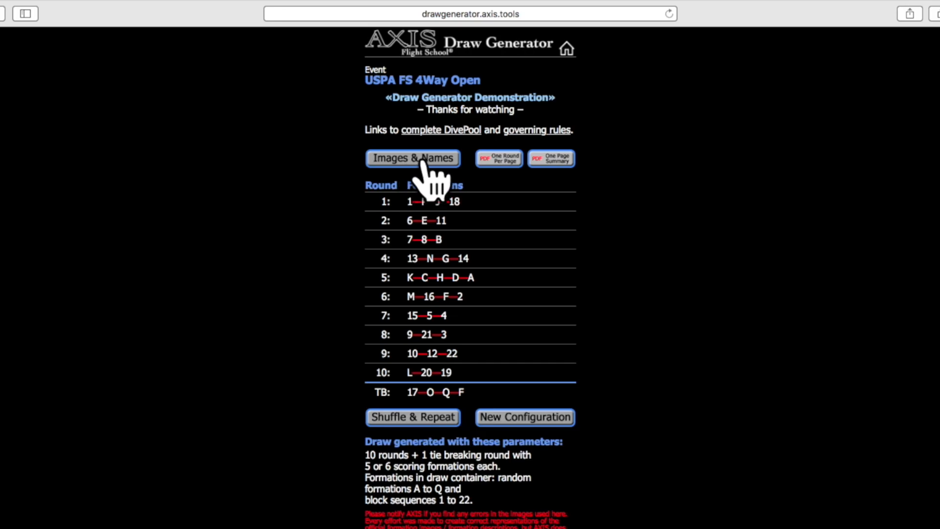
Show the draw rounds as formation images with names.
left_click(412, 157)
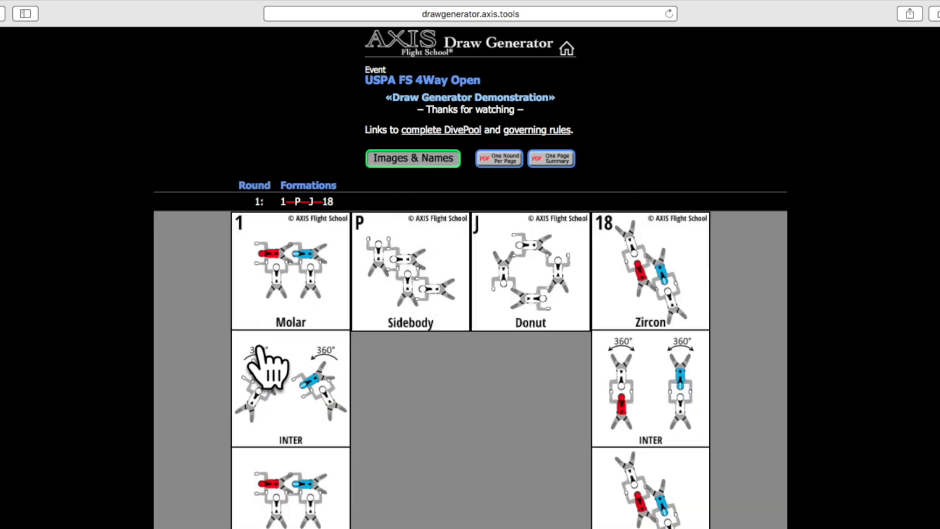
mouse_move(602, 468)
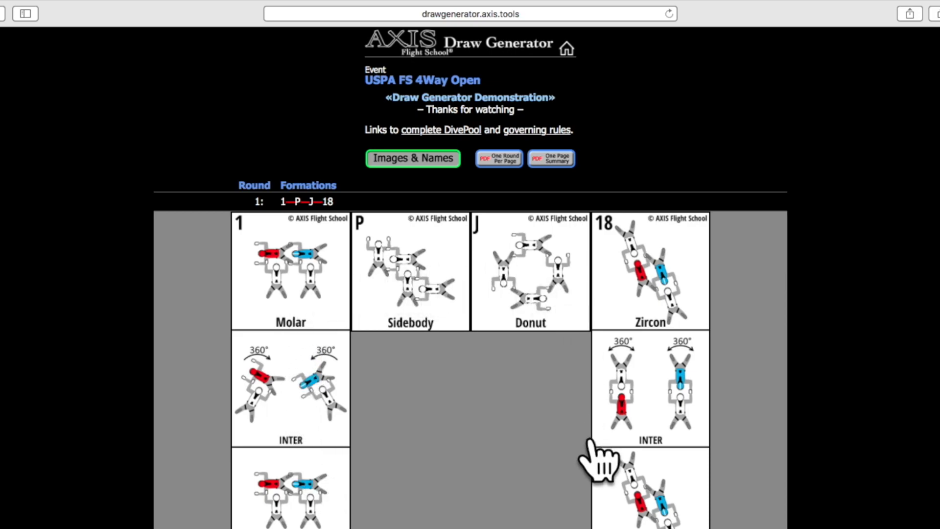
mouse_move(300, 252)
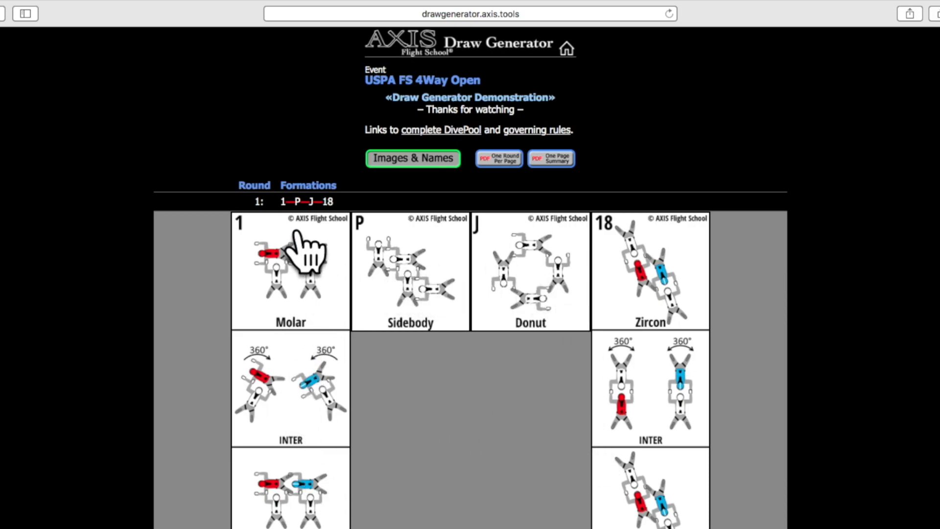
mouse_move(408, 438)
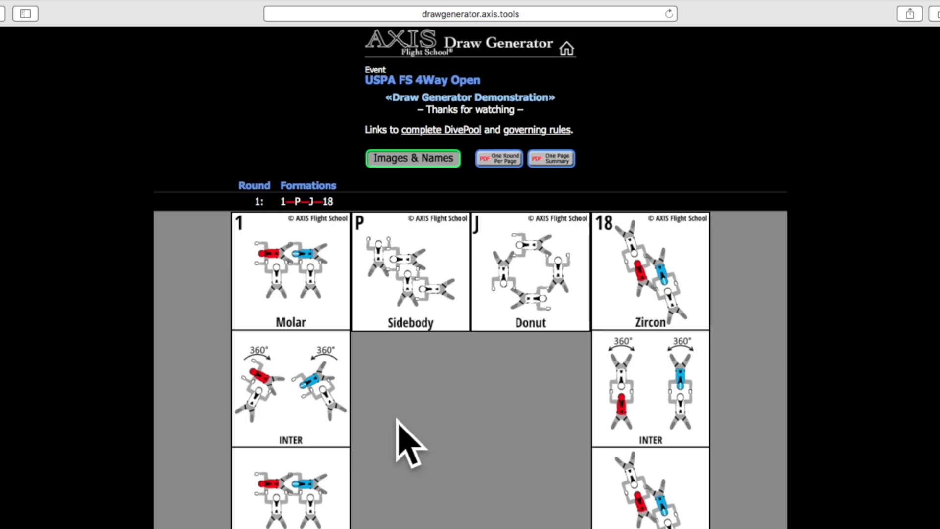
Scroll through the illustrated rounds down to round 4 and back up.
scroll("down", 3)
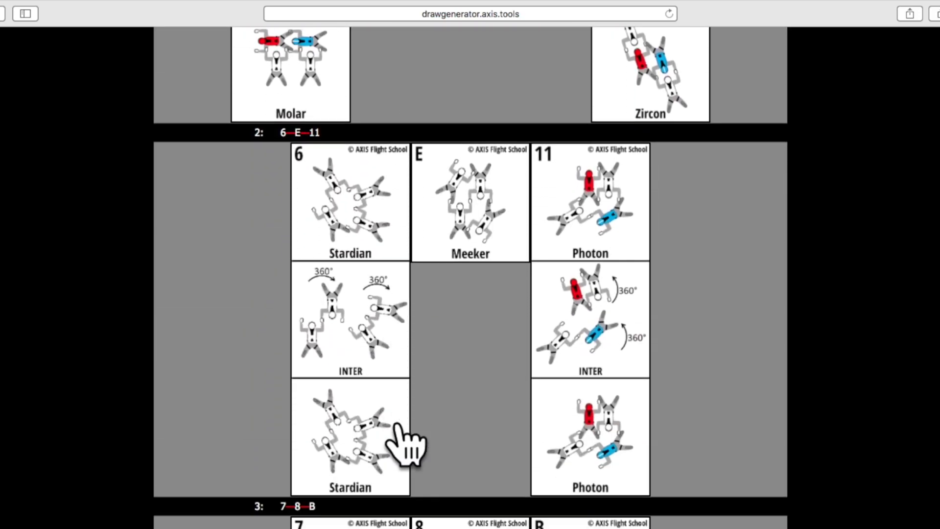
scroll("down", 3)
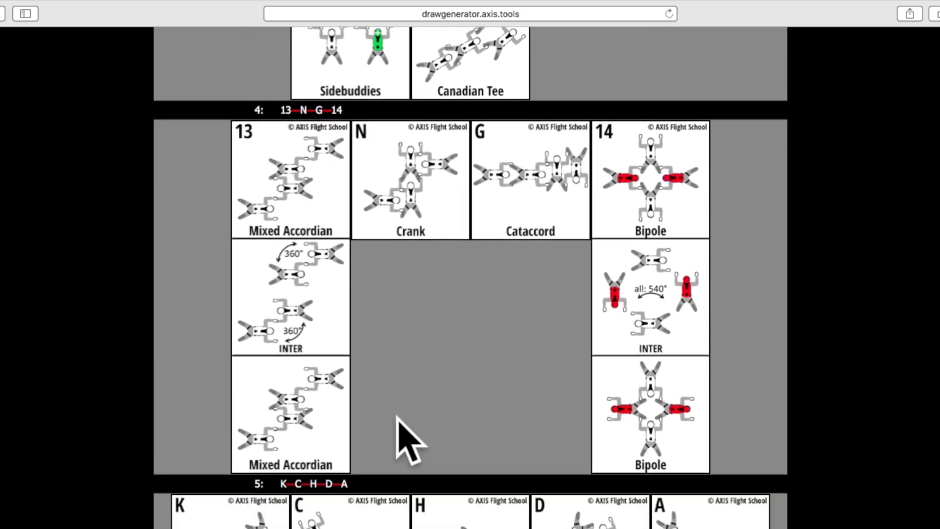
scroll("up", 3)
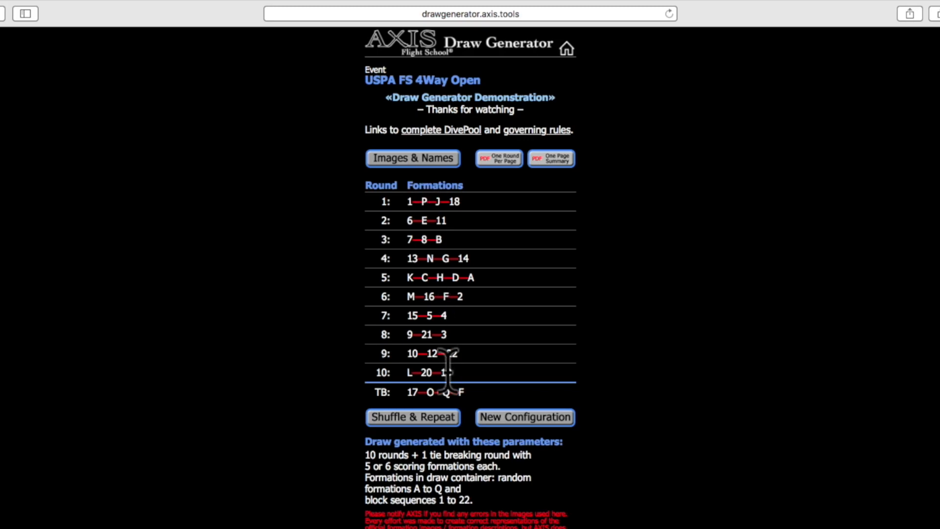
mouse_move(469, 348)
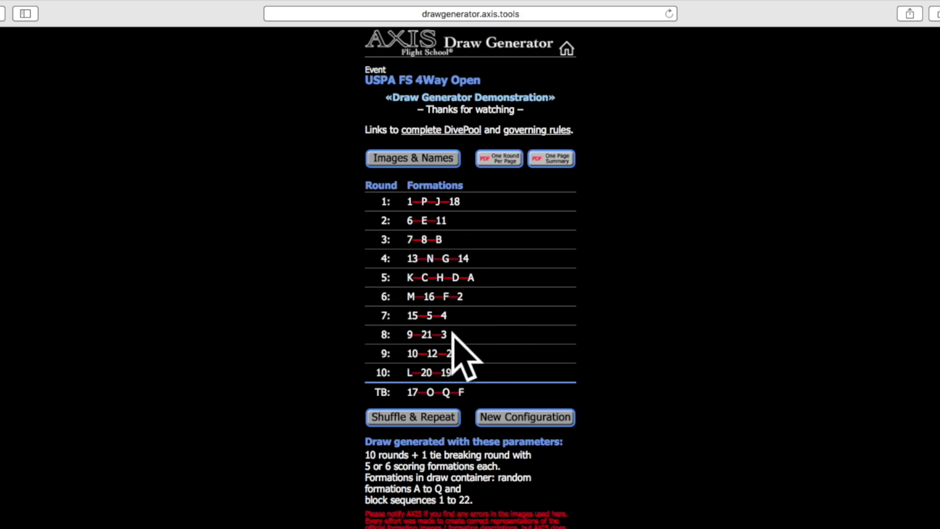
mouse_move(462, 342)
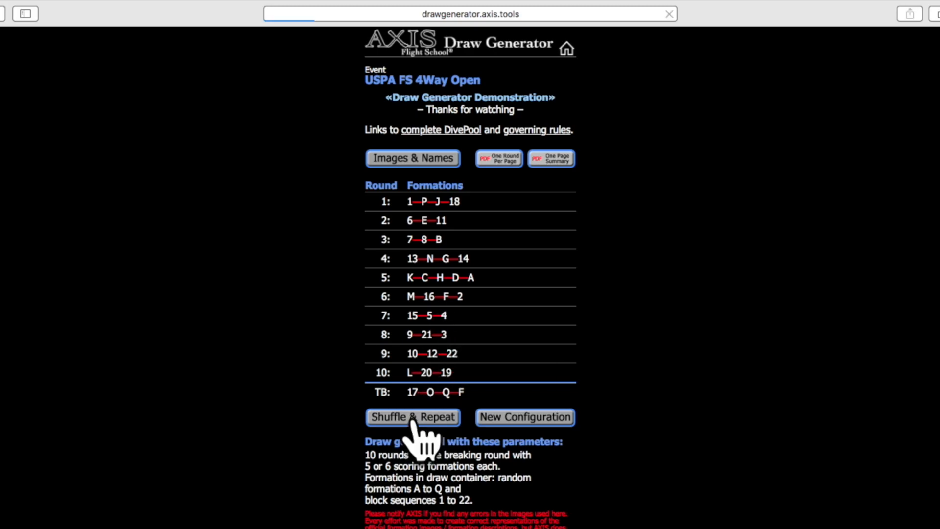
Shuffle & Repeat the draw, giving round 1 as 5-8-22 and tie-break 13-11-16.
left_click(413, 418)
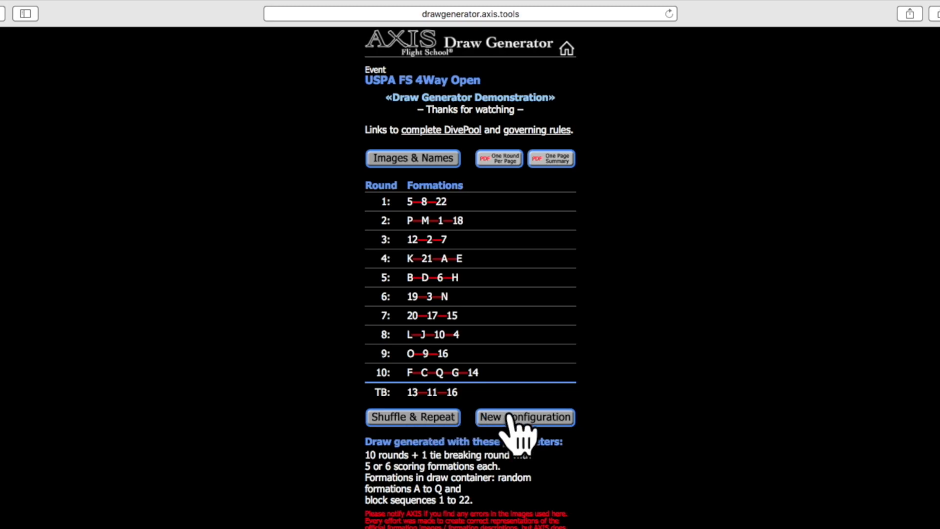
mouse_move(527, 277)
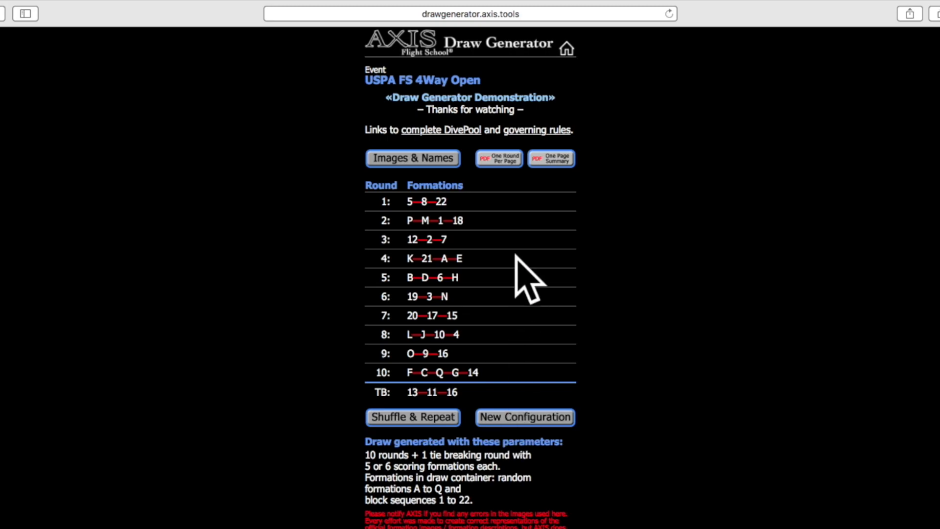
View the One Page Summary PDF showing every round's formation diagrams.
left_click(550, 159)
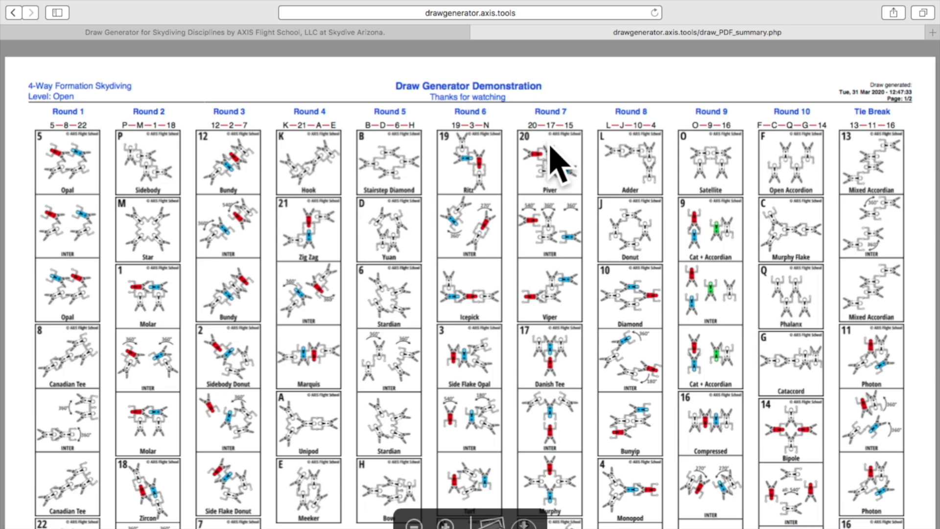
mouse_move(228, 215)
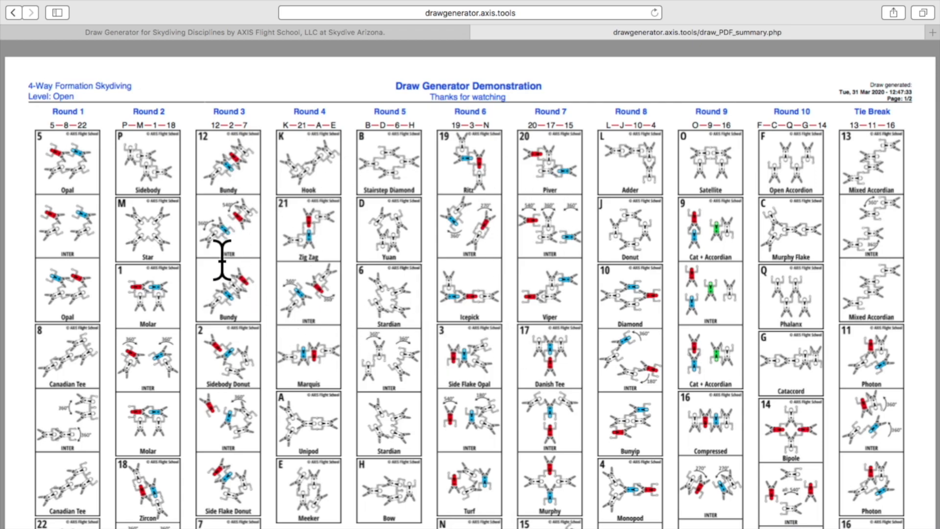
mouse_move(111, 263)
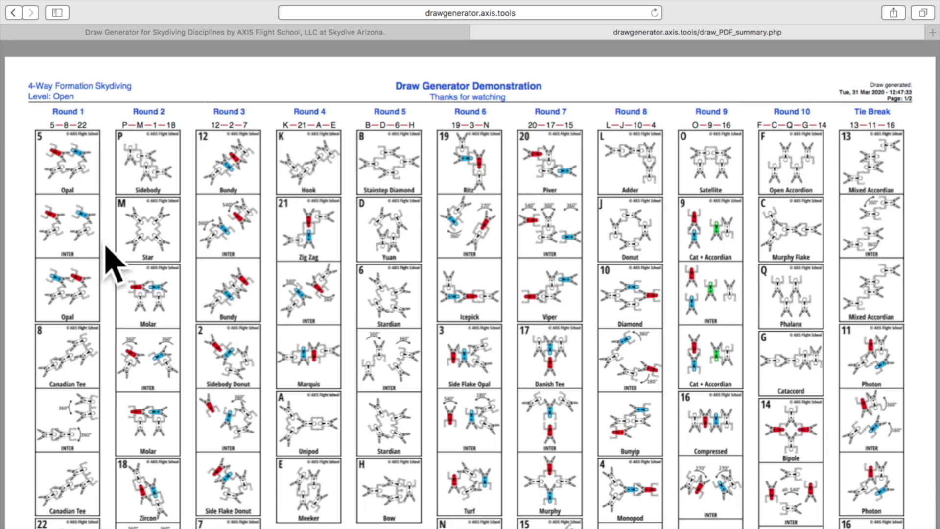
mouse_move(117, 186)
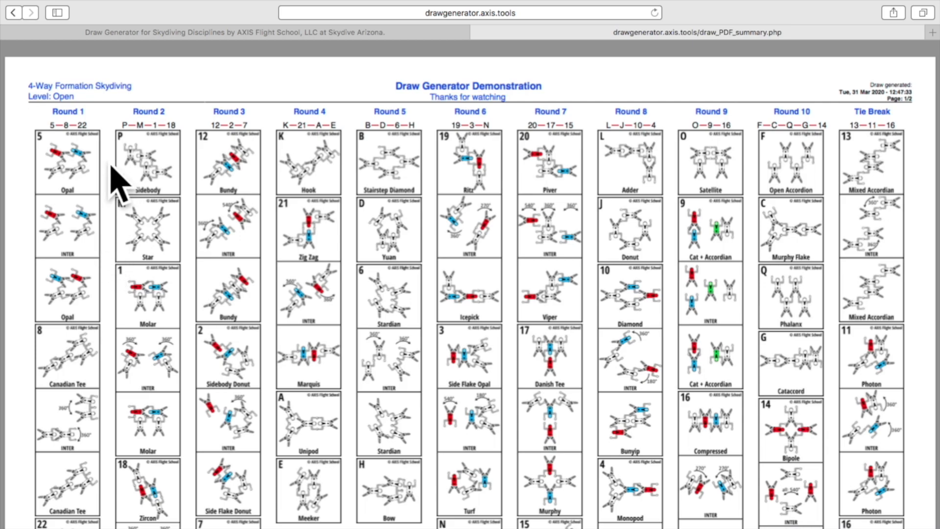
mouse_move(68, 129)
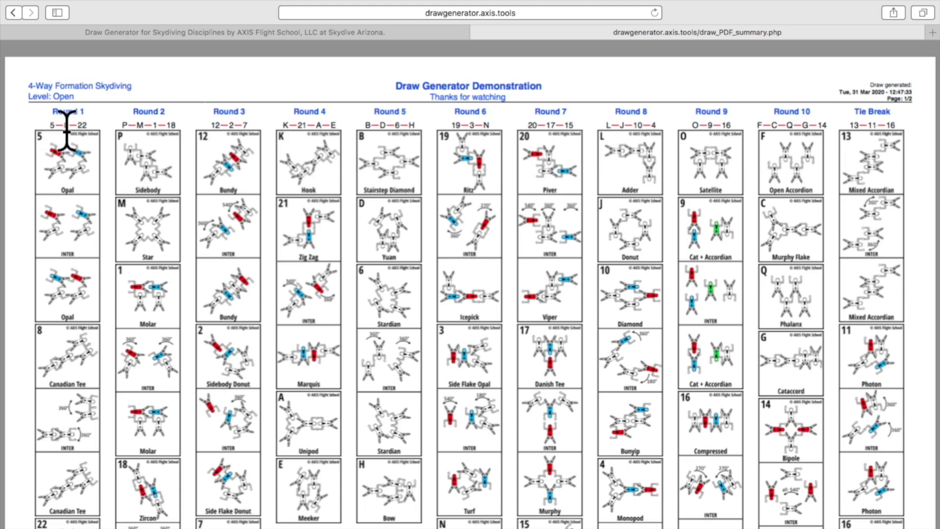
mouse_move(84, 426)
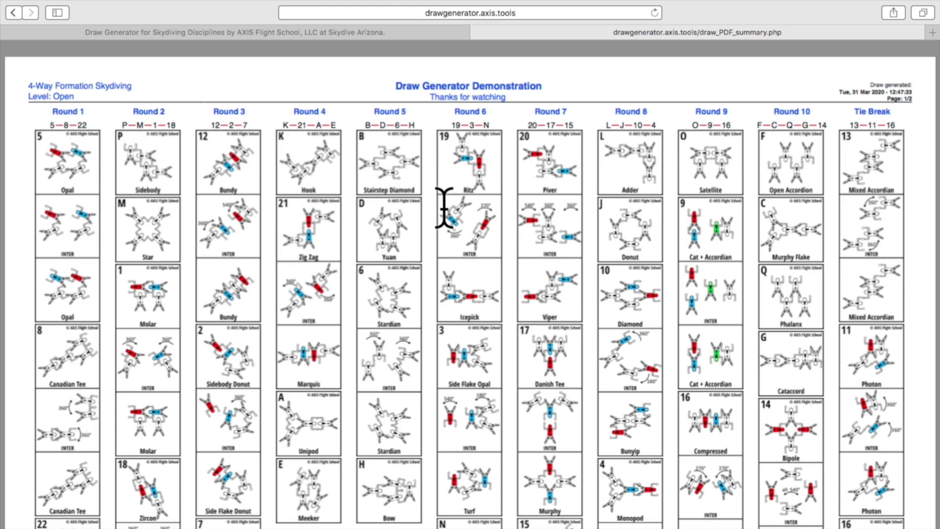
mouse_move(440, 226)
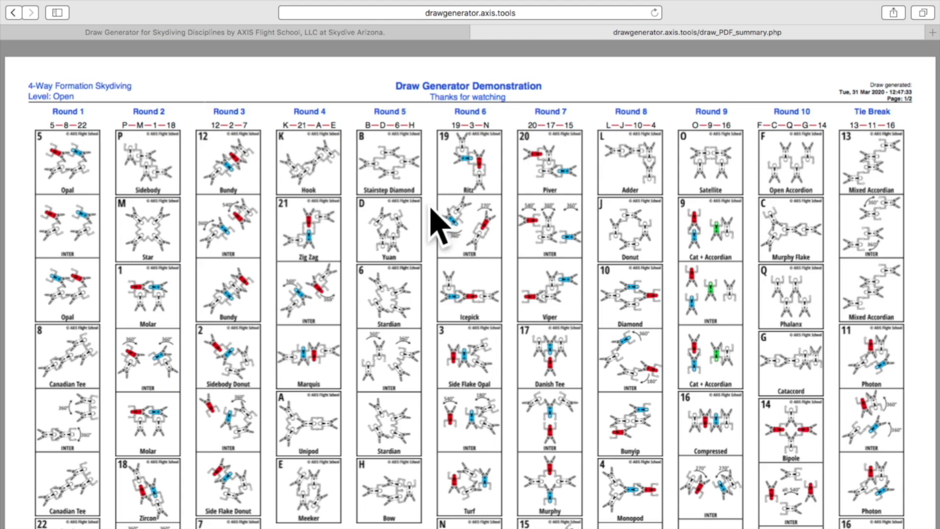
mouse_move(892, 98)
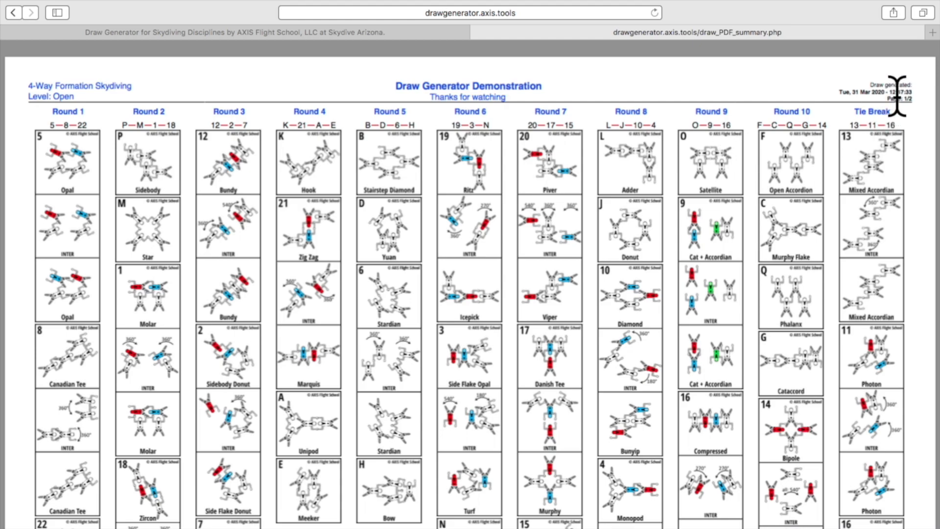
mouse_move(840, 108)
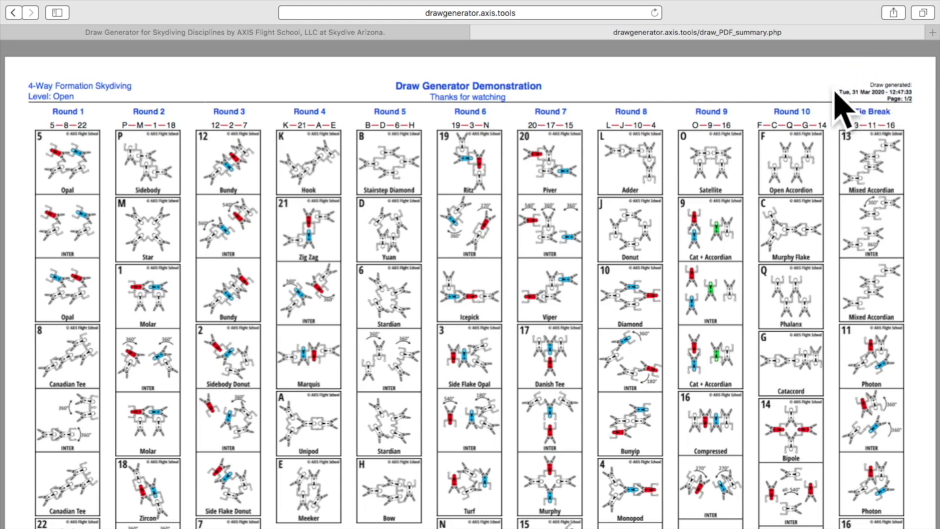
mouse_move(401, 78)
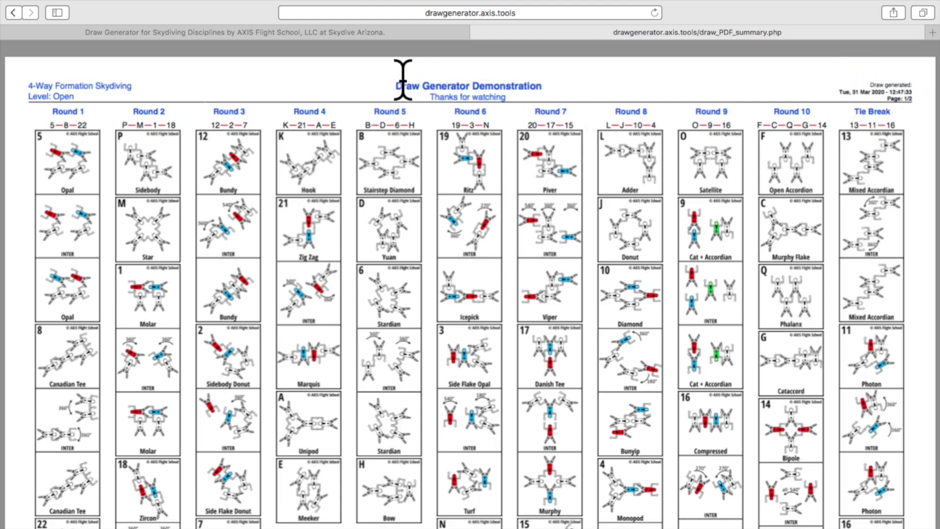
mouse_move(567, 82)
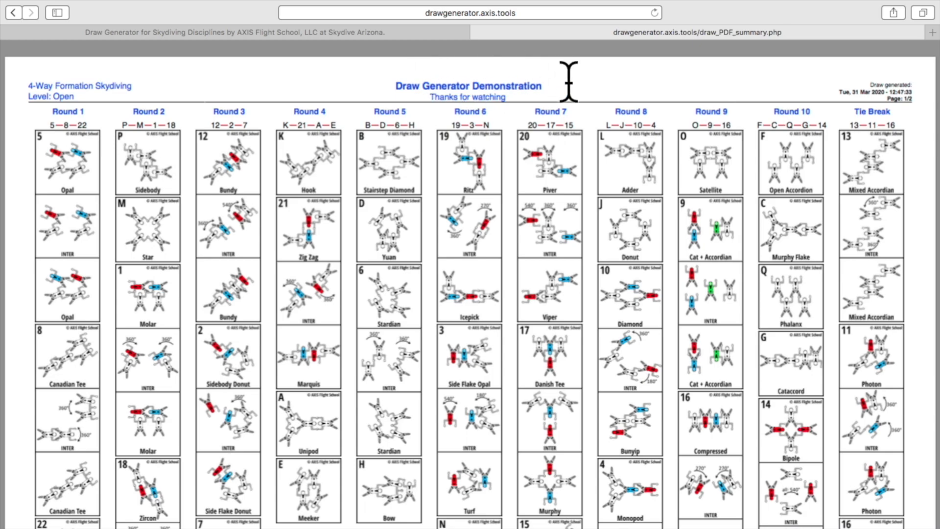
mouse_move(480, 45)
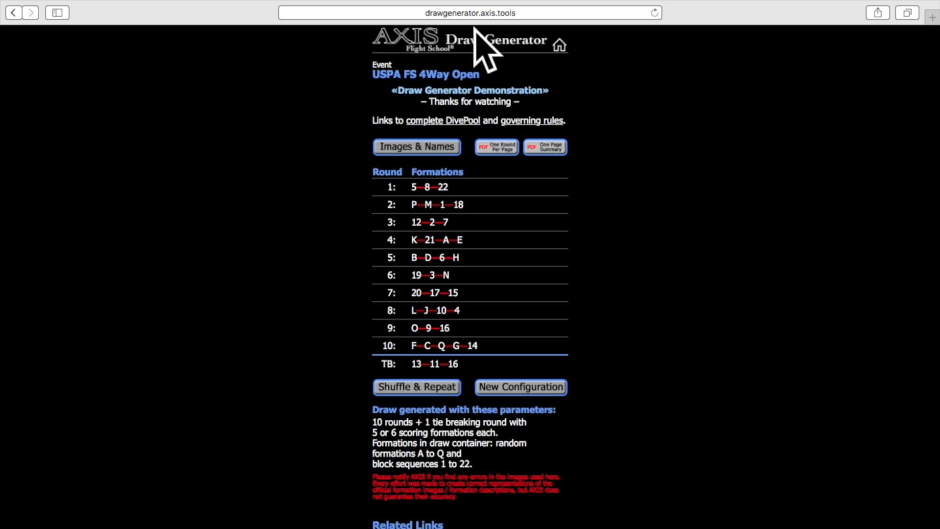
mouse_move(487, 108)
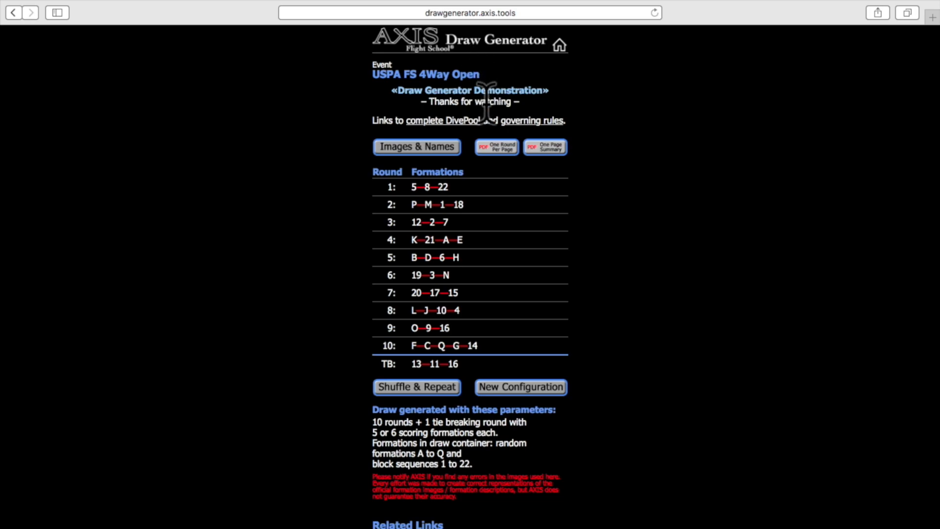
mouse_move(492, 150)
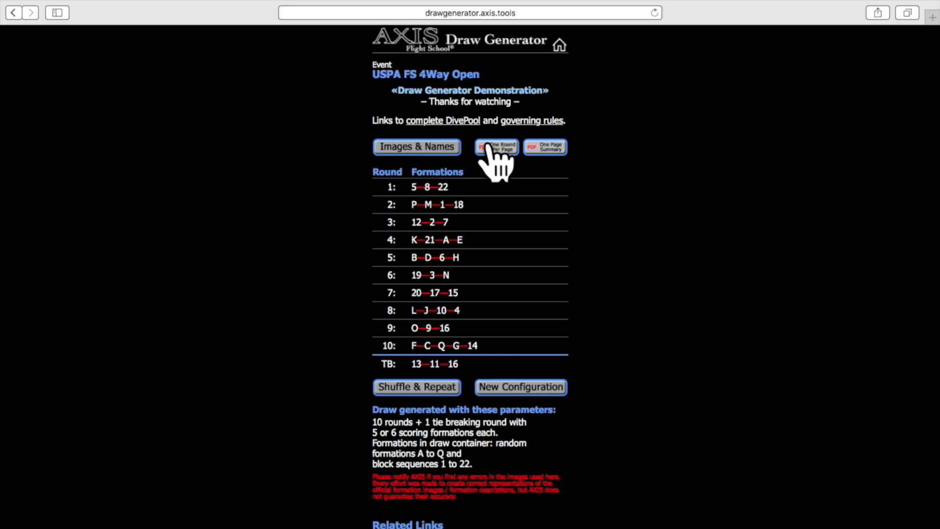
View the one-round-per-page PDF, scrolling from the parameters page through Round 1 (5-8-22) and Round 2.
left_click(496, 146)
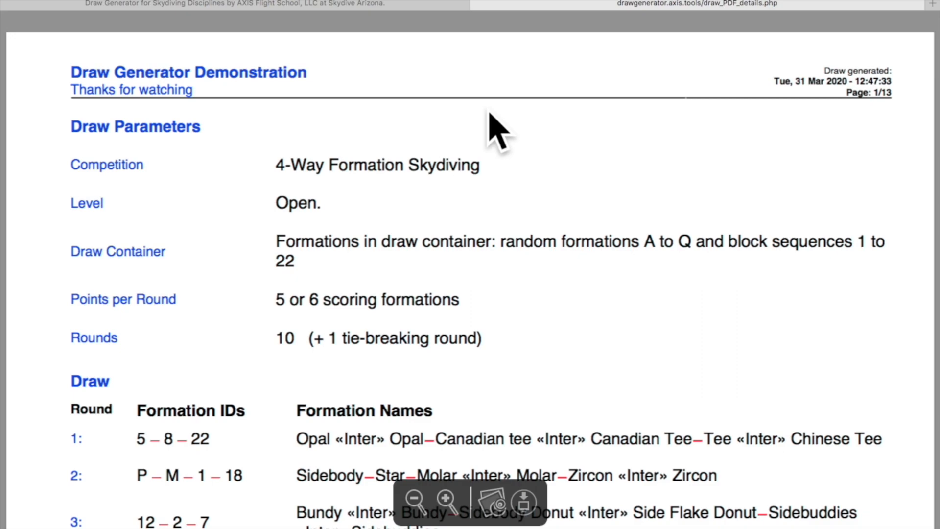
mouse_move(370, 282)
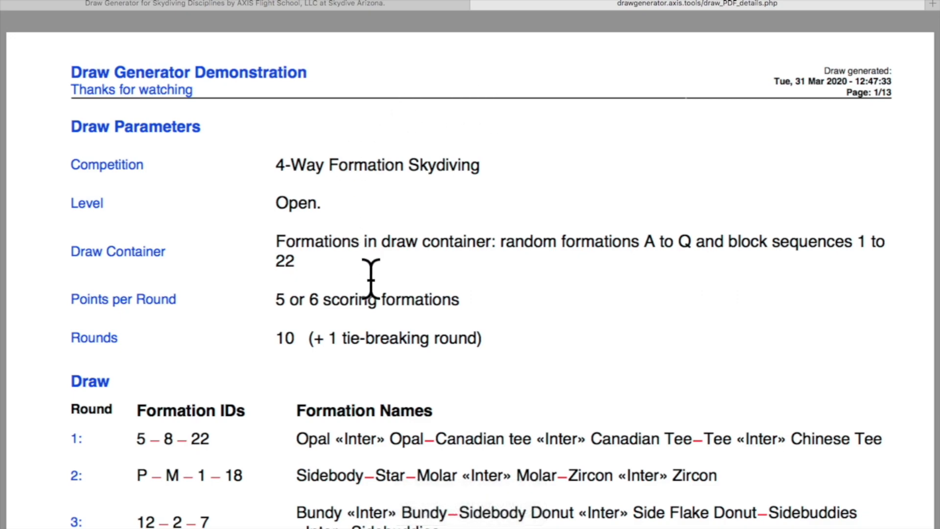
mouse_move(465, 234)
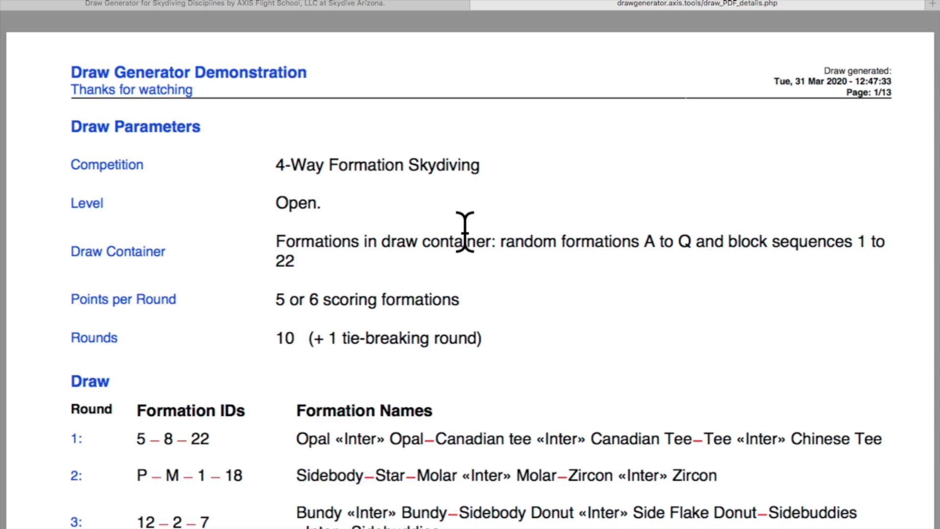
scroll("down", 3)
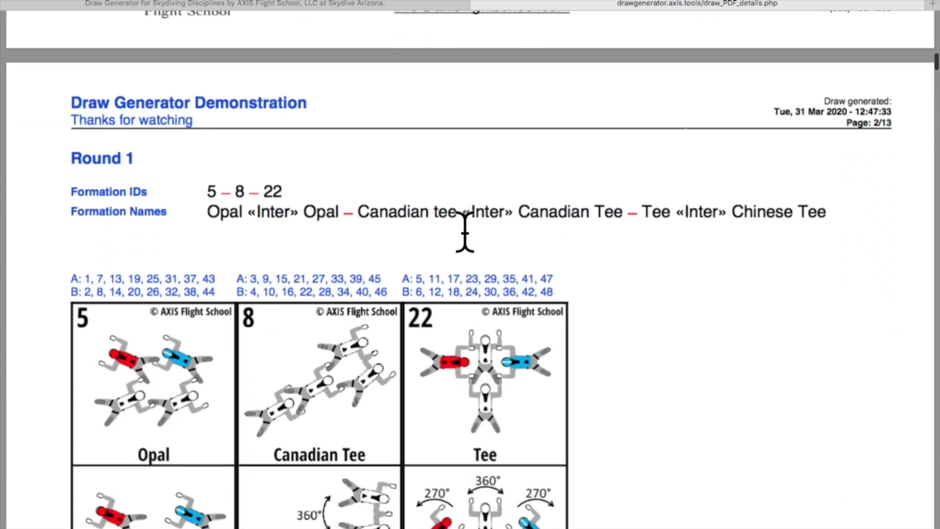
scroll("down", 3)
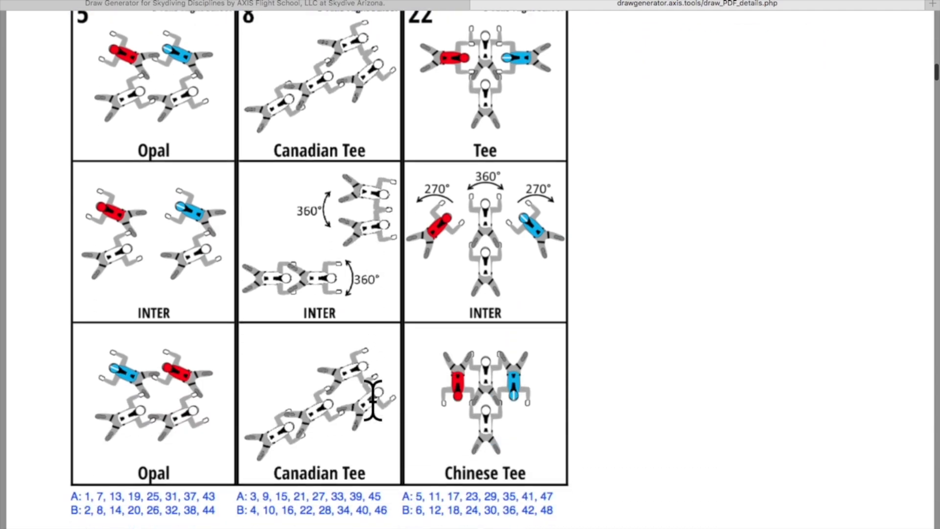
scroll("up", 3)
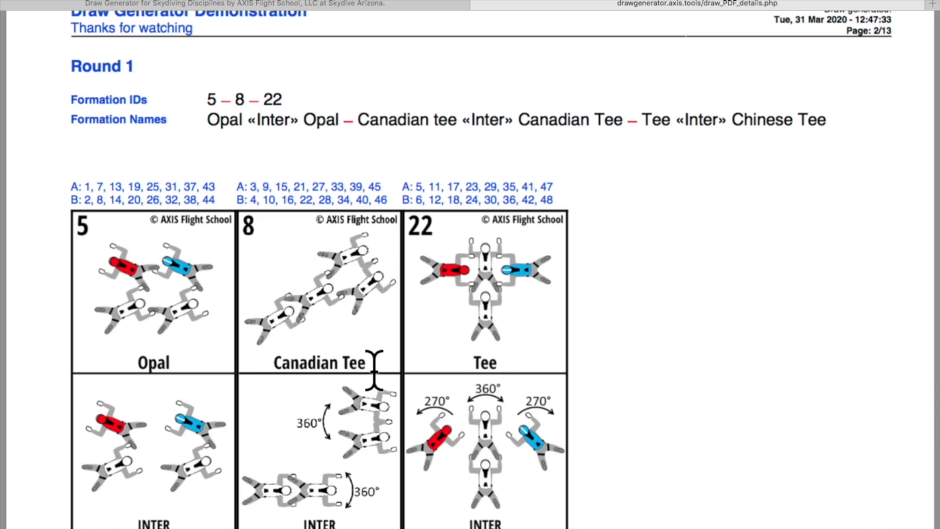
mouse_move(325, 161)
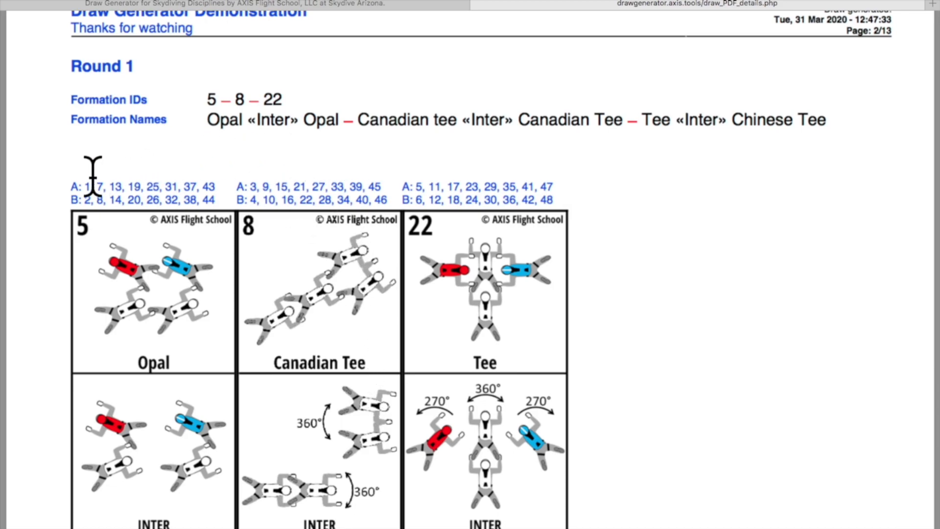
mouse_move(39, 192)
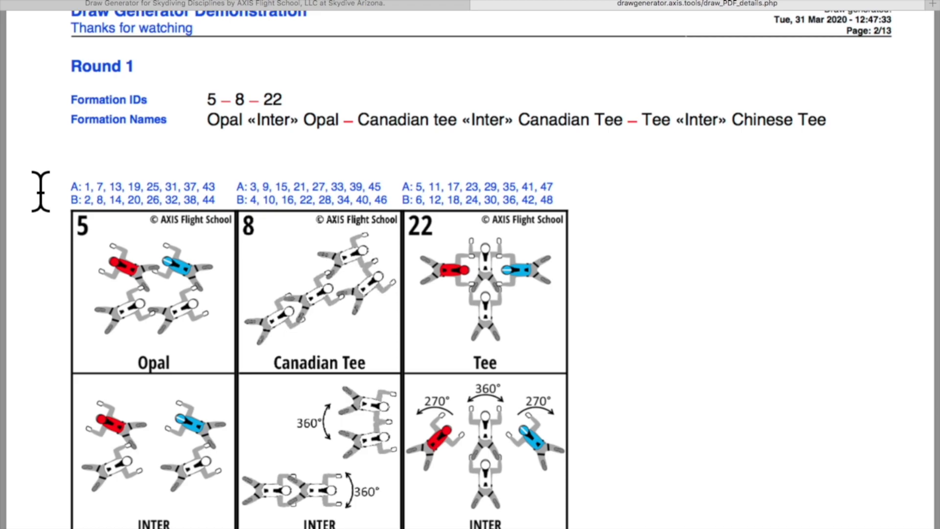
mouse_move(138, 192)
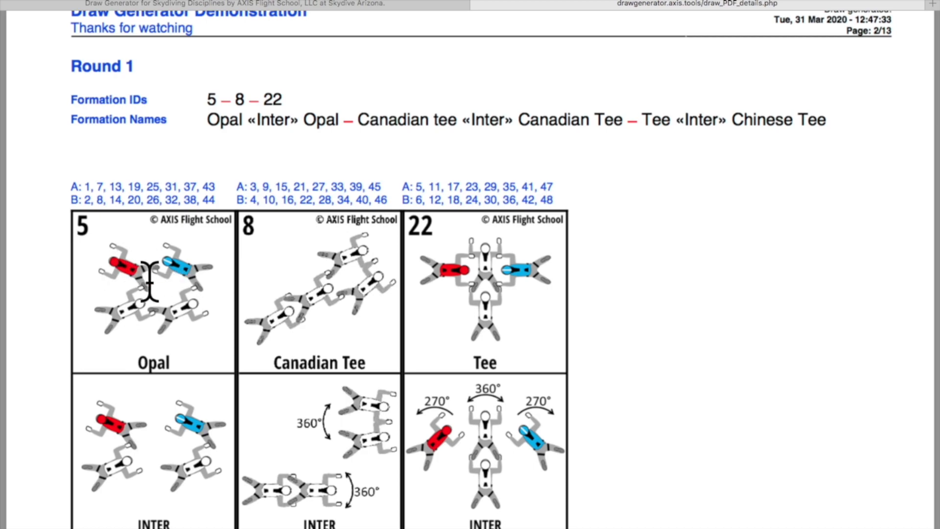
mouse_move(93, 186)
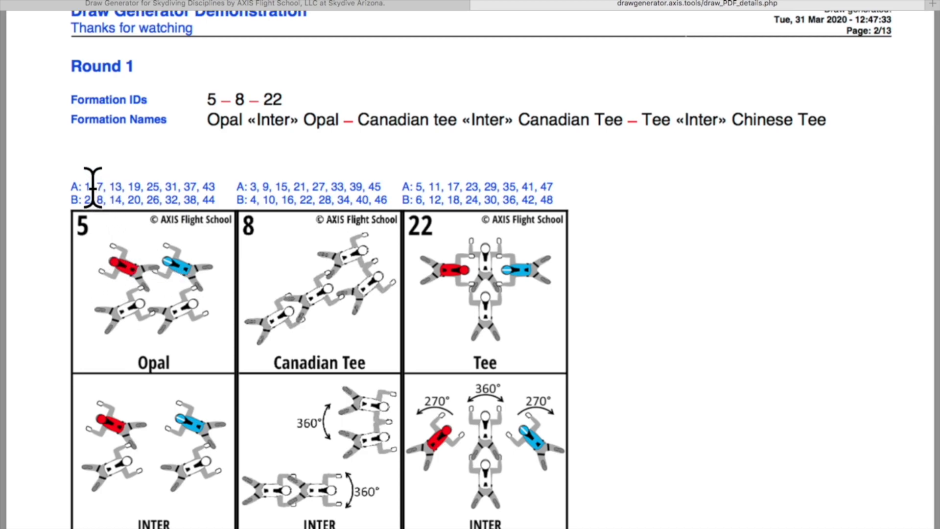
scroll("down", 3)
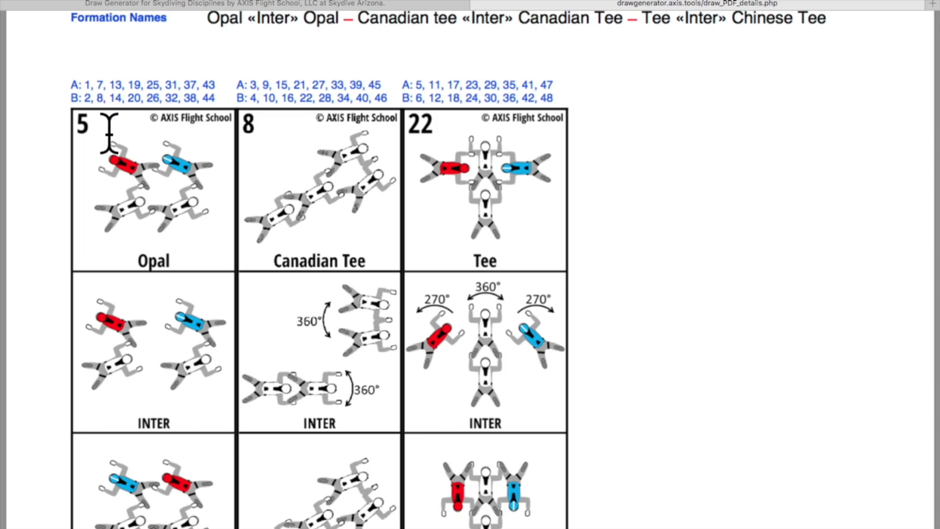
mouse_move(126, 96)
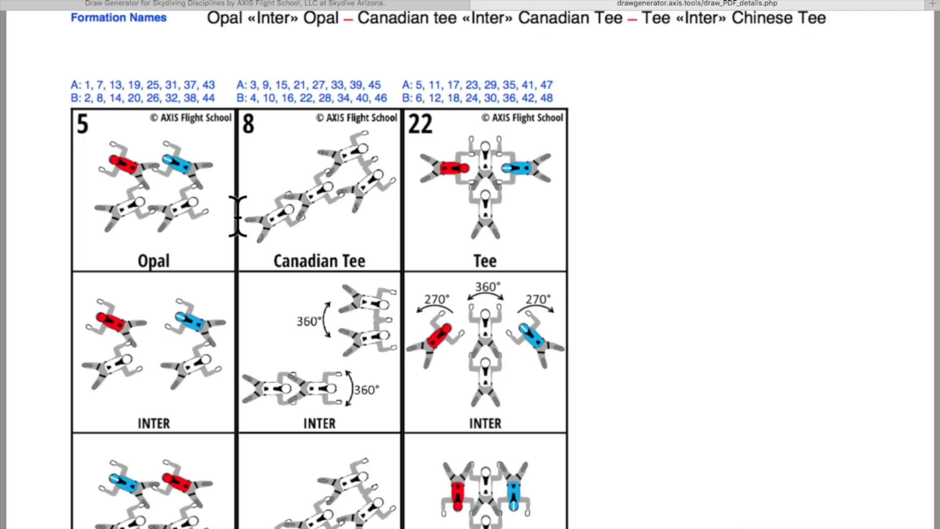
mouse_move(79, 78)
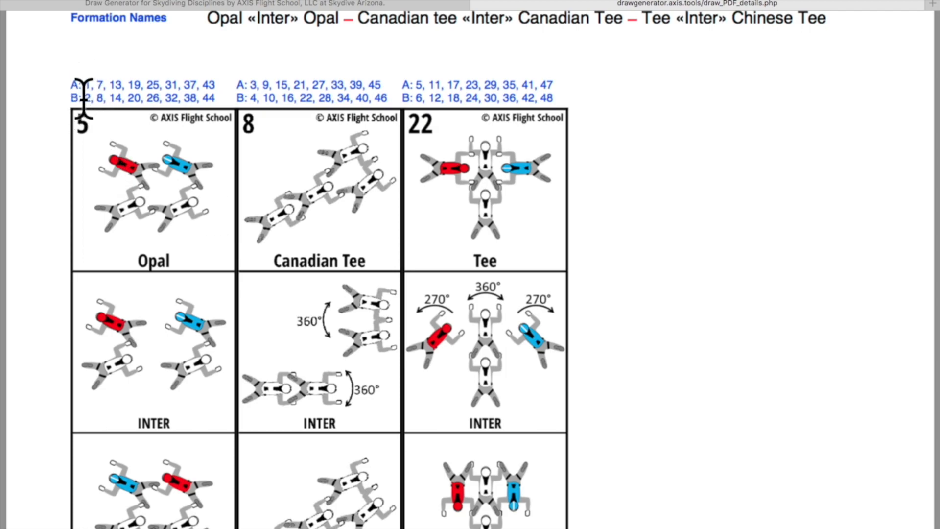
mouse_move(248, 164)
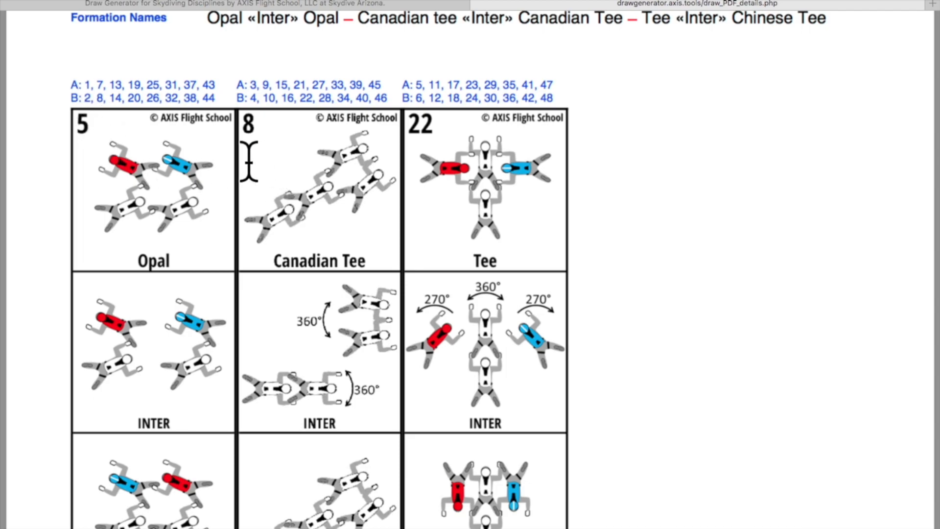
mouse_move(255, 84)
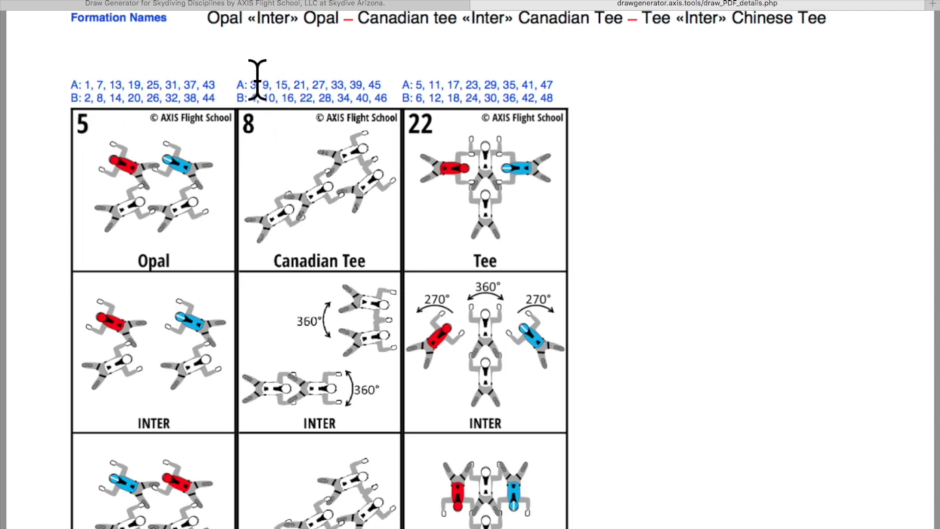
mouse_move(259, 102)
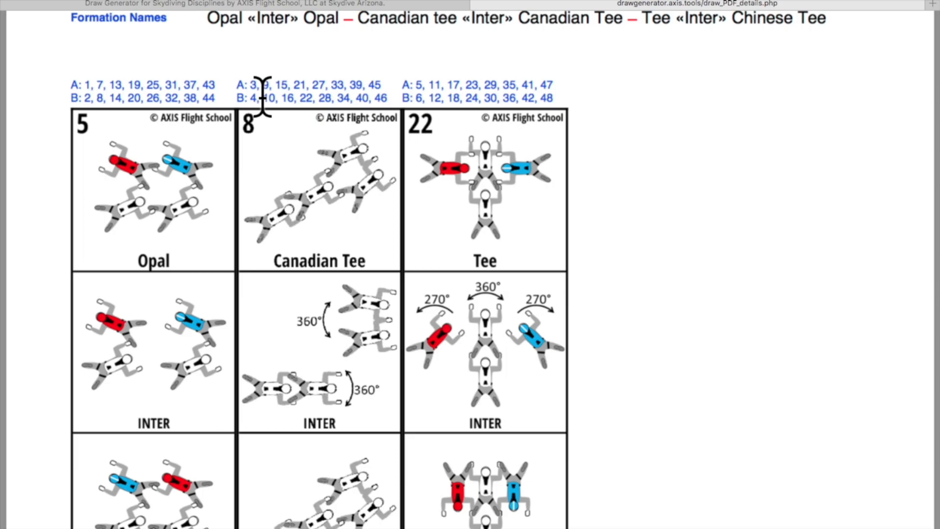
mouse_move(338, 324)
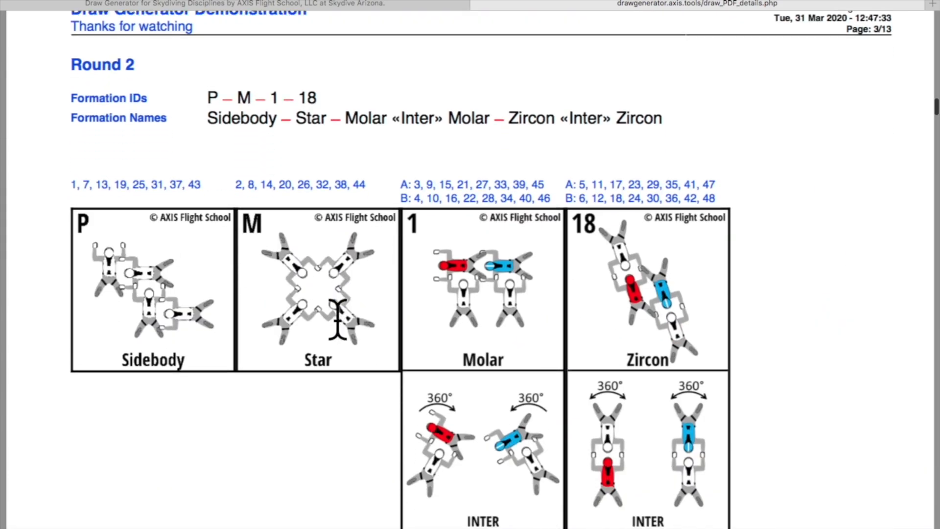
Scroll past Round 2 (P-M-1-18) and back up to the Draw Parameters page.
scroll("down", 3)
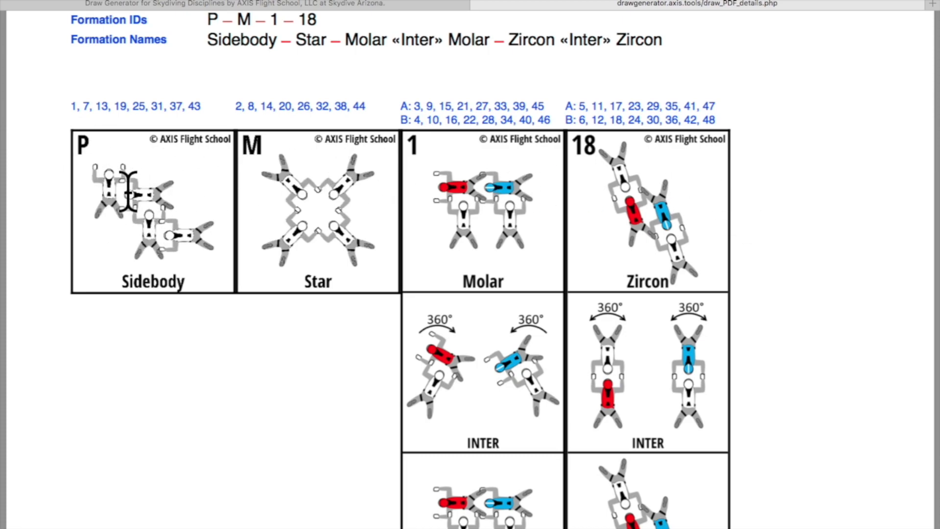
scroll("up", 3)
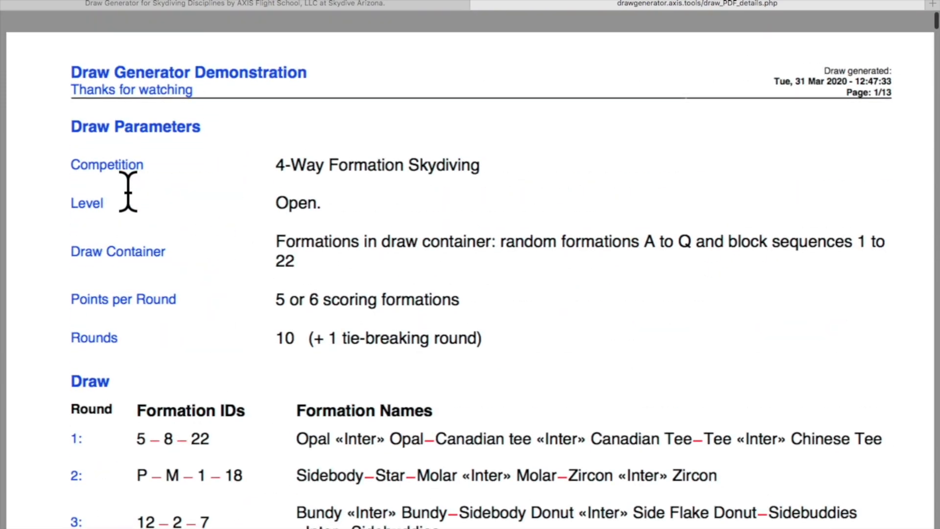
mouse_move(486, 18)
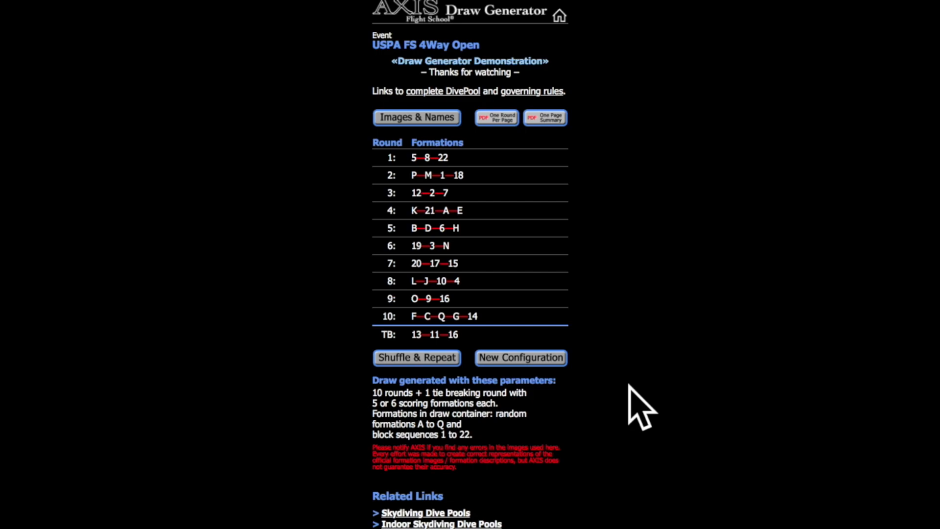
mouse_move(369, 426)
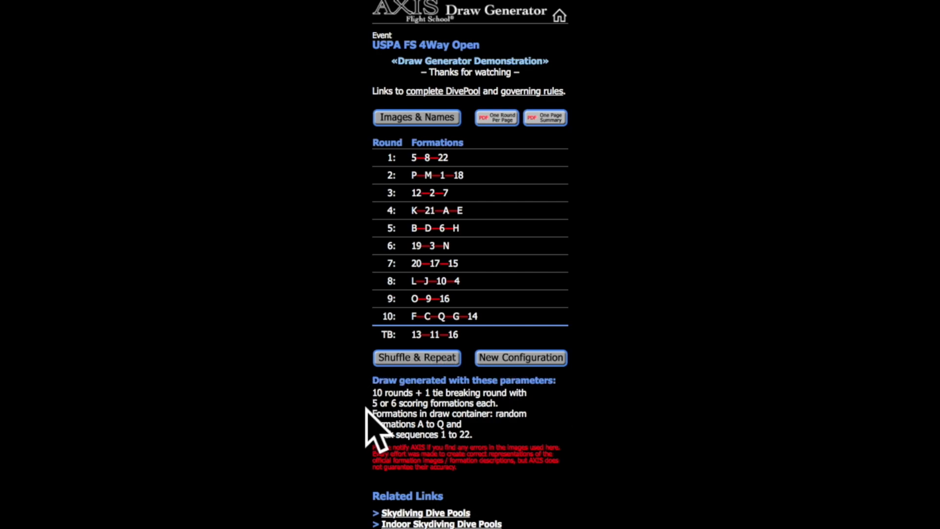
mouse_move(591, 426)
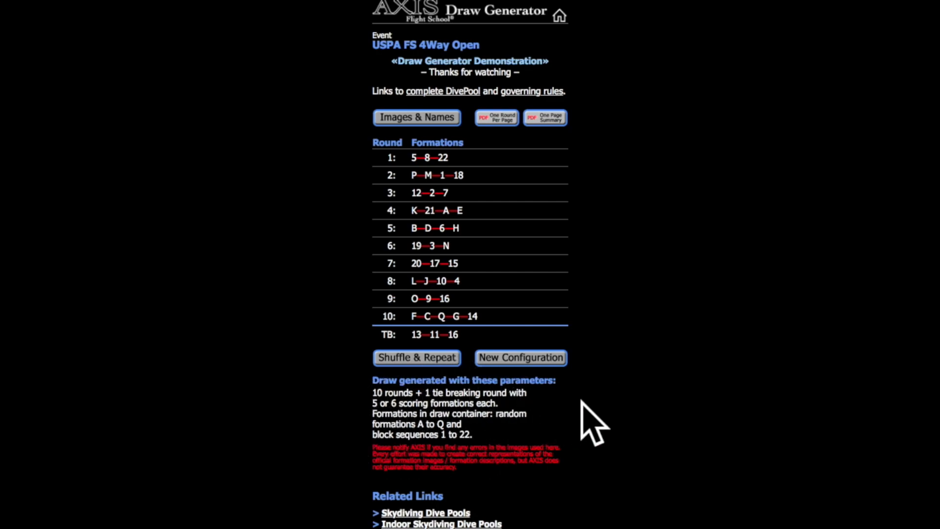
mouse_move(455, 411)
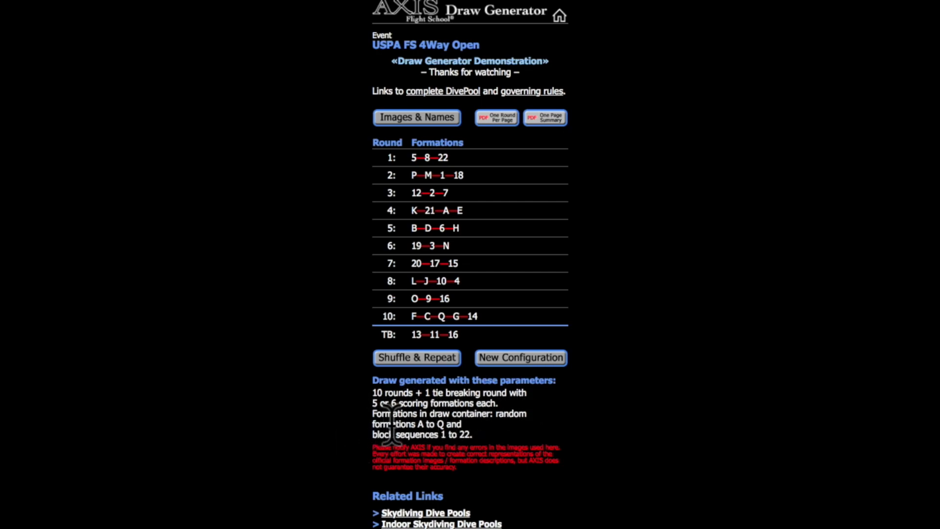
mouse_move(579, 429)
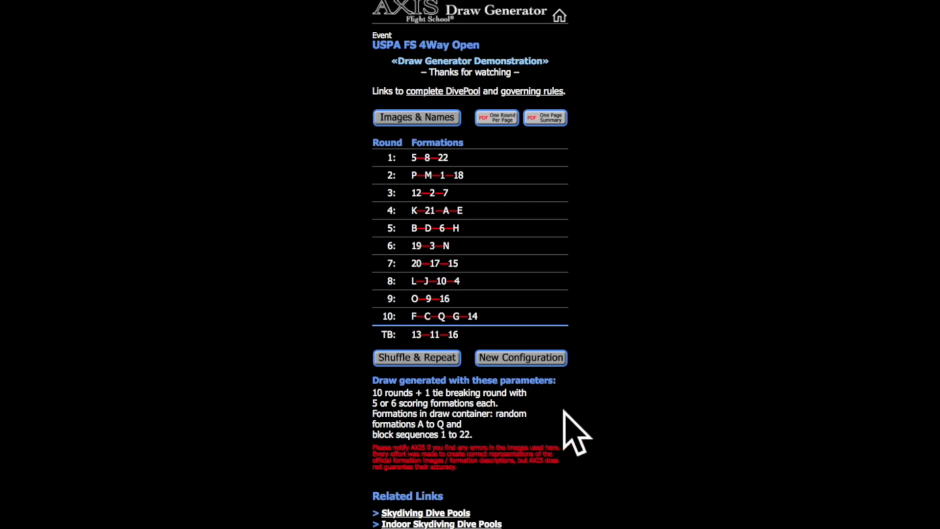
mouse_move(516, 432)
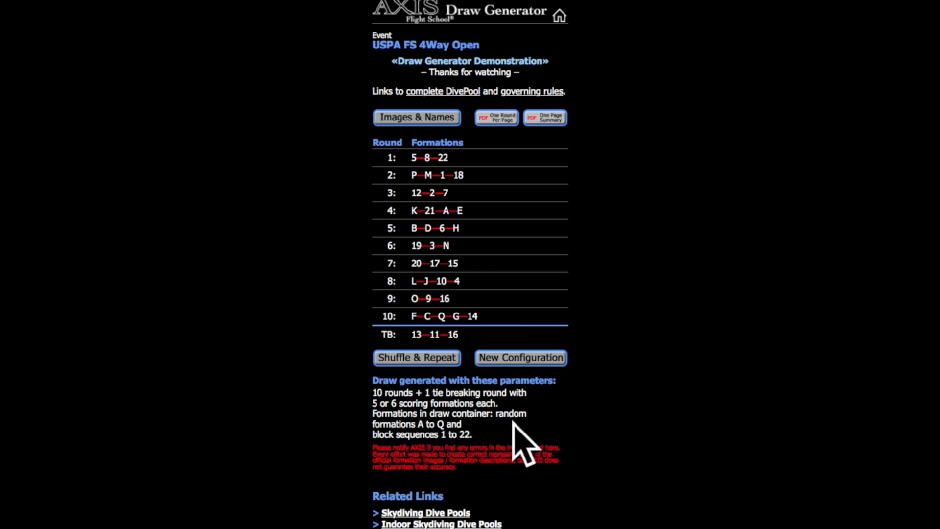
mouse_move(420, 432)
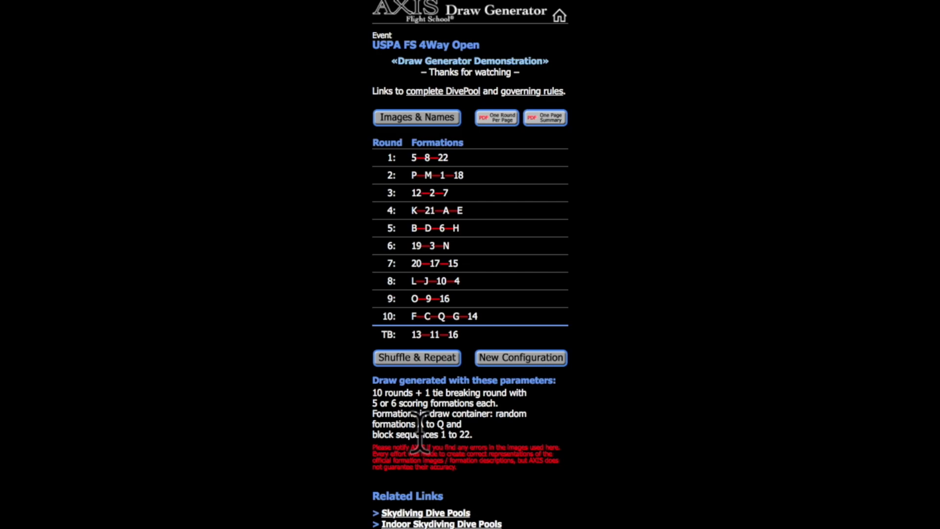
mouse_move(528, 453)
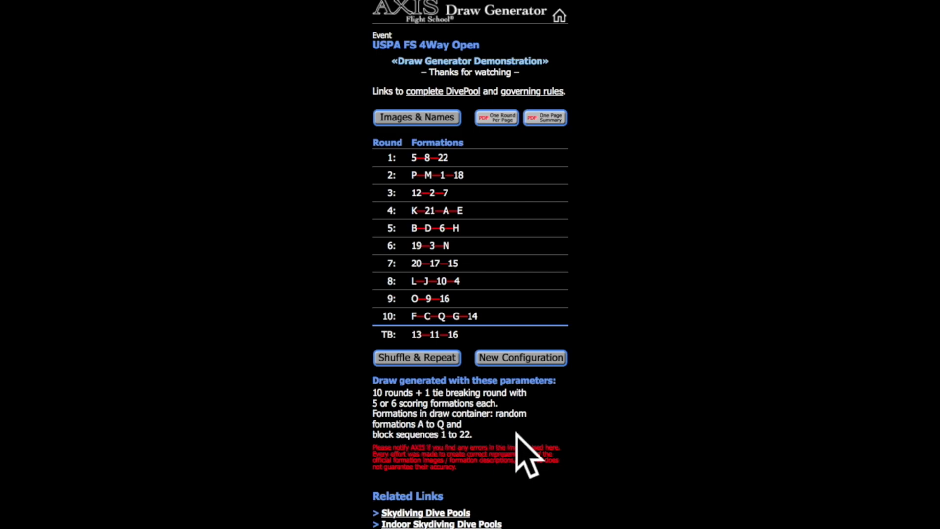
mouse_move(565, 447)
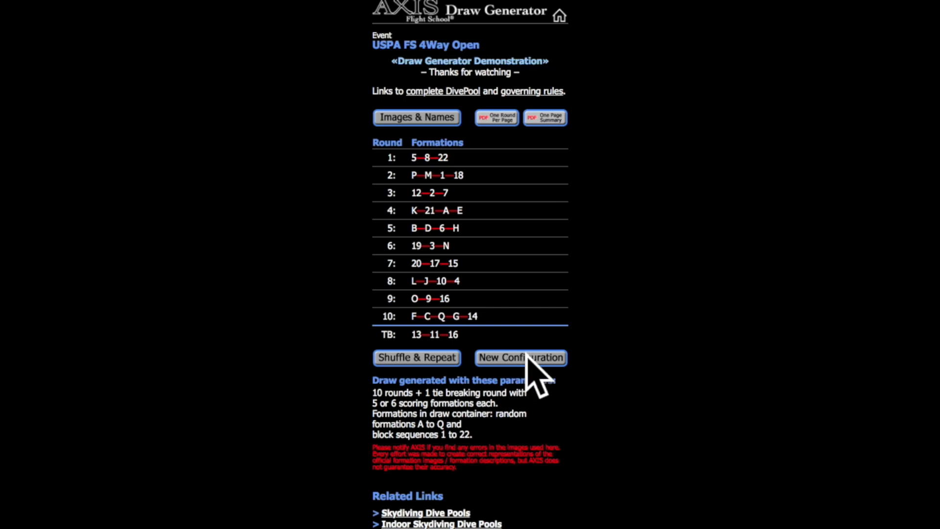
Start a new configuration and generate a USPA FS 4-Way draw at Intermediate level.
left_click(521, 358)
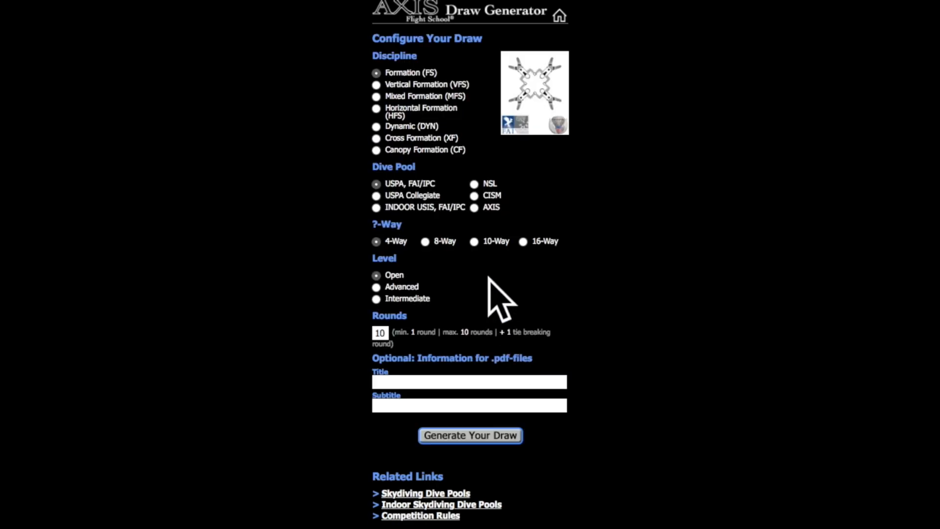
mouse_move(381, 332)
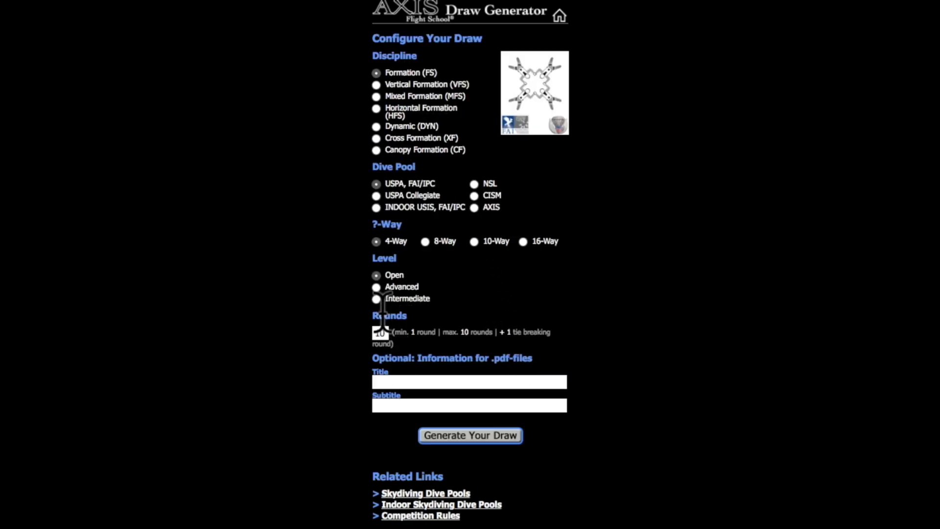
mouse_move(384, 312)
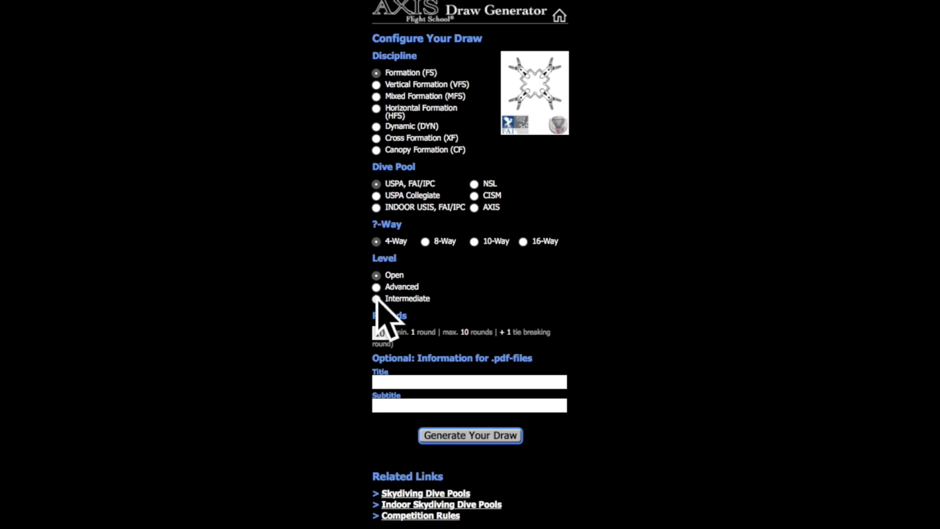
left_click(376, 299)
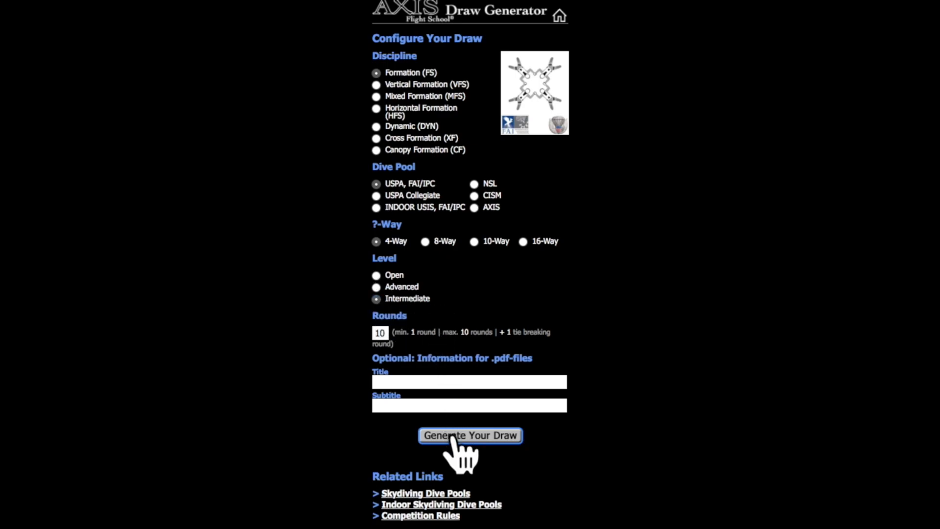
left_click(469, 435)
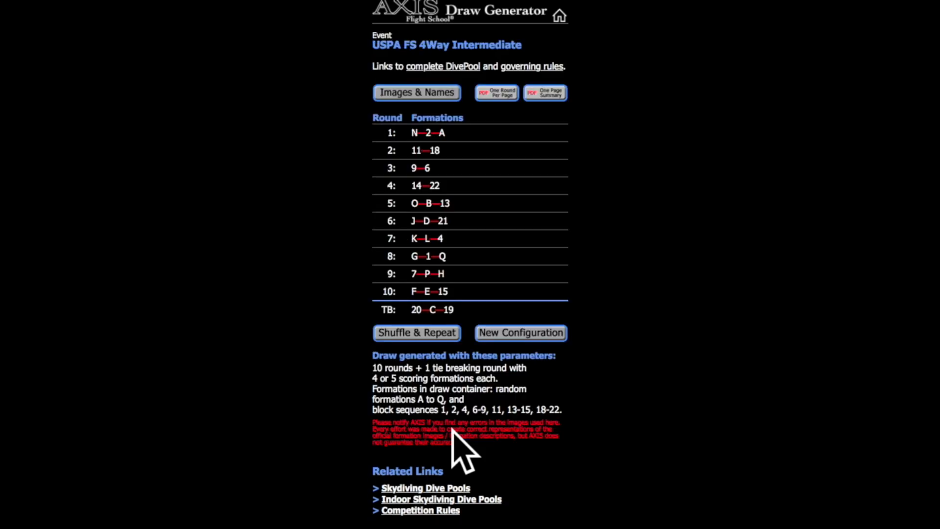
mouse_move(480, 192)
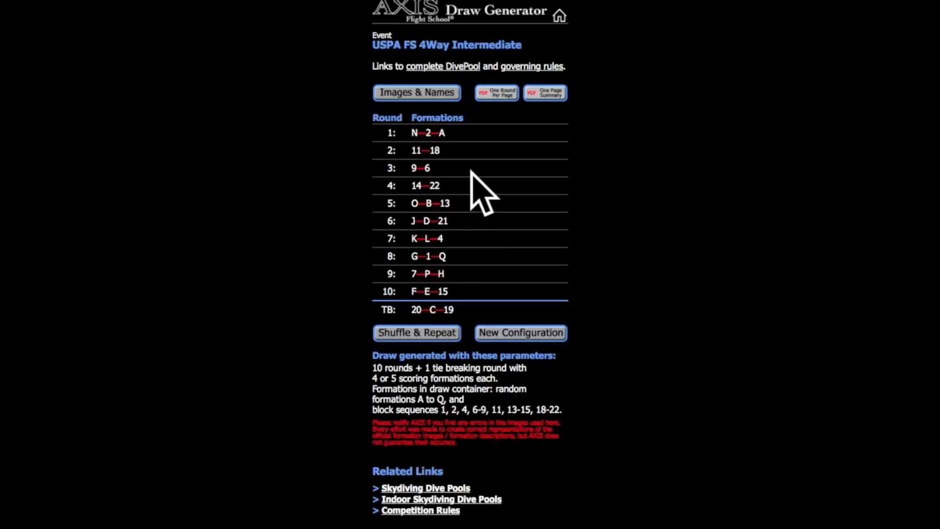
mouse_move(496, 167)
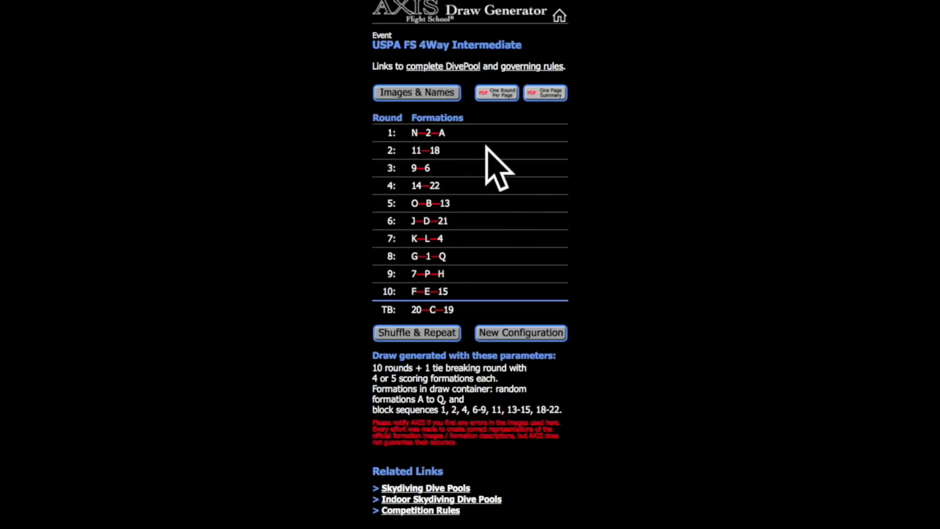
mouse_move(608, 252)
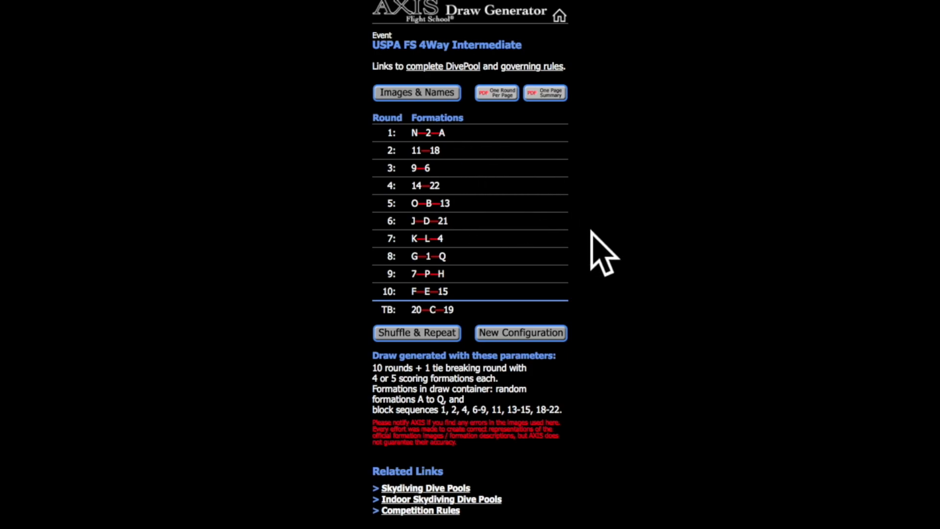
mouse_move(538, 421)
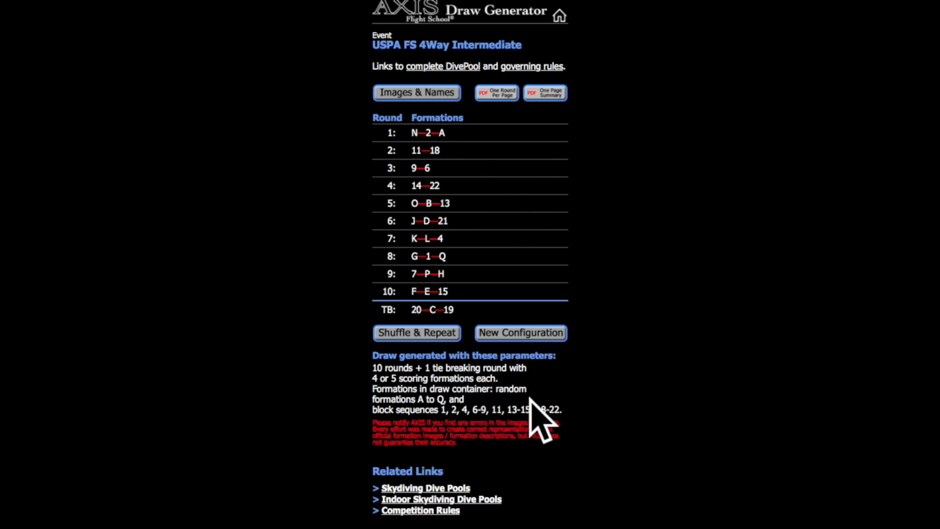
mouse_move(591, 398)
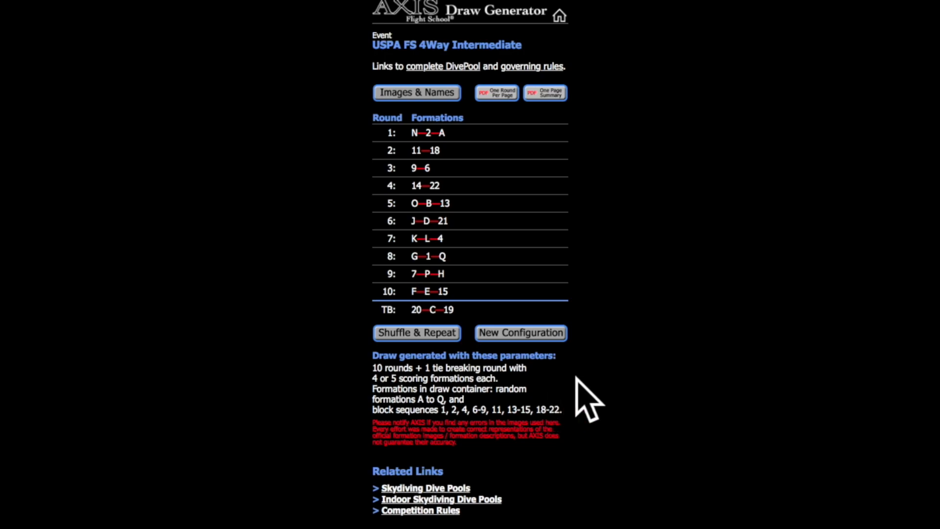
mouse_move(407, 426)
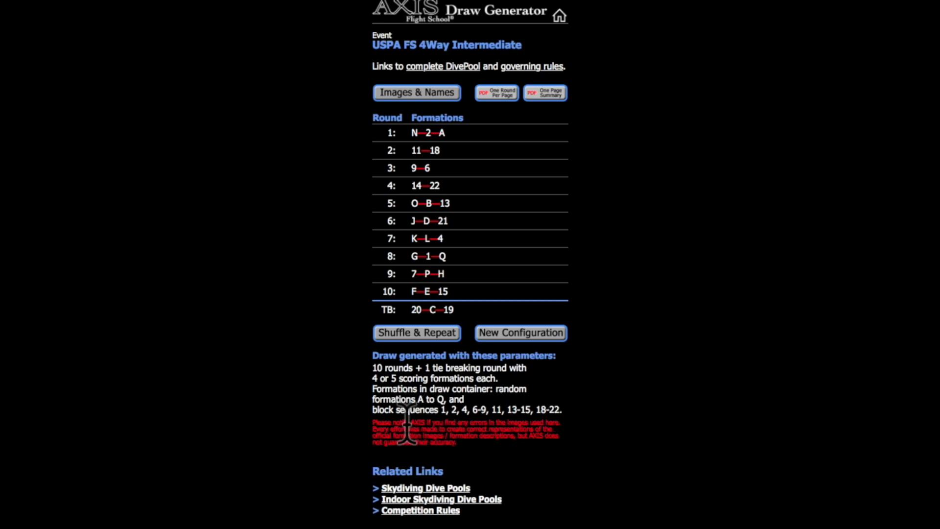
mouse_move(471, 456)
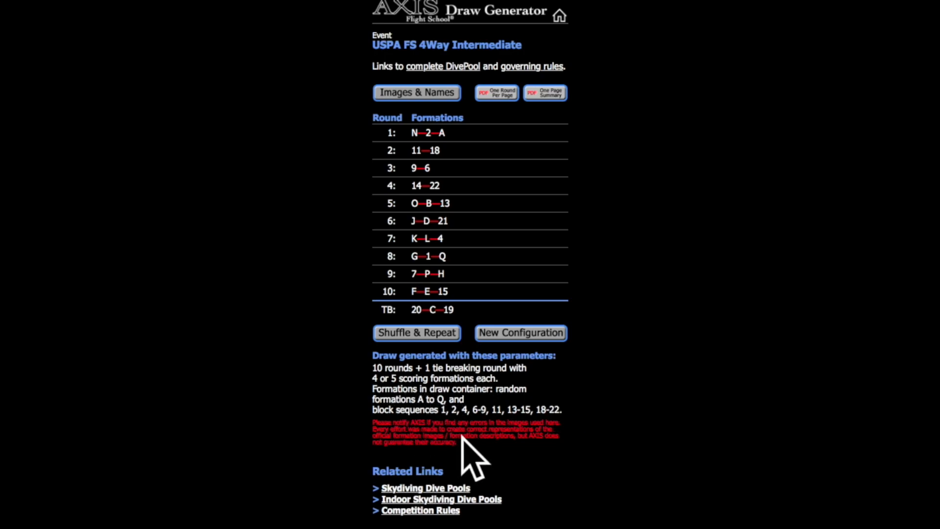
mouse_move(495, 432)
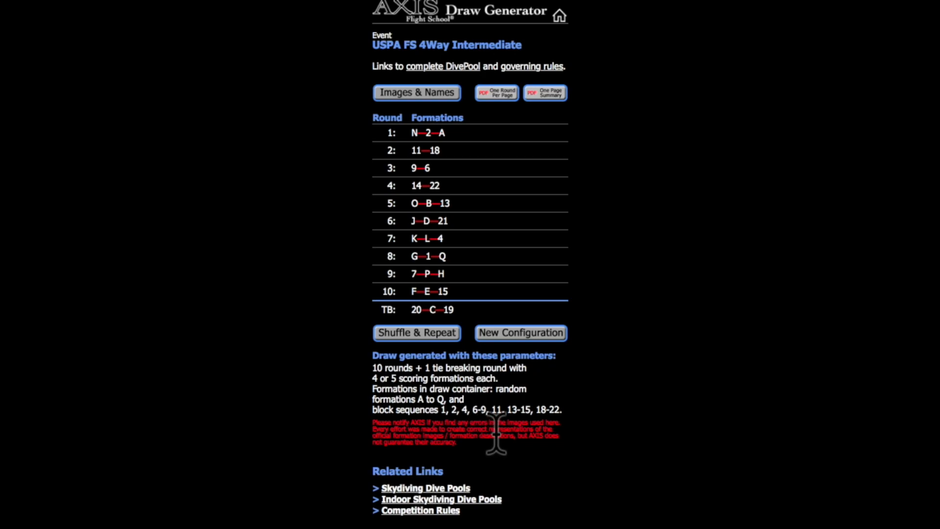
mouse_move(573, 453)
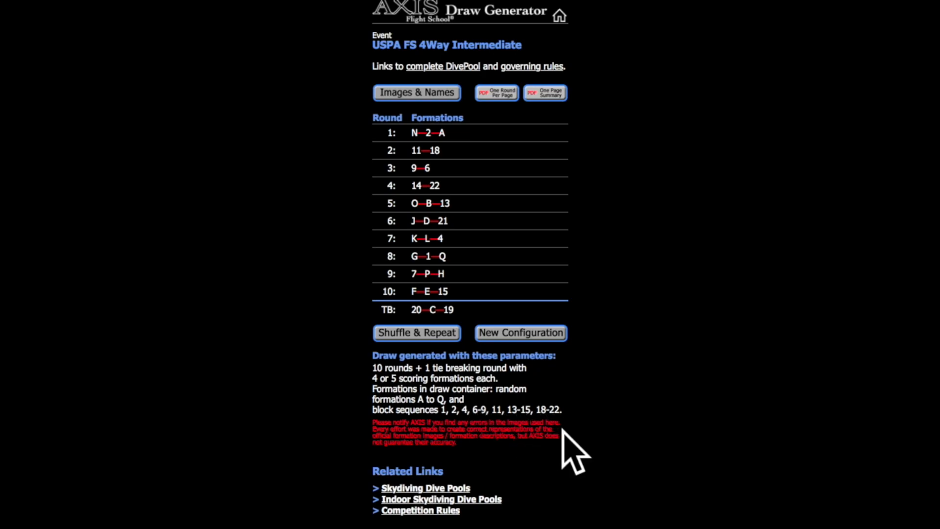
mouse_move(568, 231)
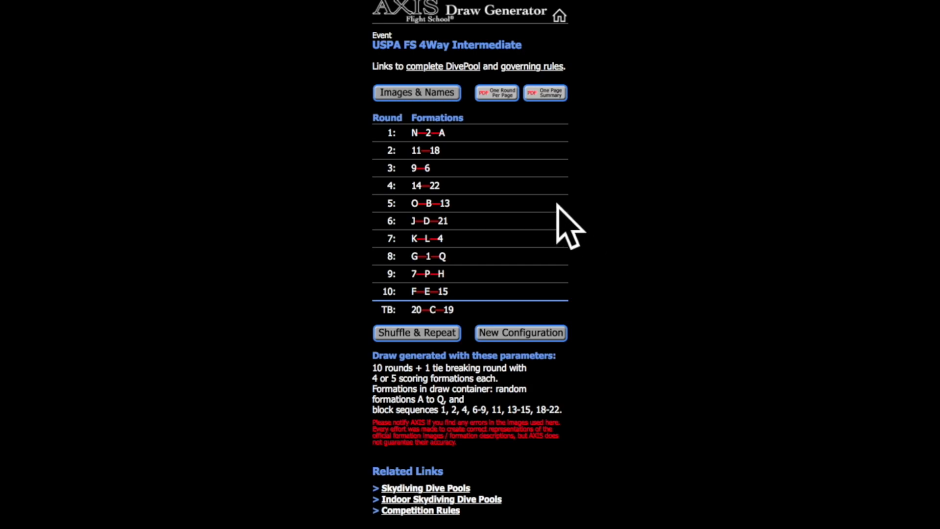
scroll("down", 3)
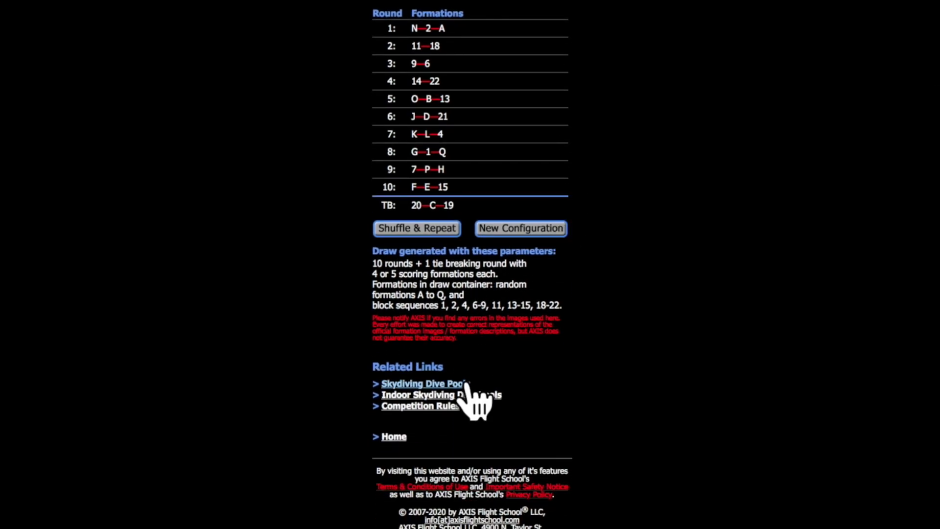
mouse_move(486, 420)
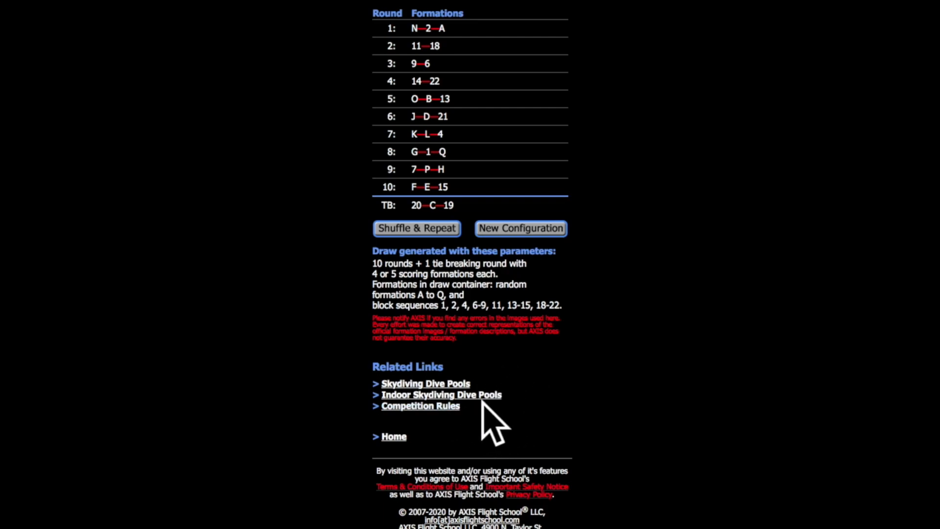